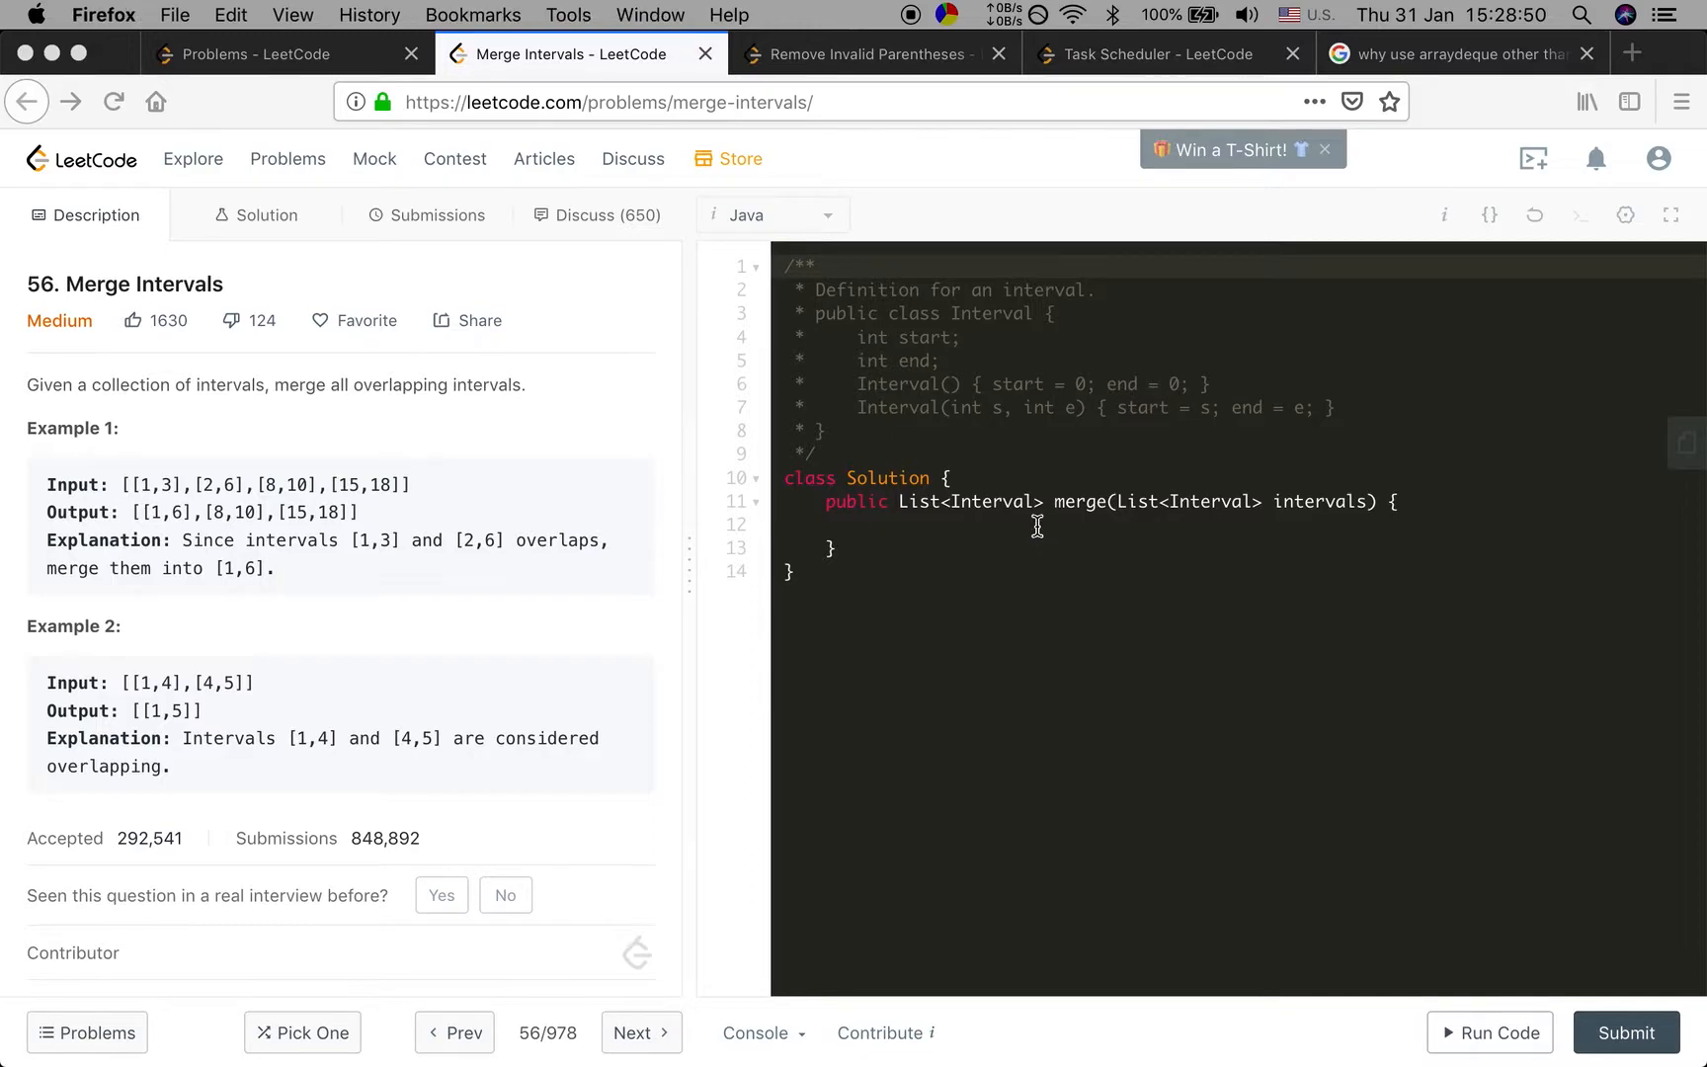
# Declare the result list List<Interval> res = new ArrayList<>() inside the merge method
pyautogui.click(1007, 525)
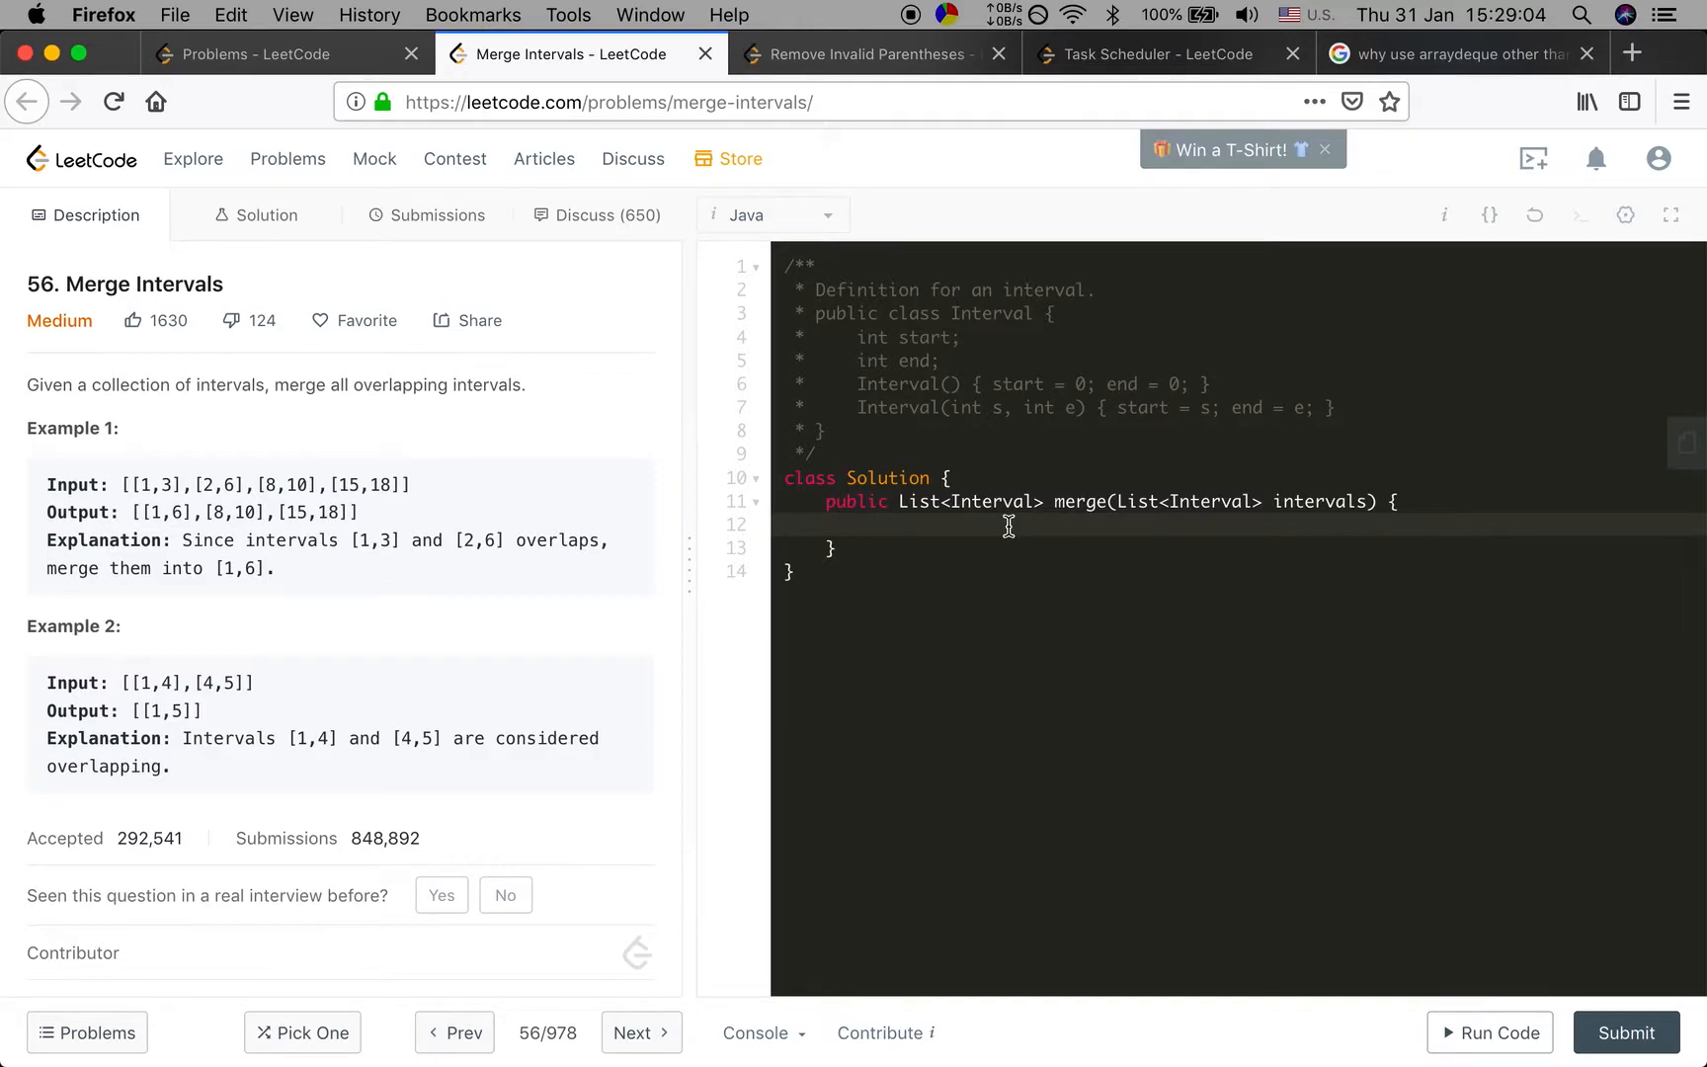
pyautogui.click(868, 525)
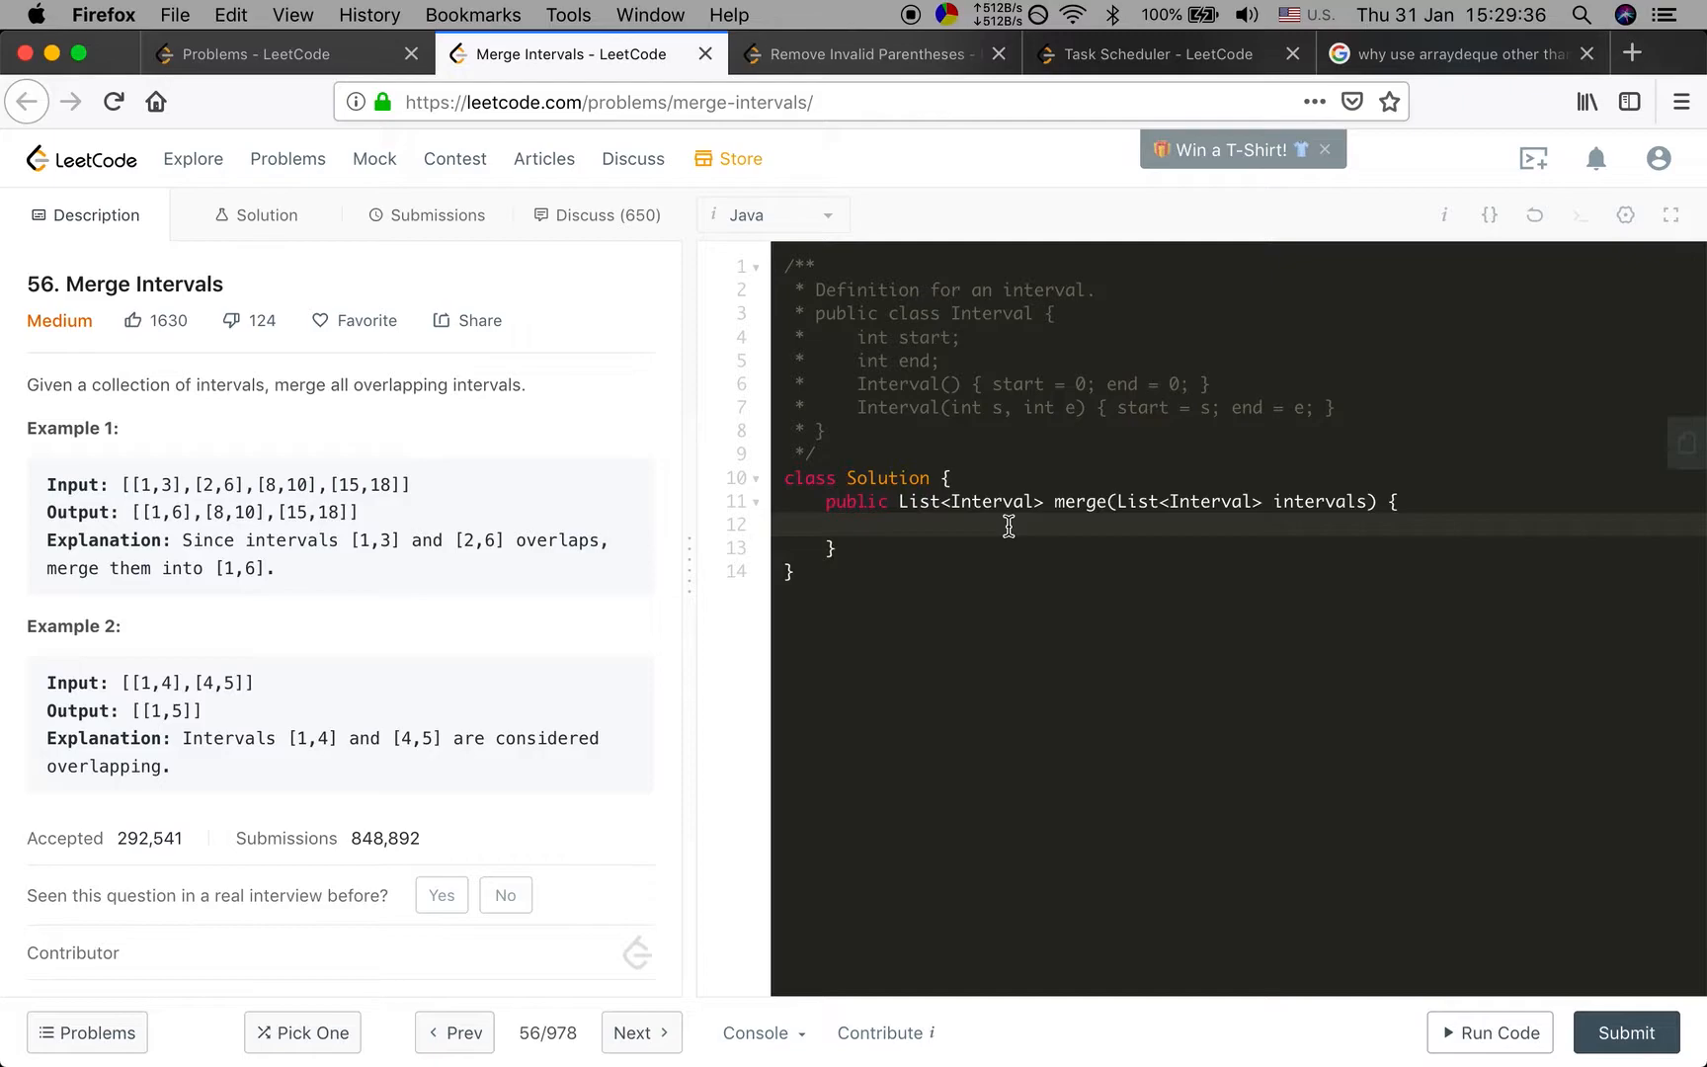
pyautogui.click(867, 525)
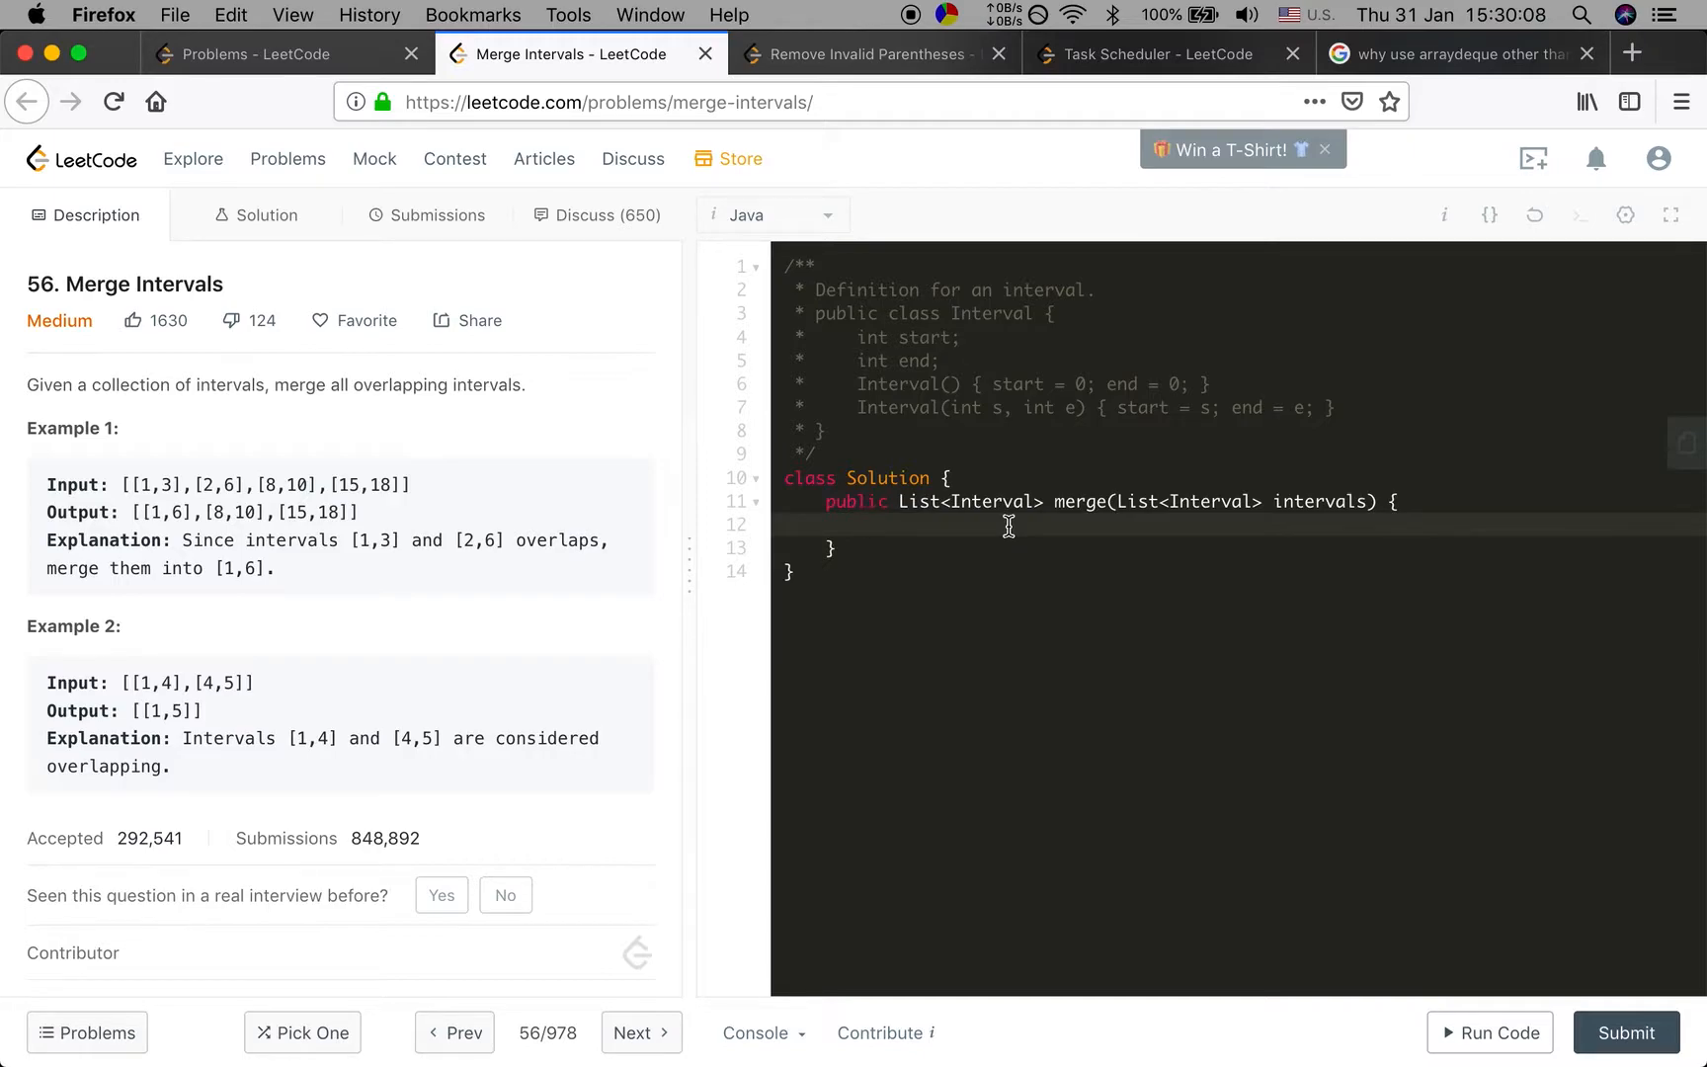
pyautogui.click(868, 525)
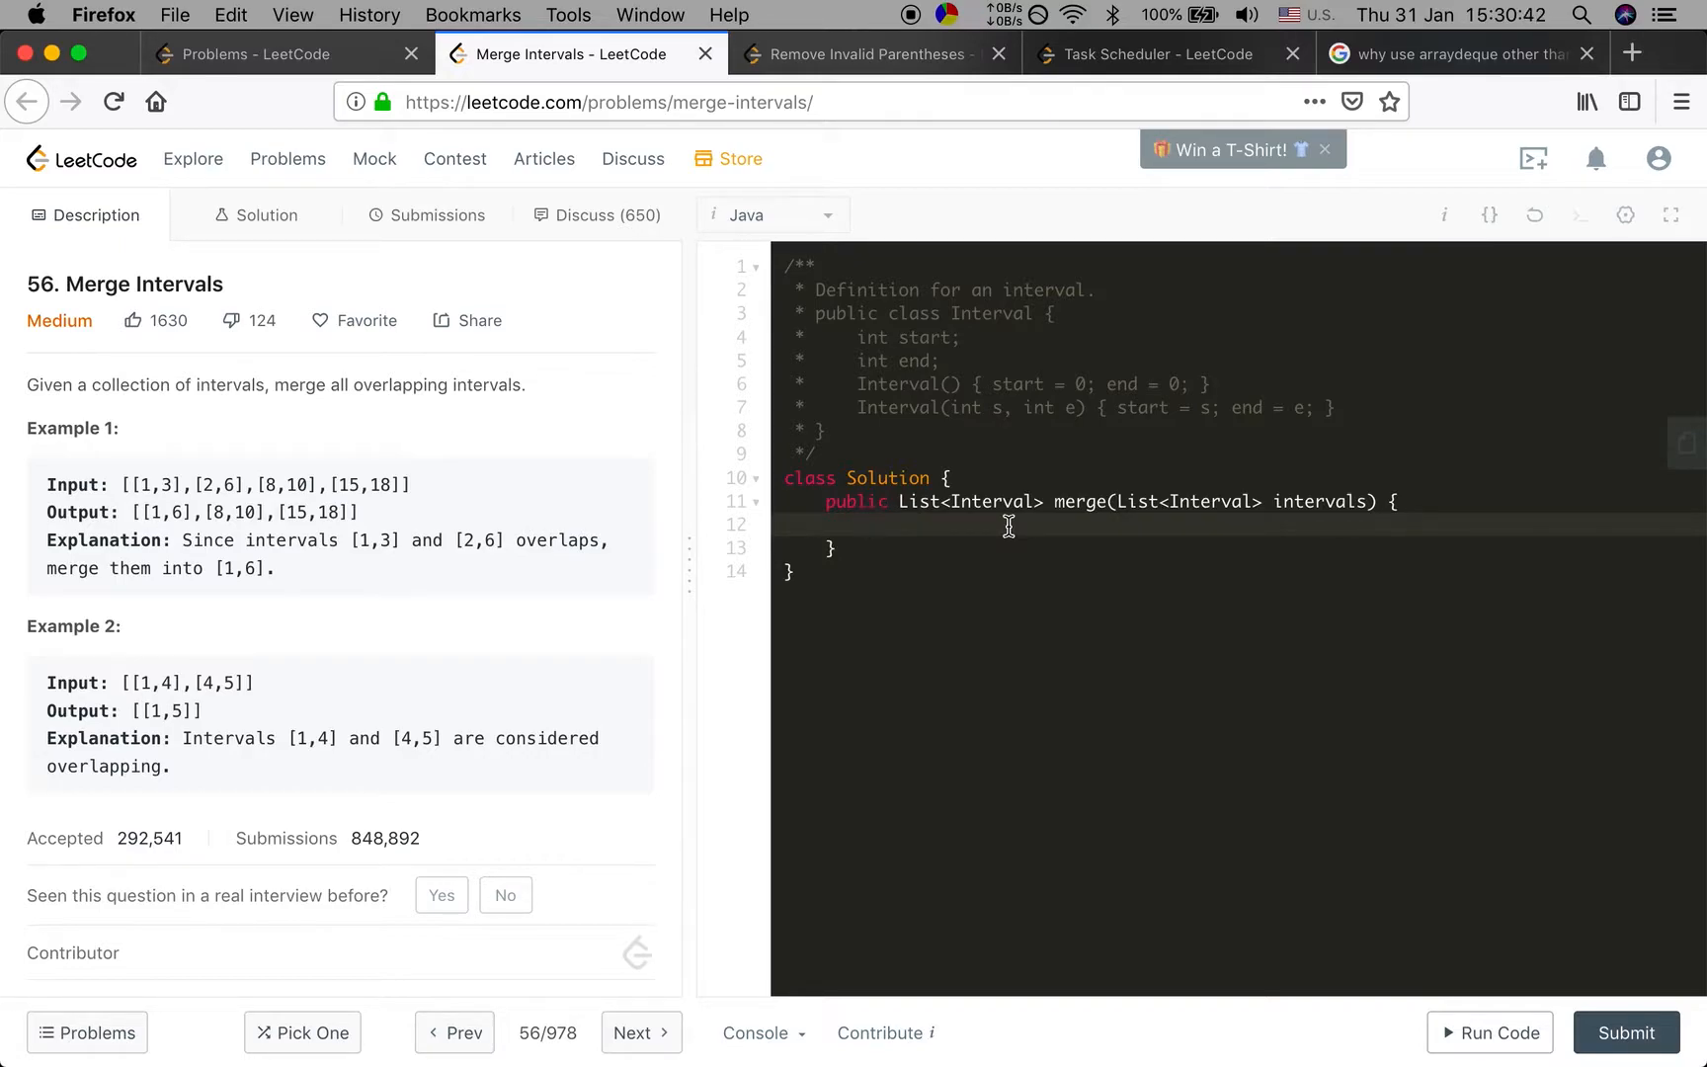
pyautogui.click(868, 526)
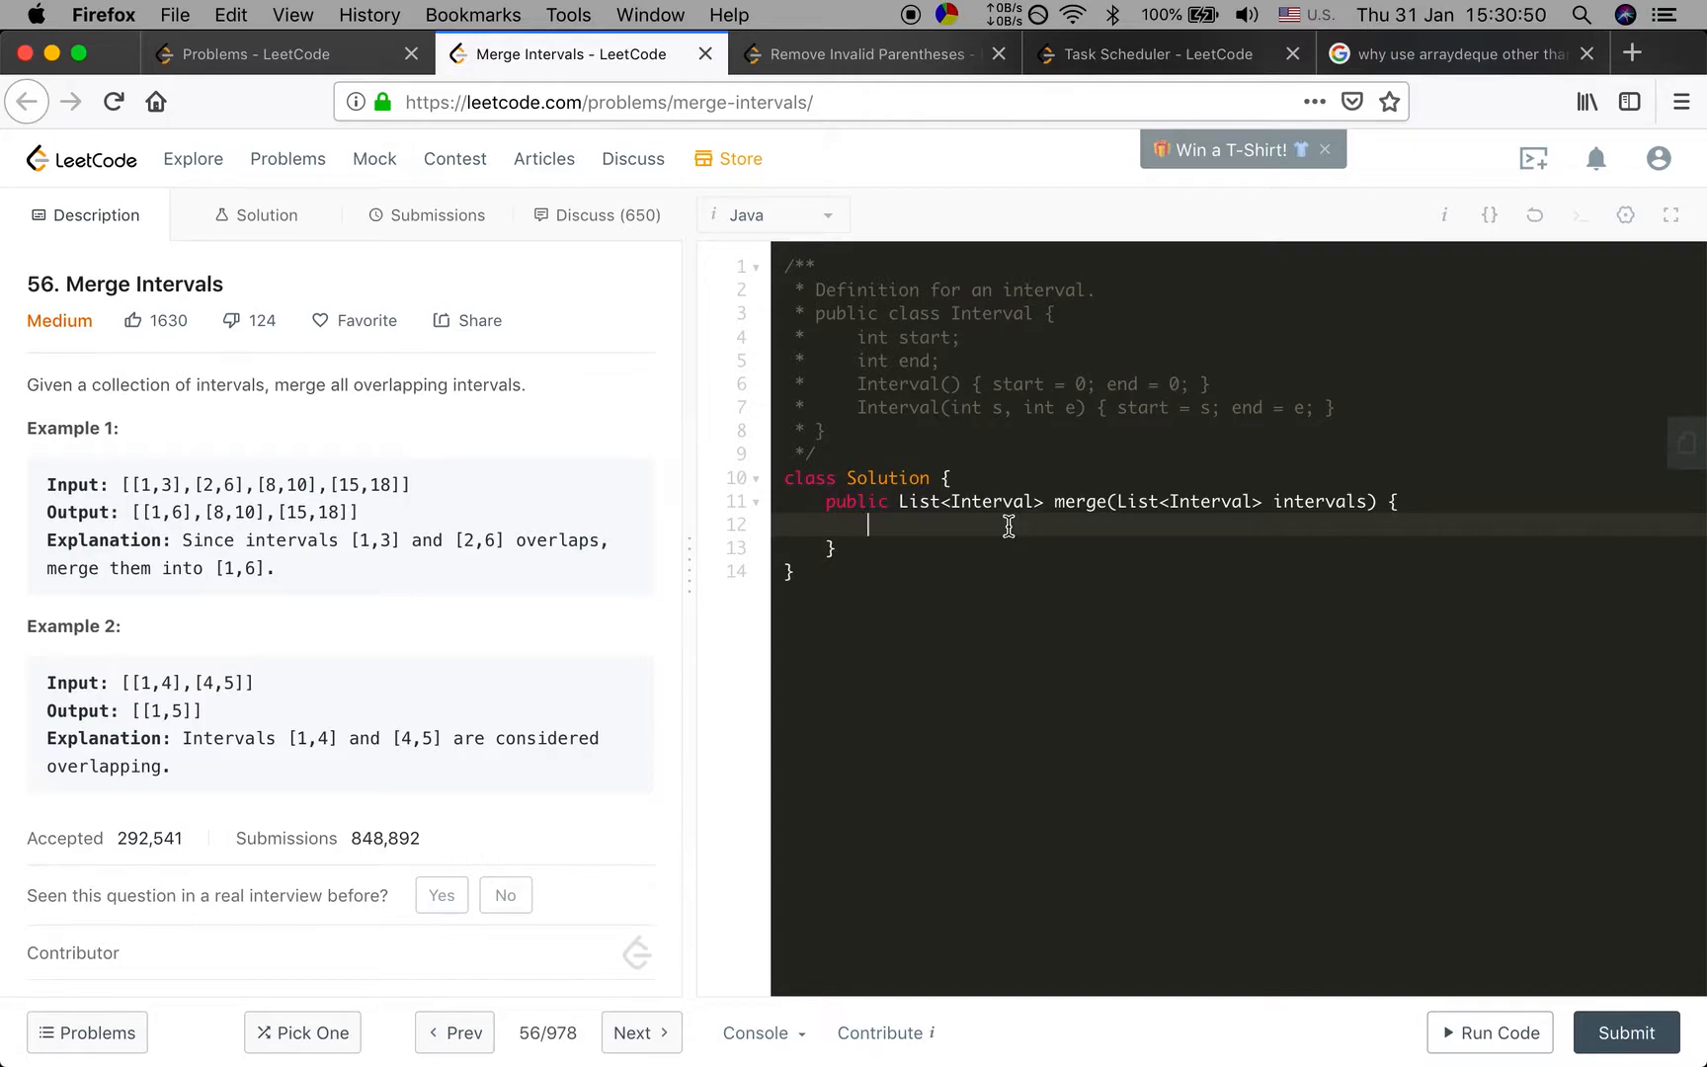
pyautogui.write('List<')
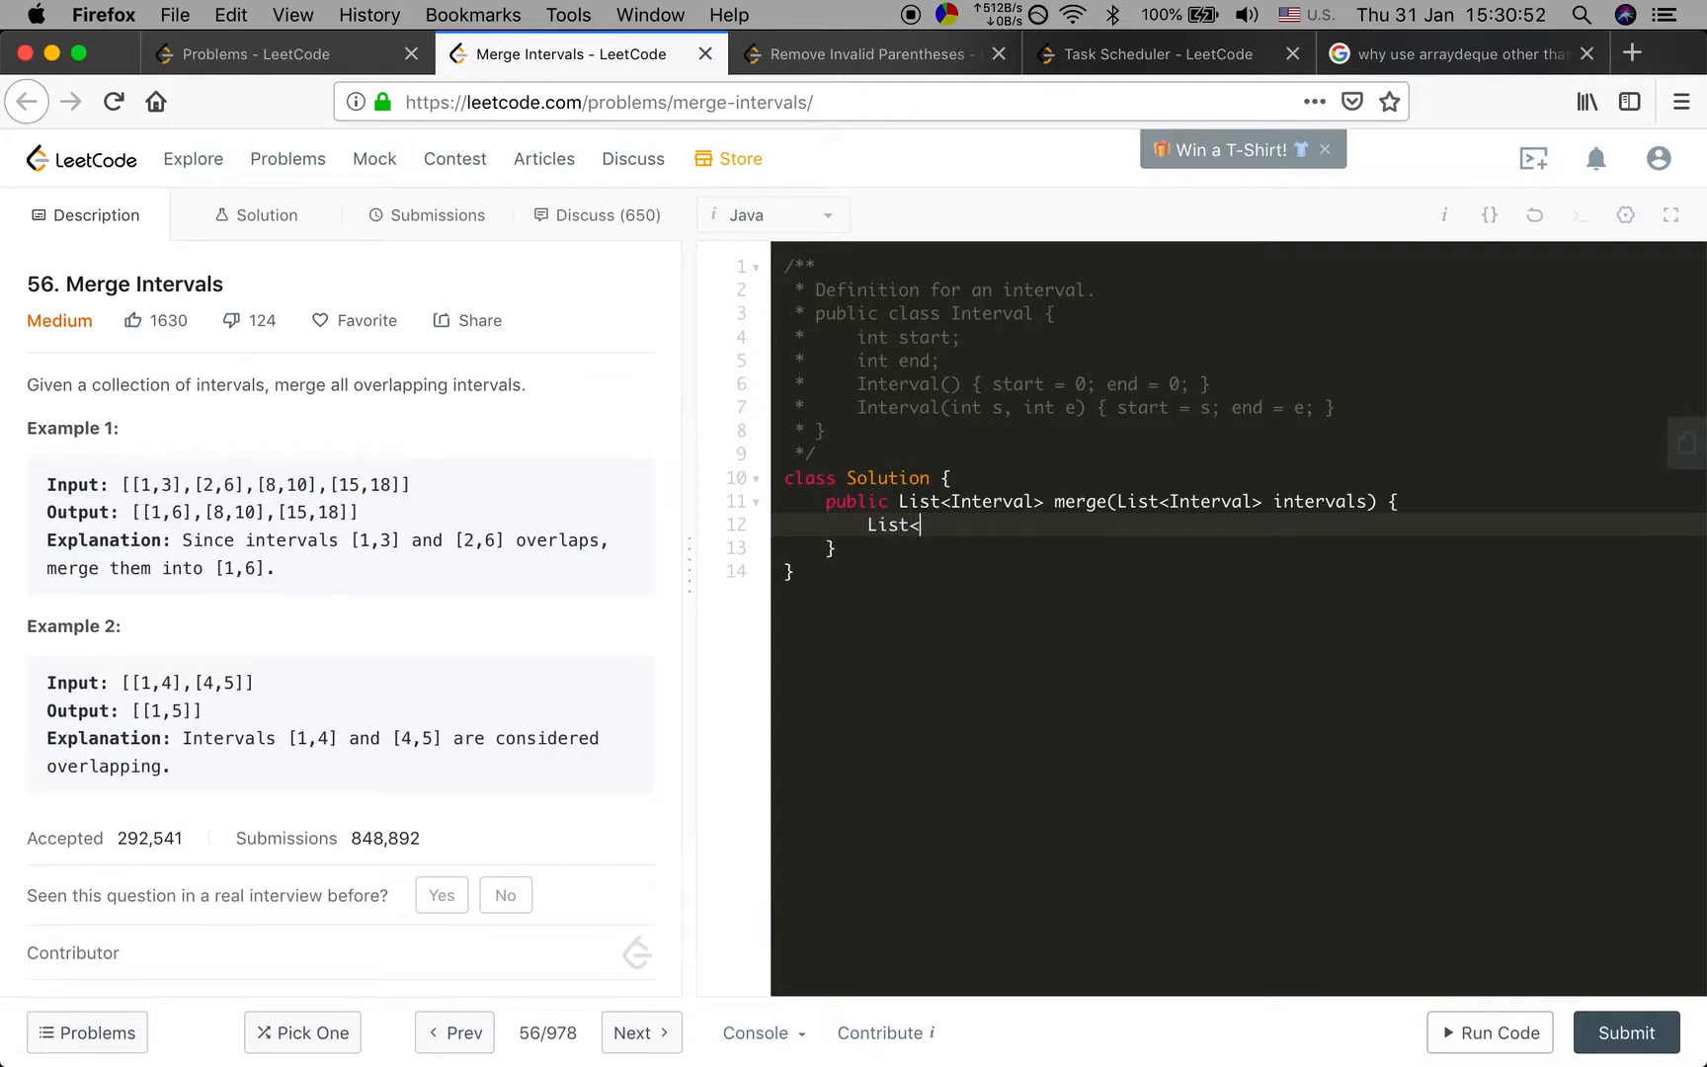
pyautogui.write('Integ')
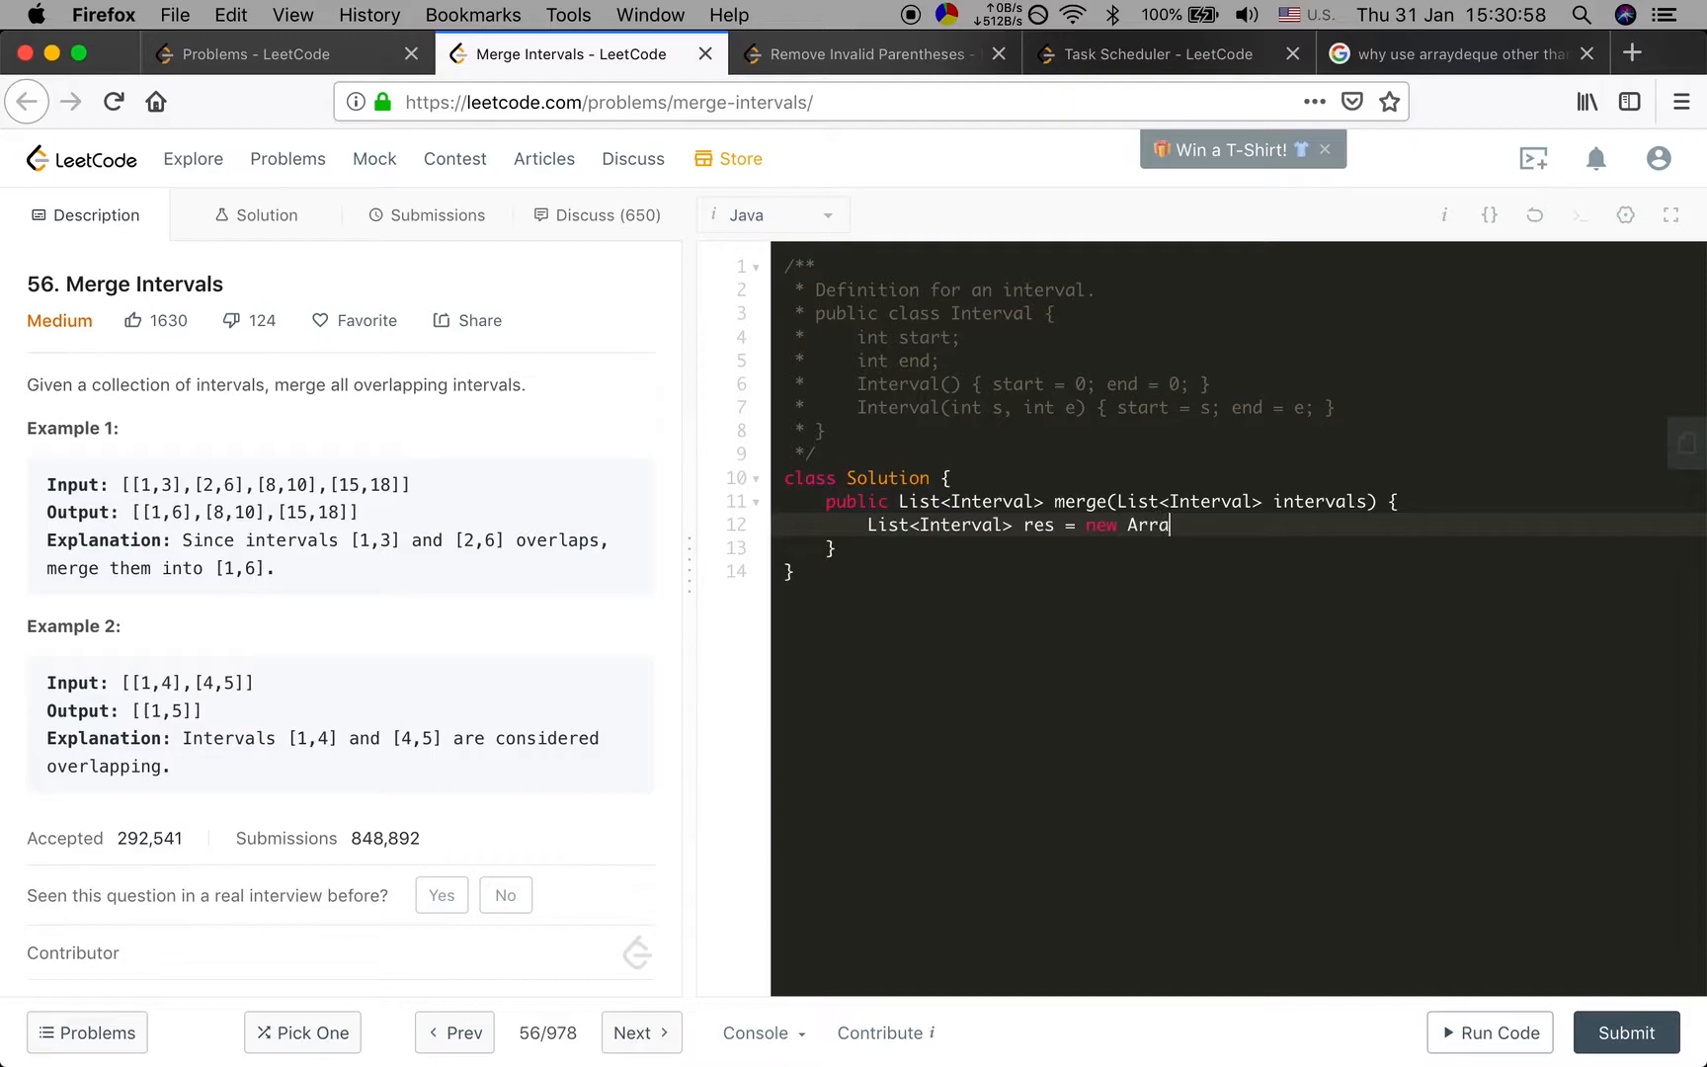
pyautogui.write('yList<>();')
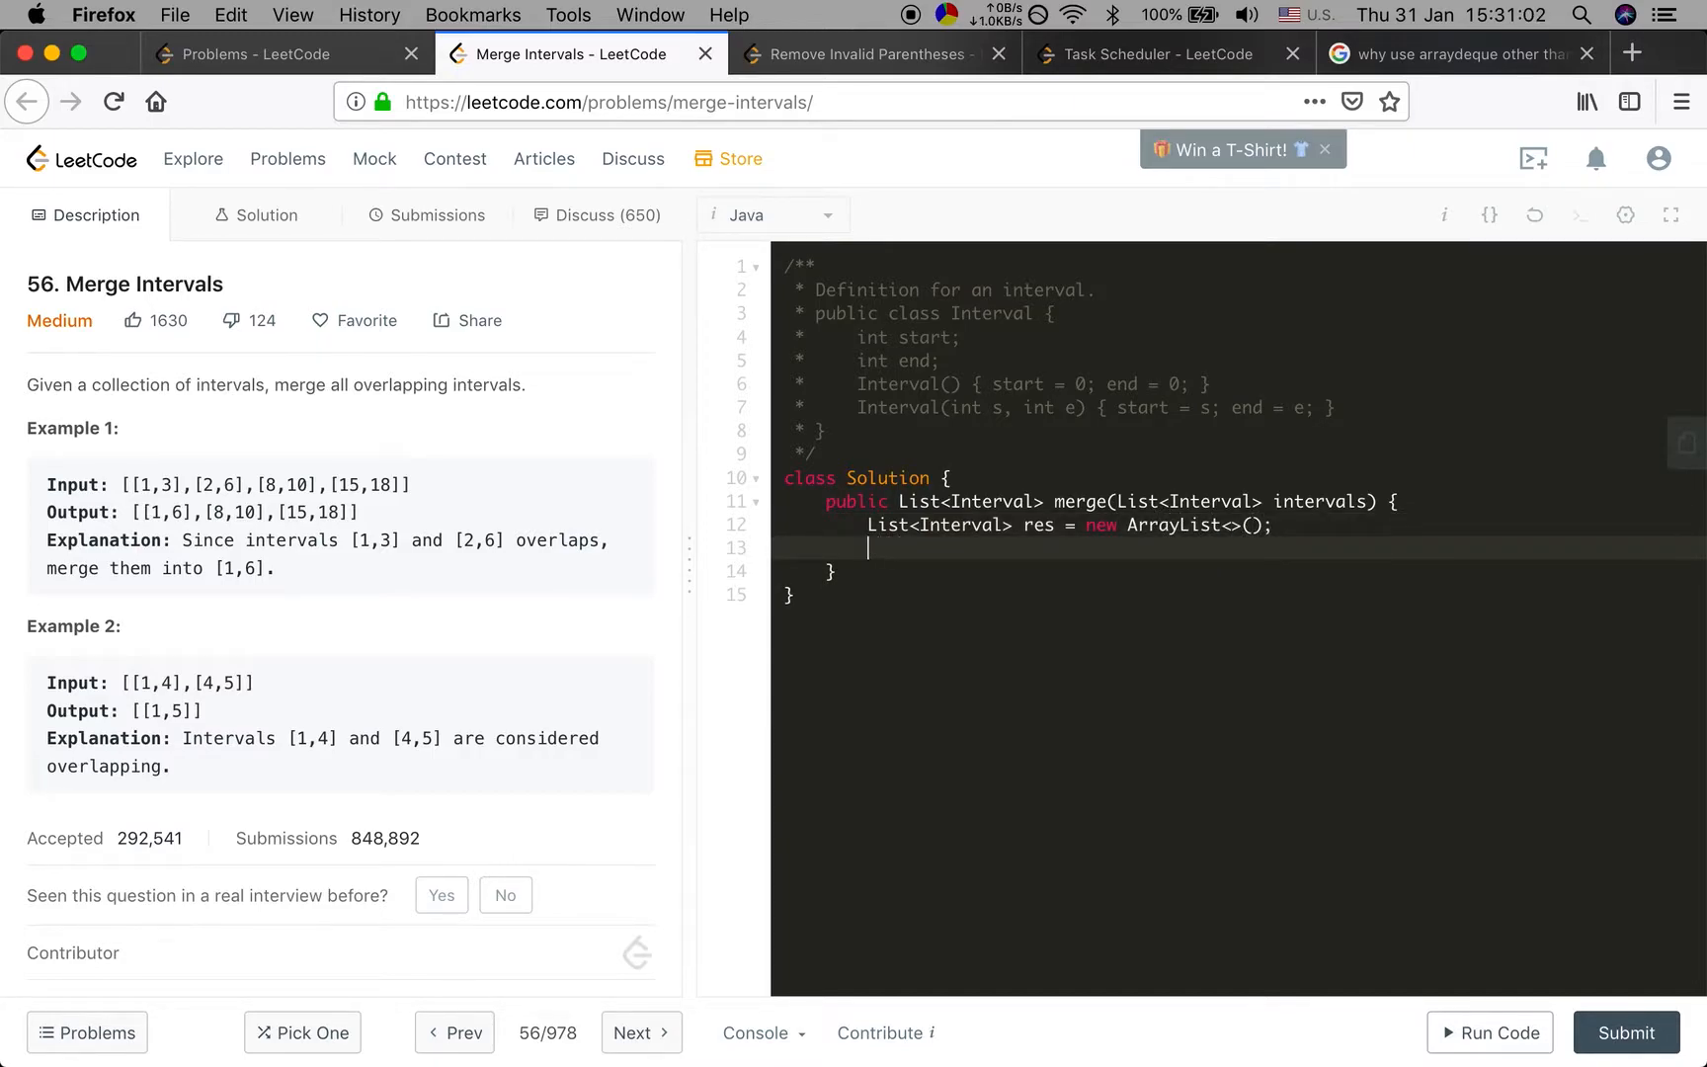
# Return res early when intervals == null || intervals.size() == 0
pyautogui.write('if (interv')
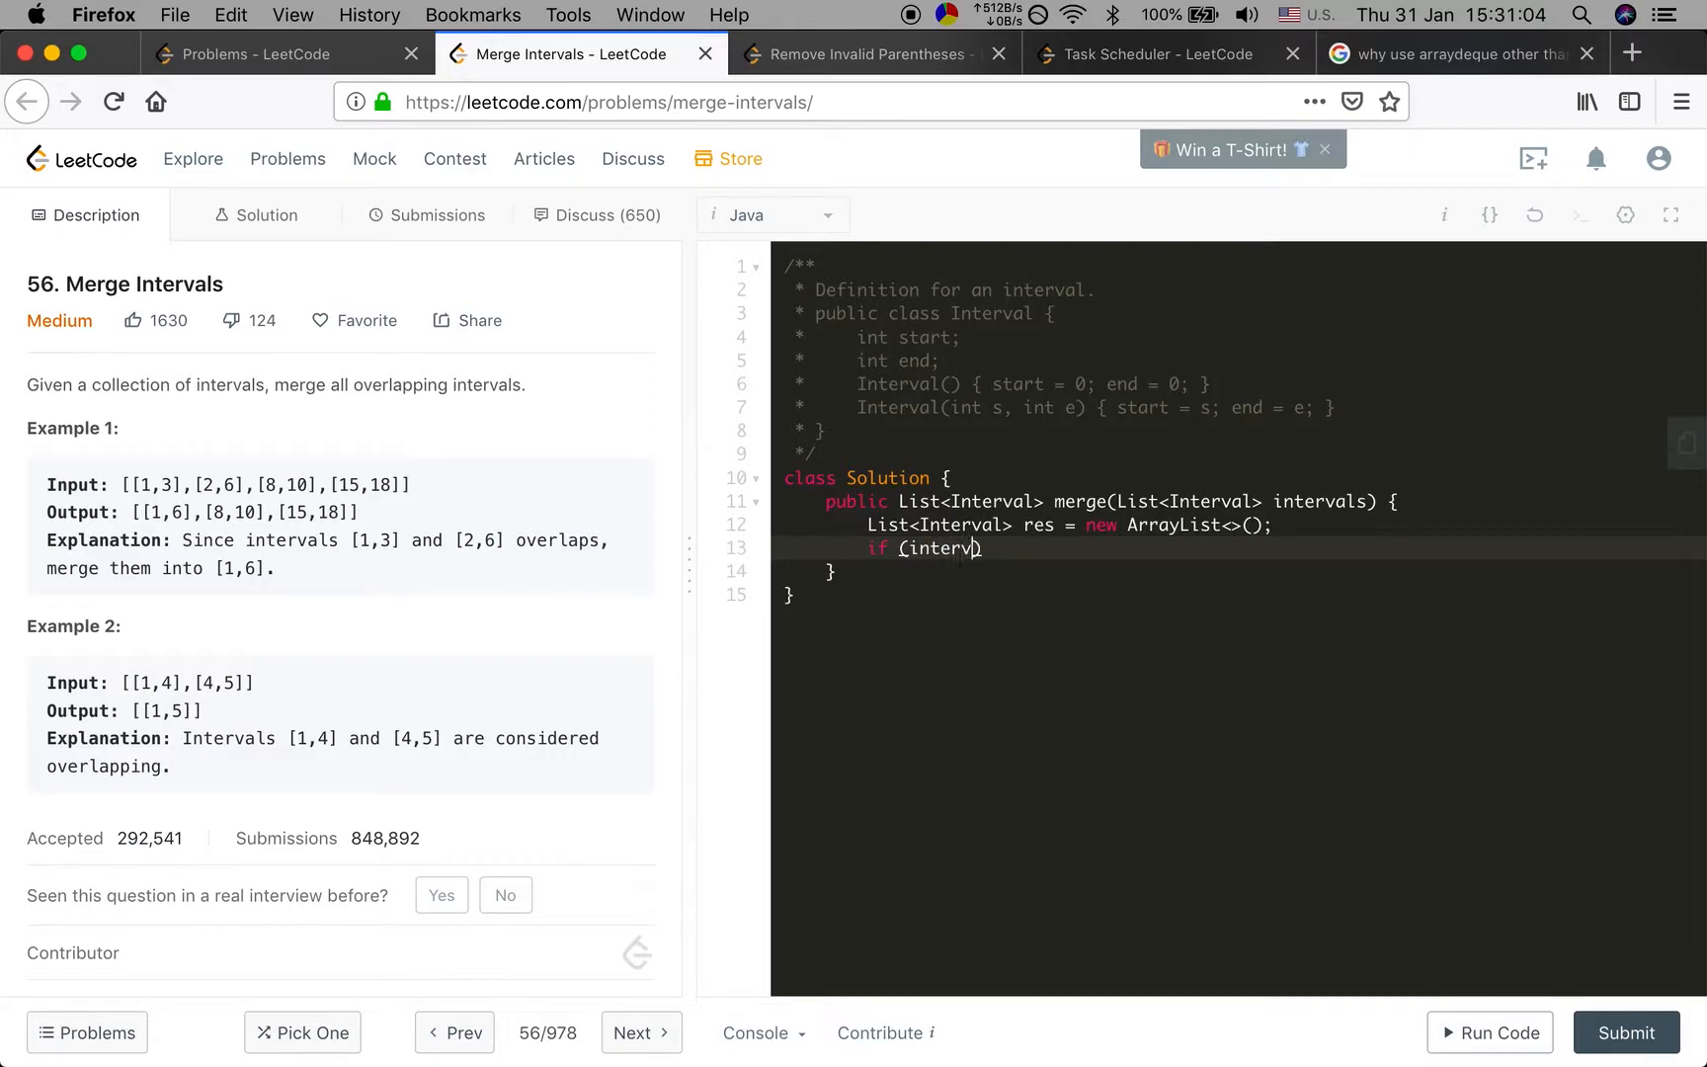
pyautogui.write('als.size()')
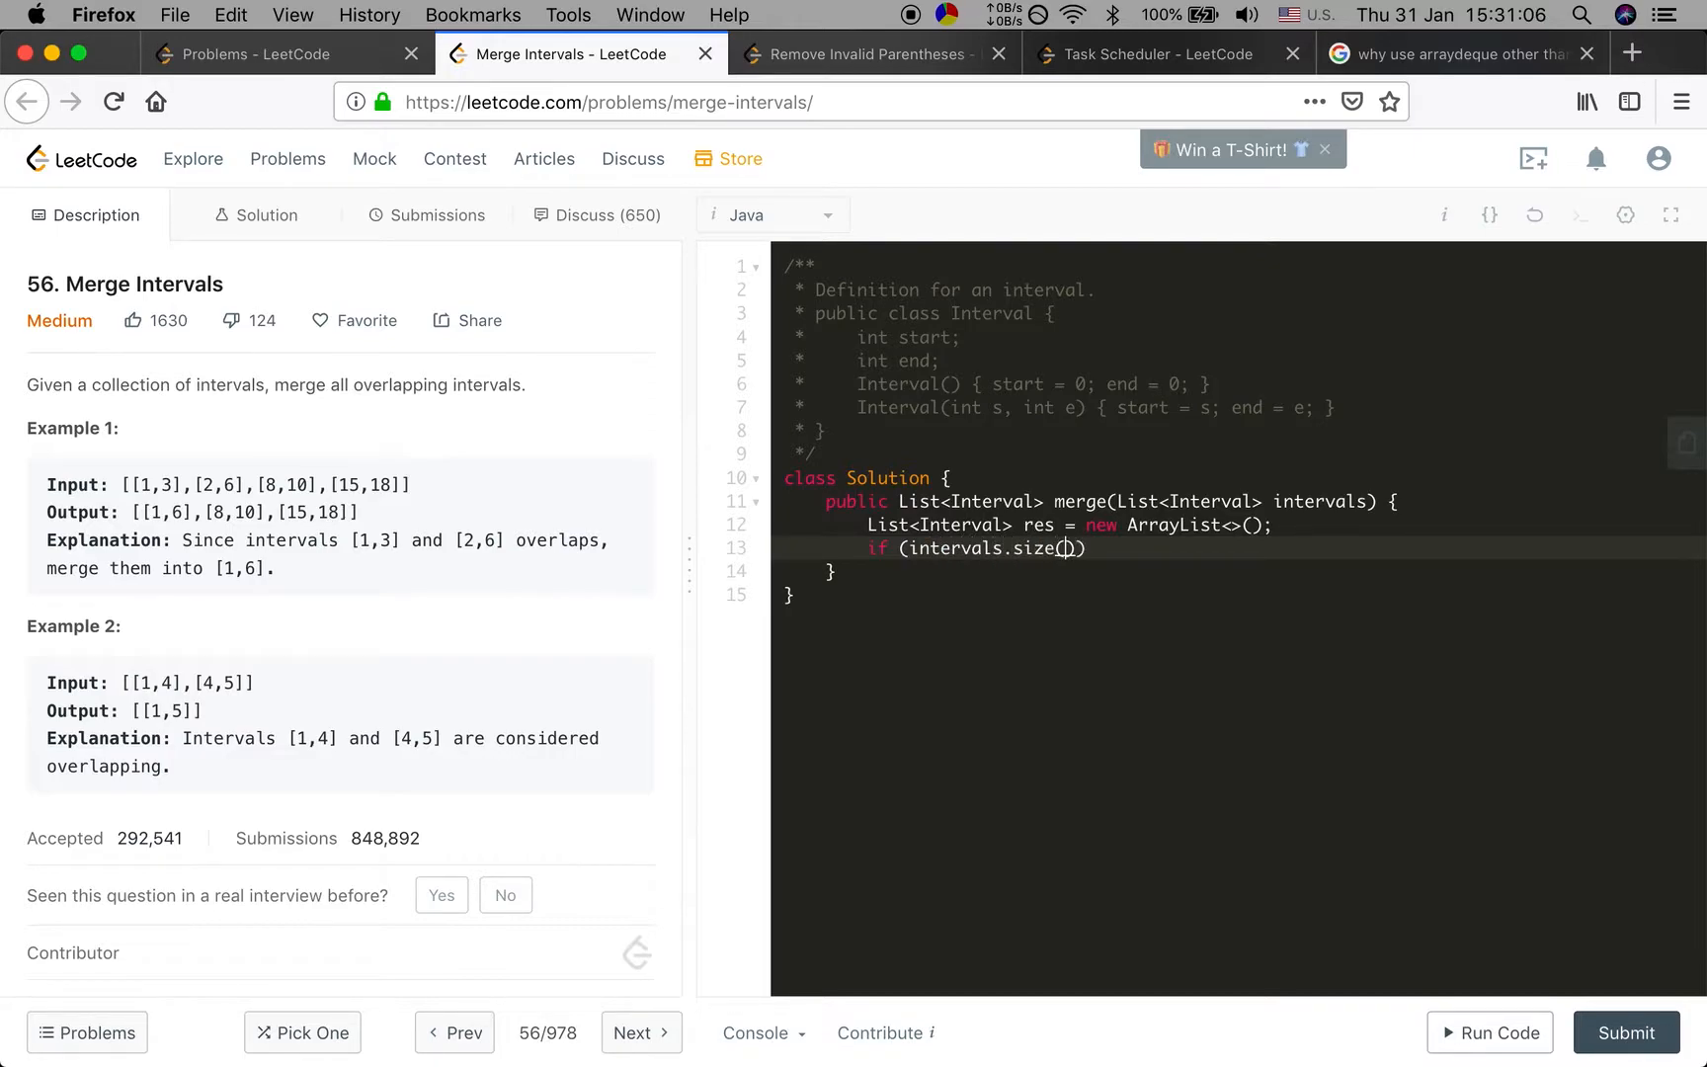
pyautogui.write('== 0')
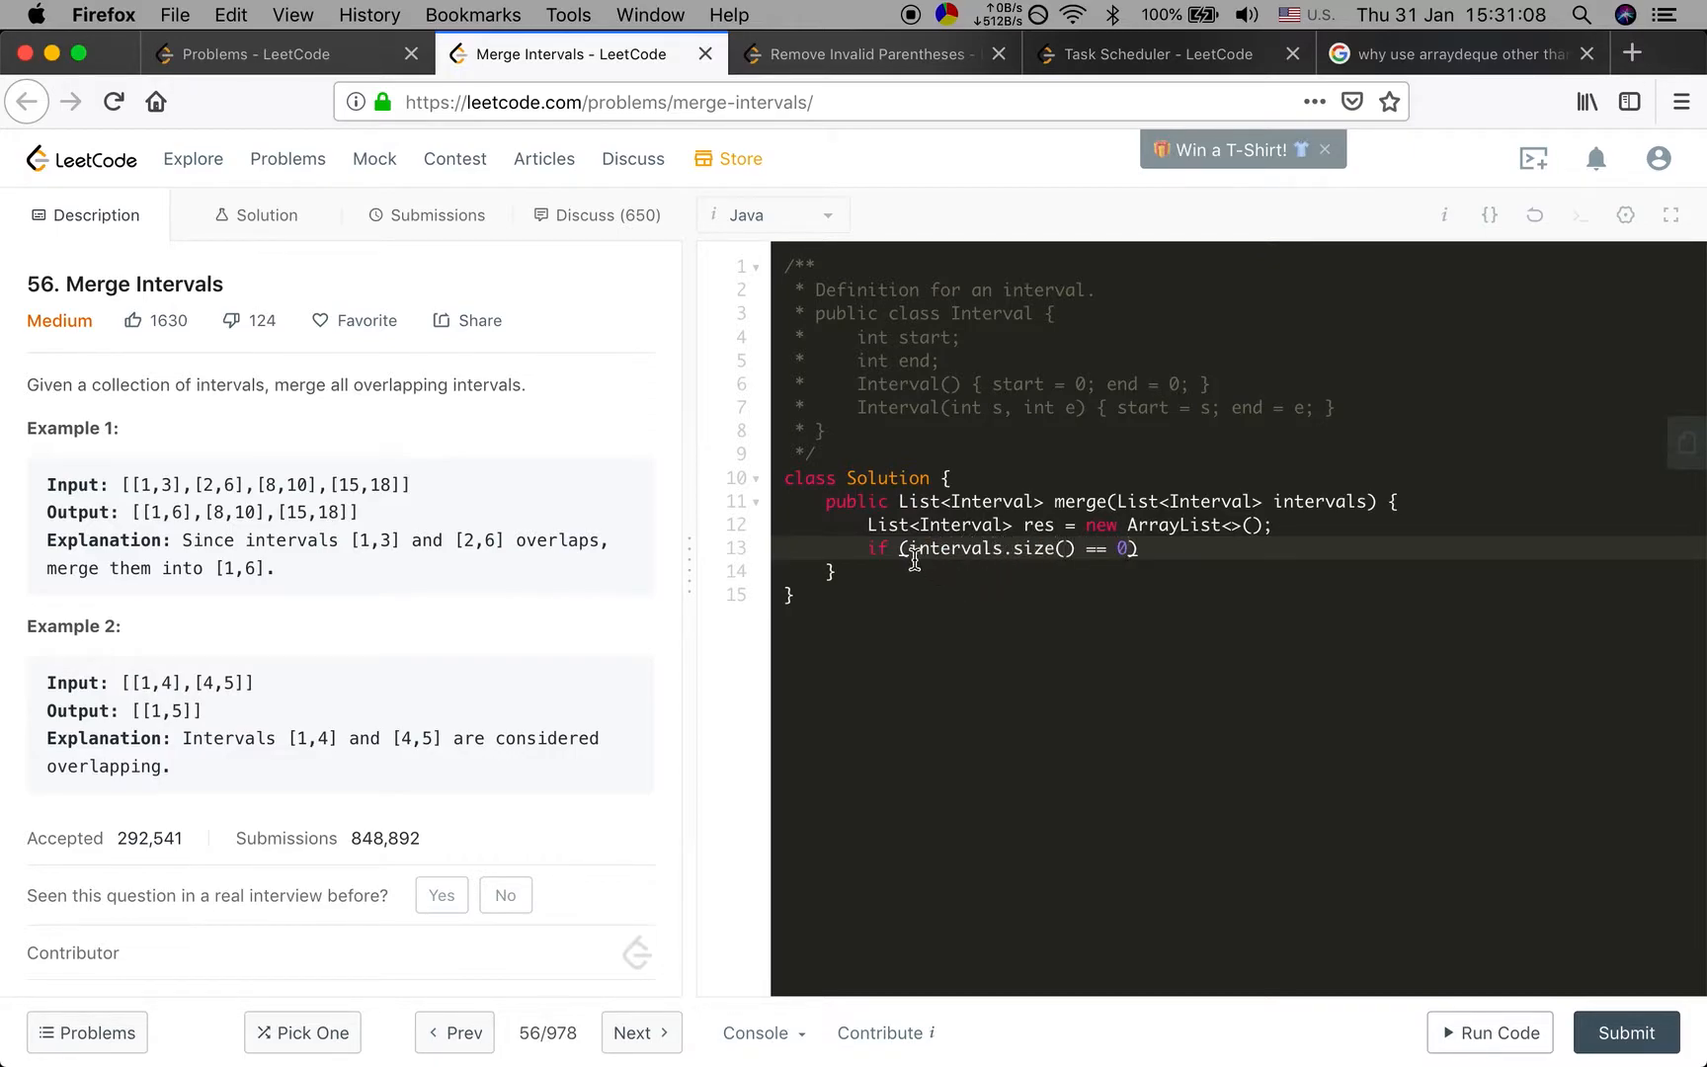
pyautogui.write('intervals')
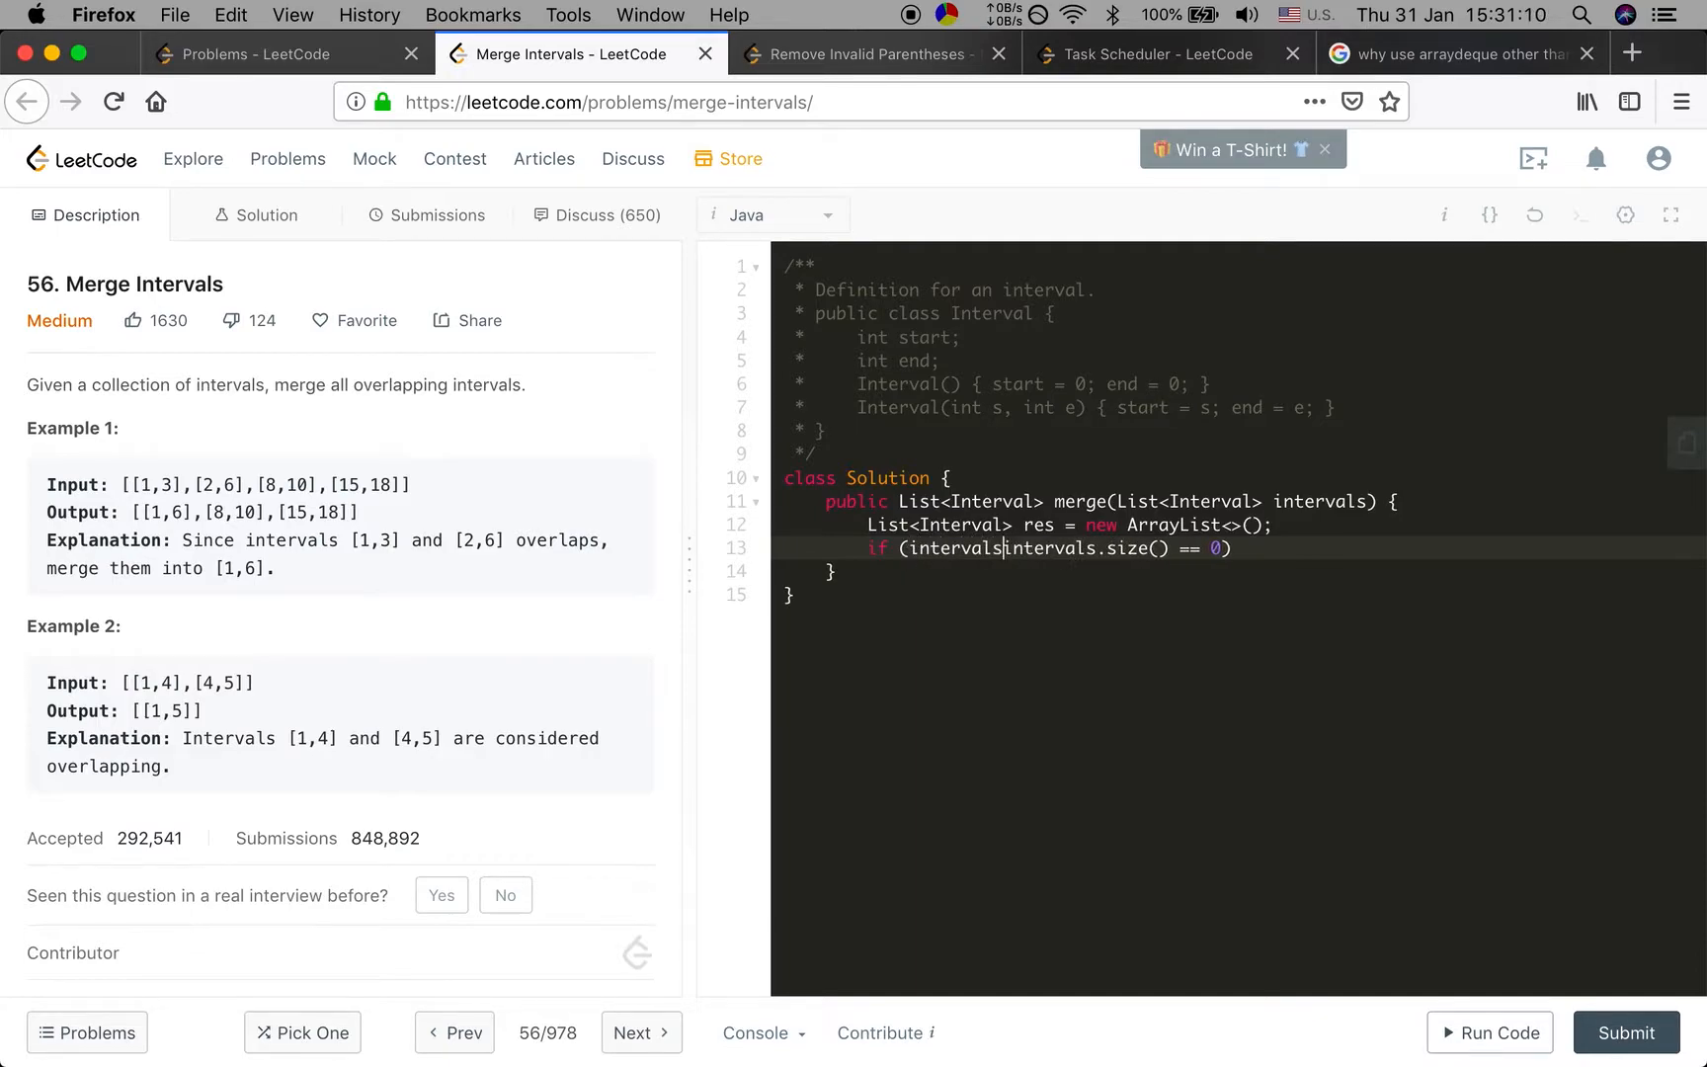
pyautogui.write('== null ||')
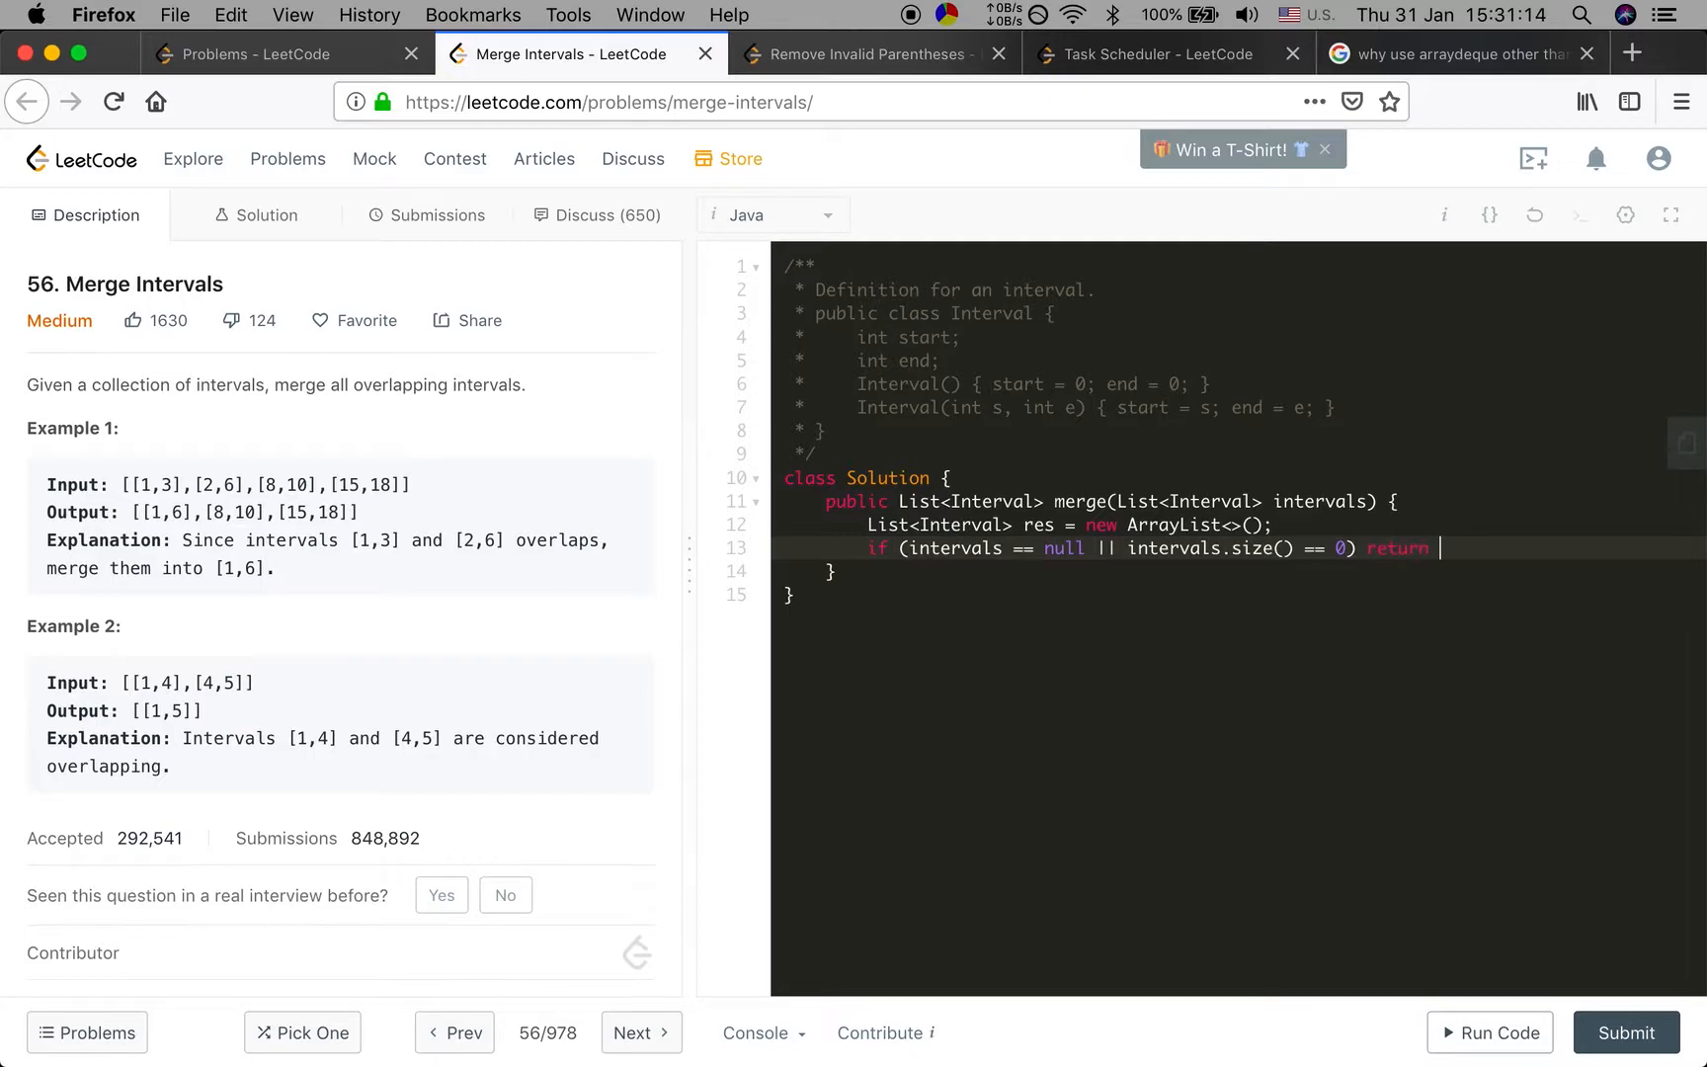
pyautogui.write('res;')
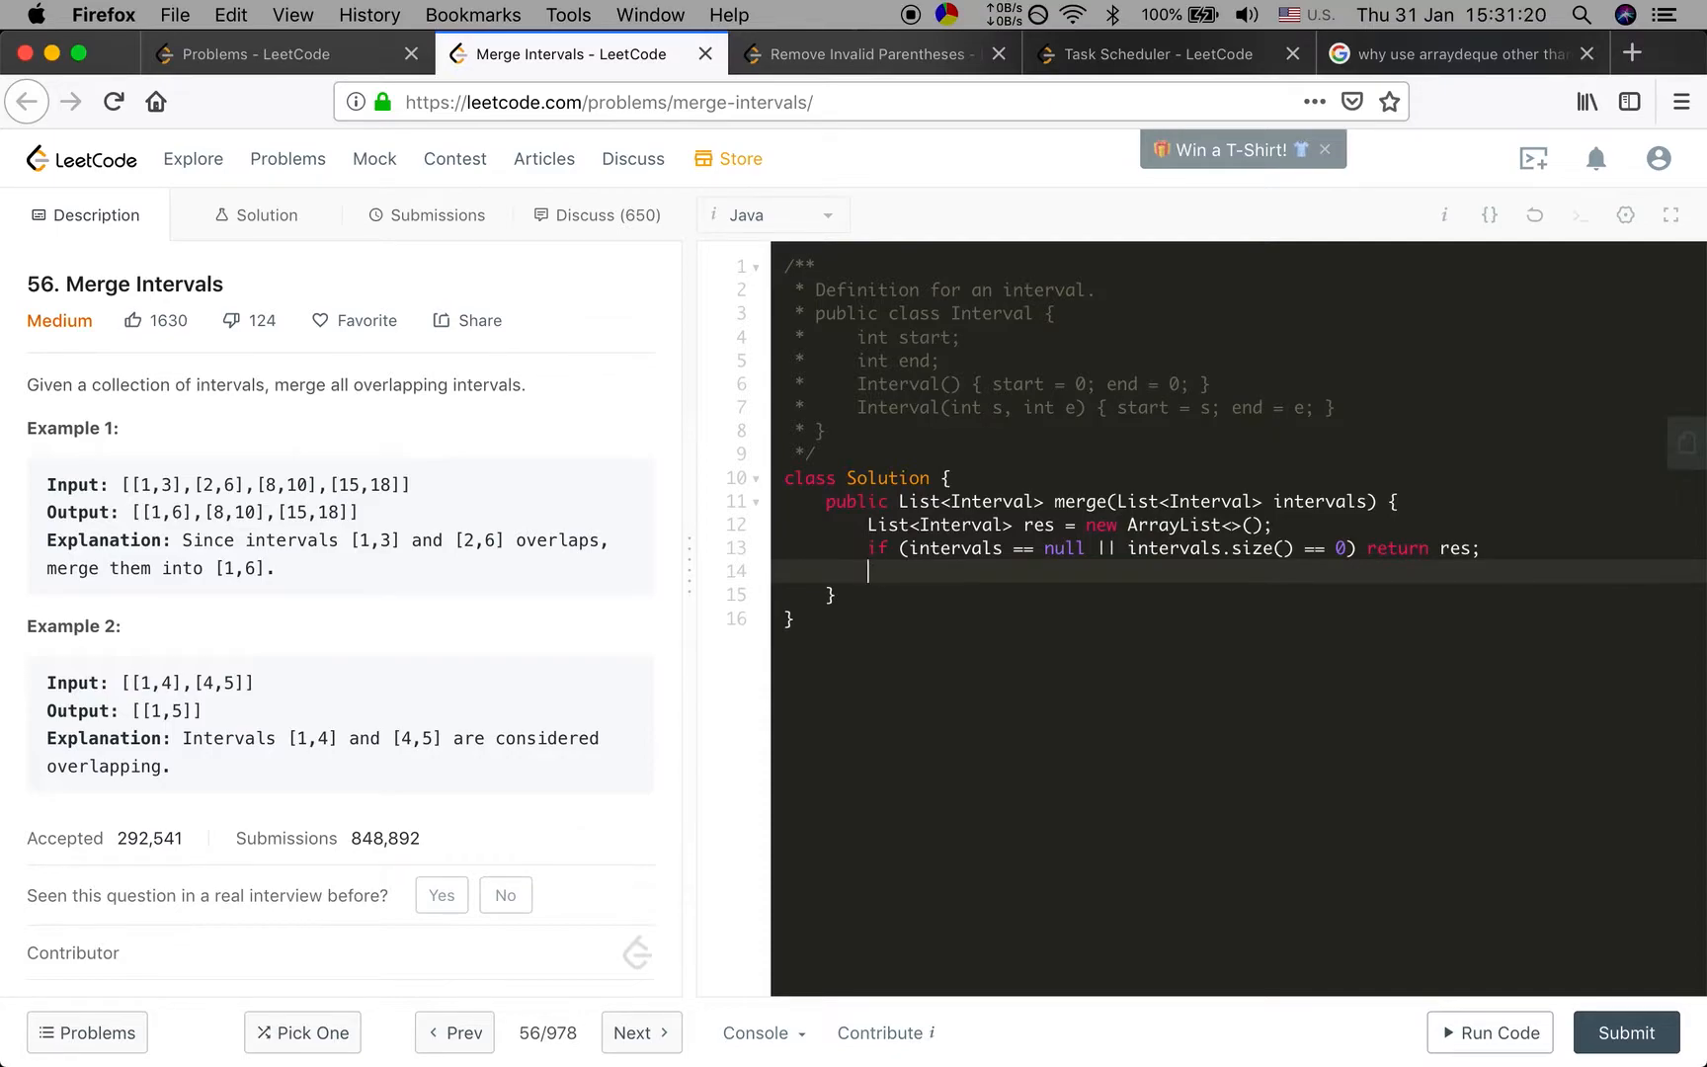
# Sort intervals by start with Collections.sort(intervals, (a, b) -> a.start - b.start)
pyautogui.write('Collections.')
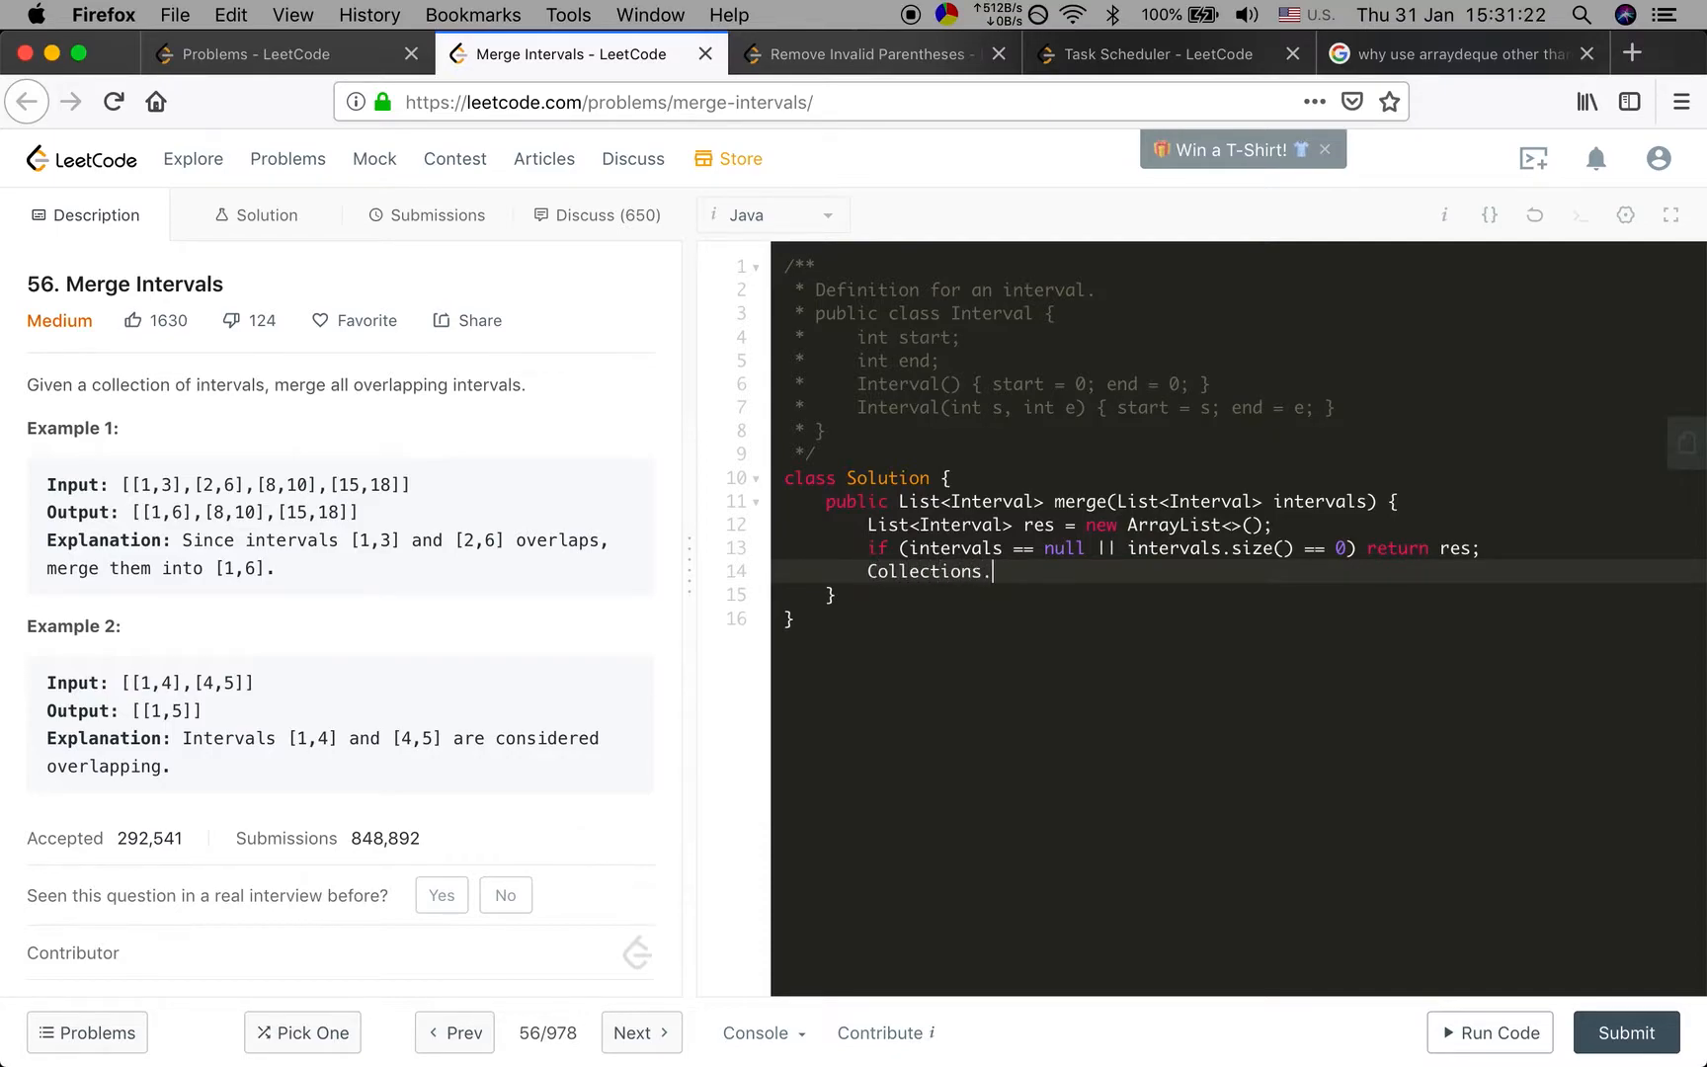
pyautogui.write('sort(intervals,')
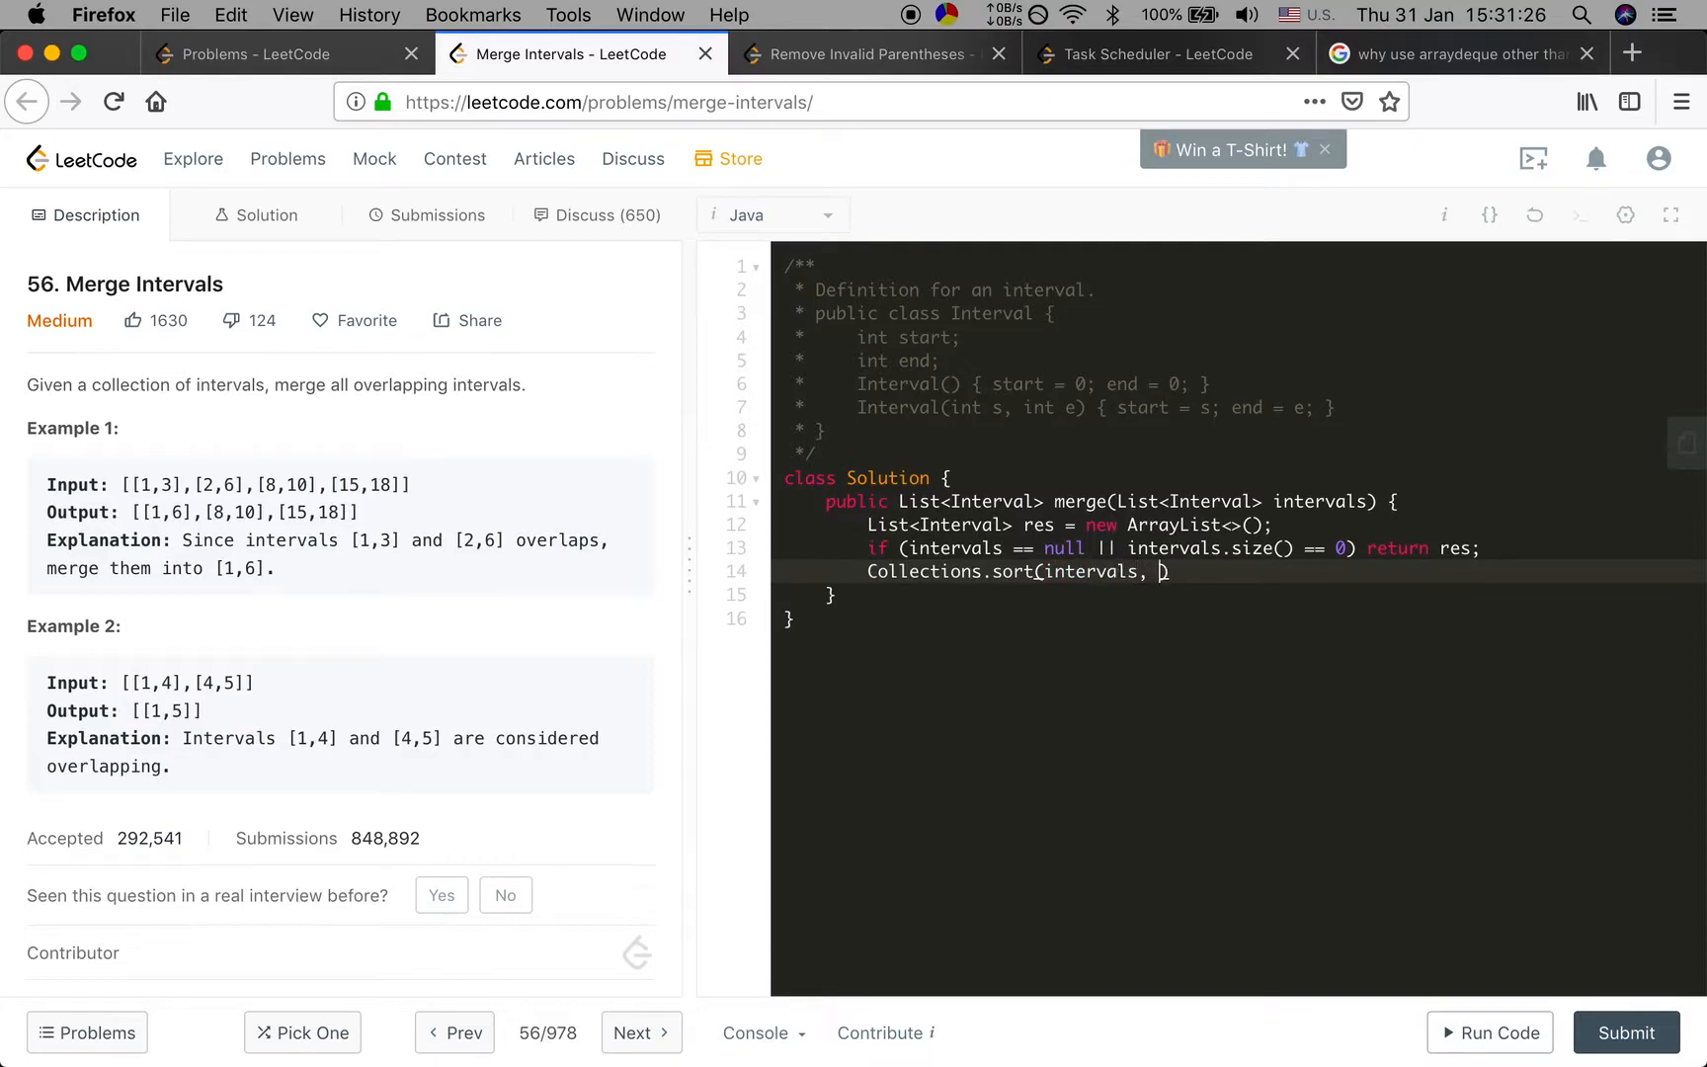
pyautogui.write('(a, b')
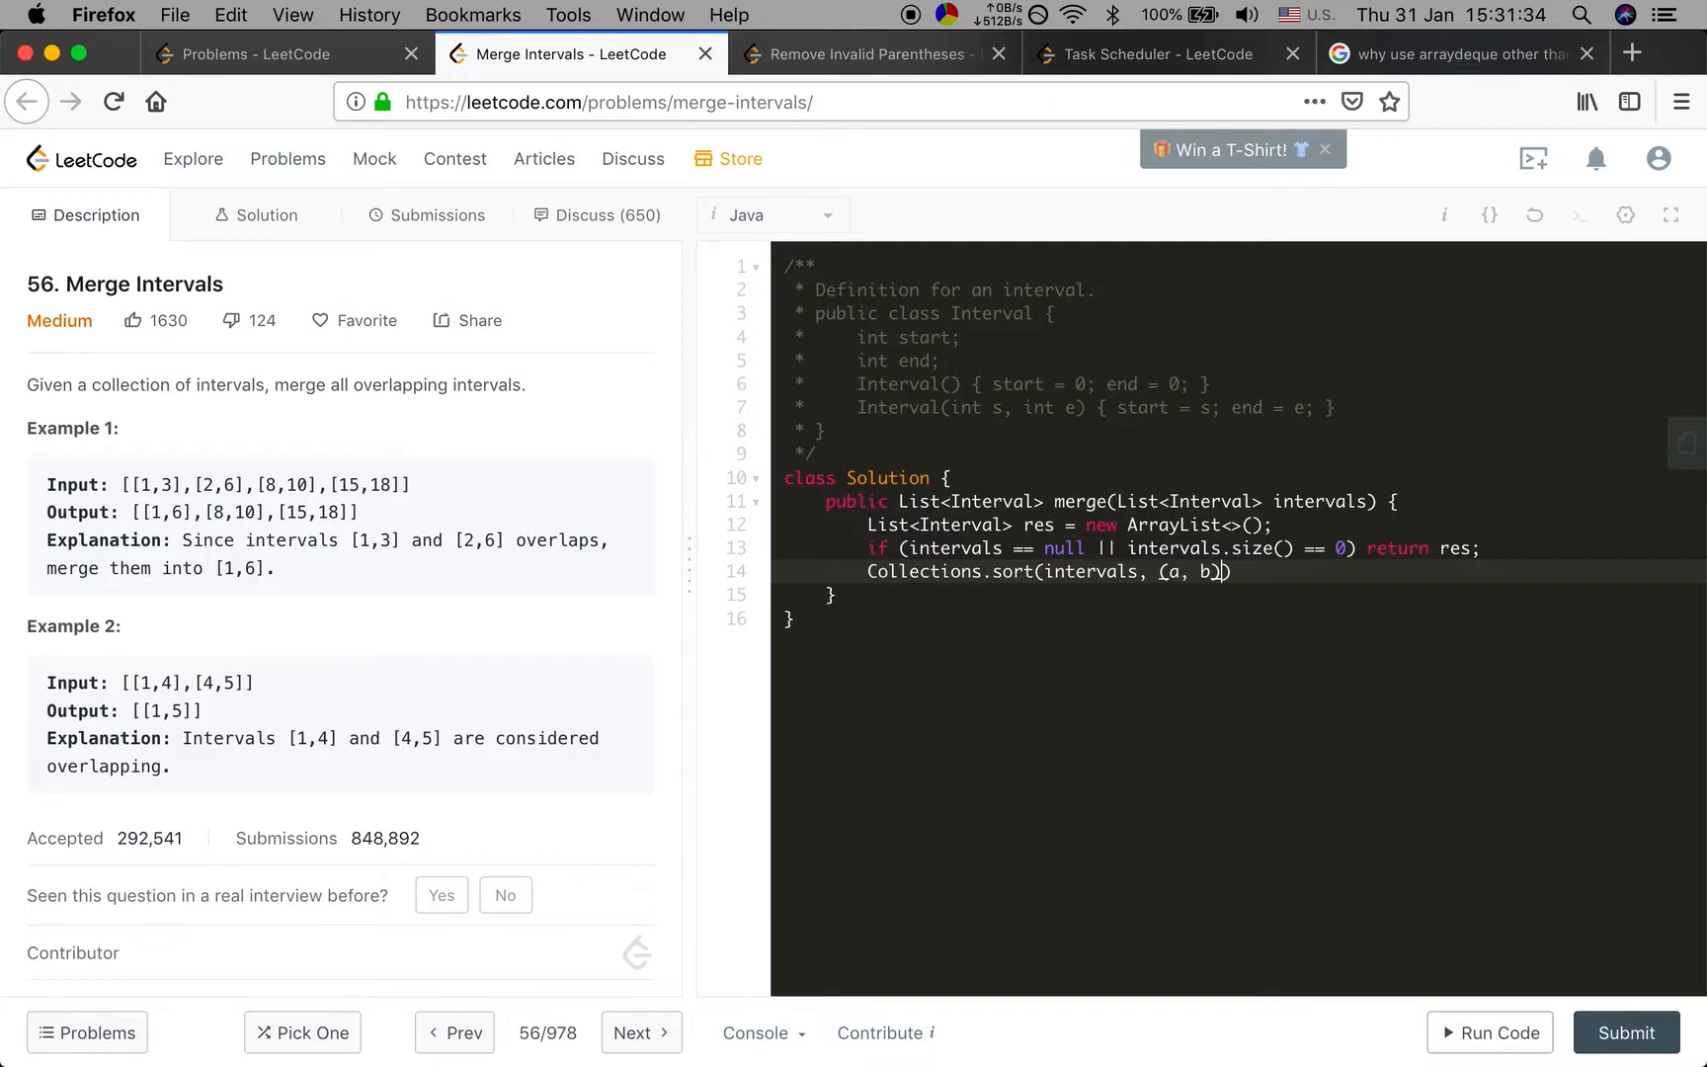
pyautogui.write('-> a.s')
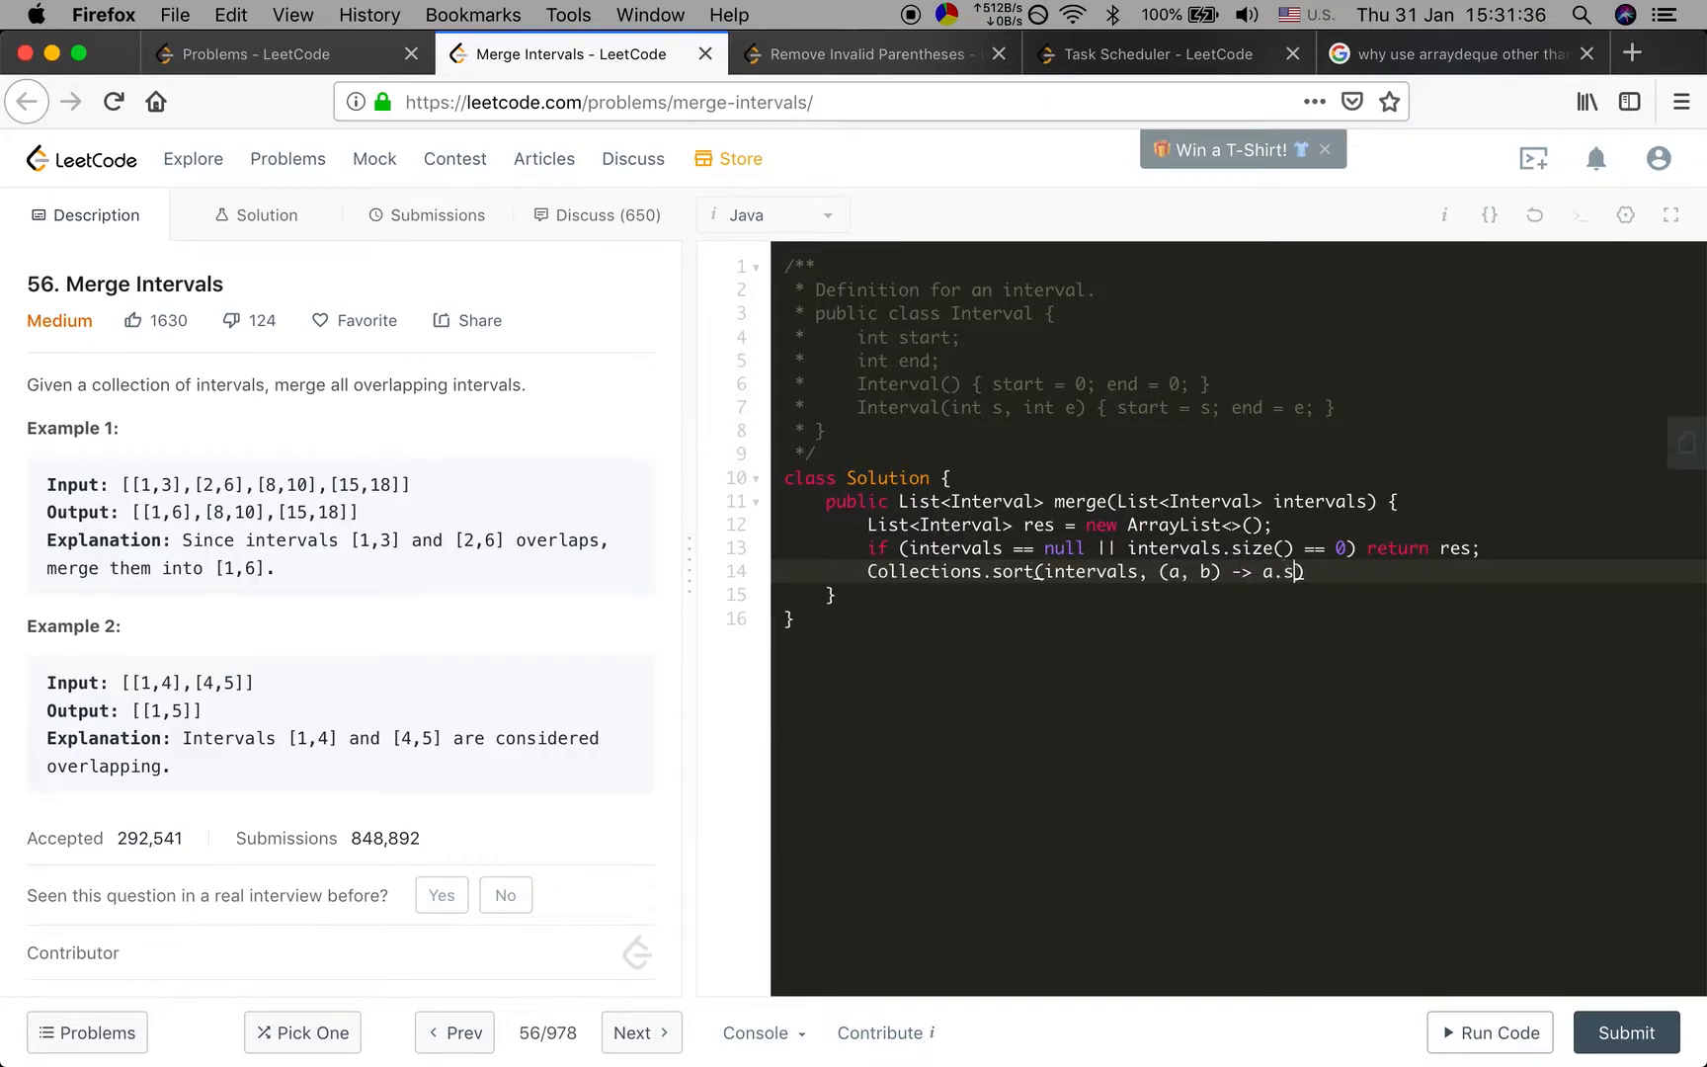
pyautogui.write('tart -')
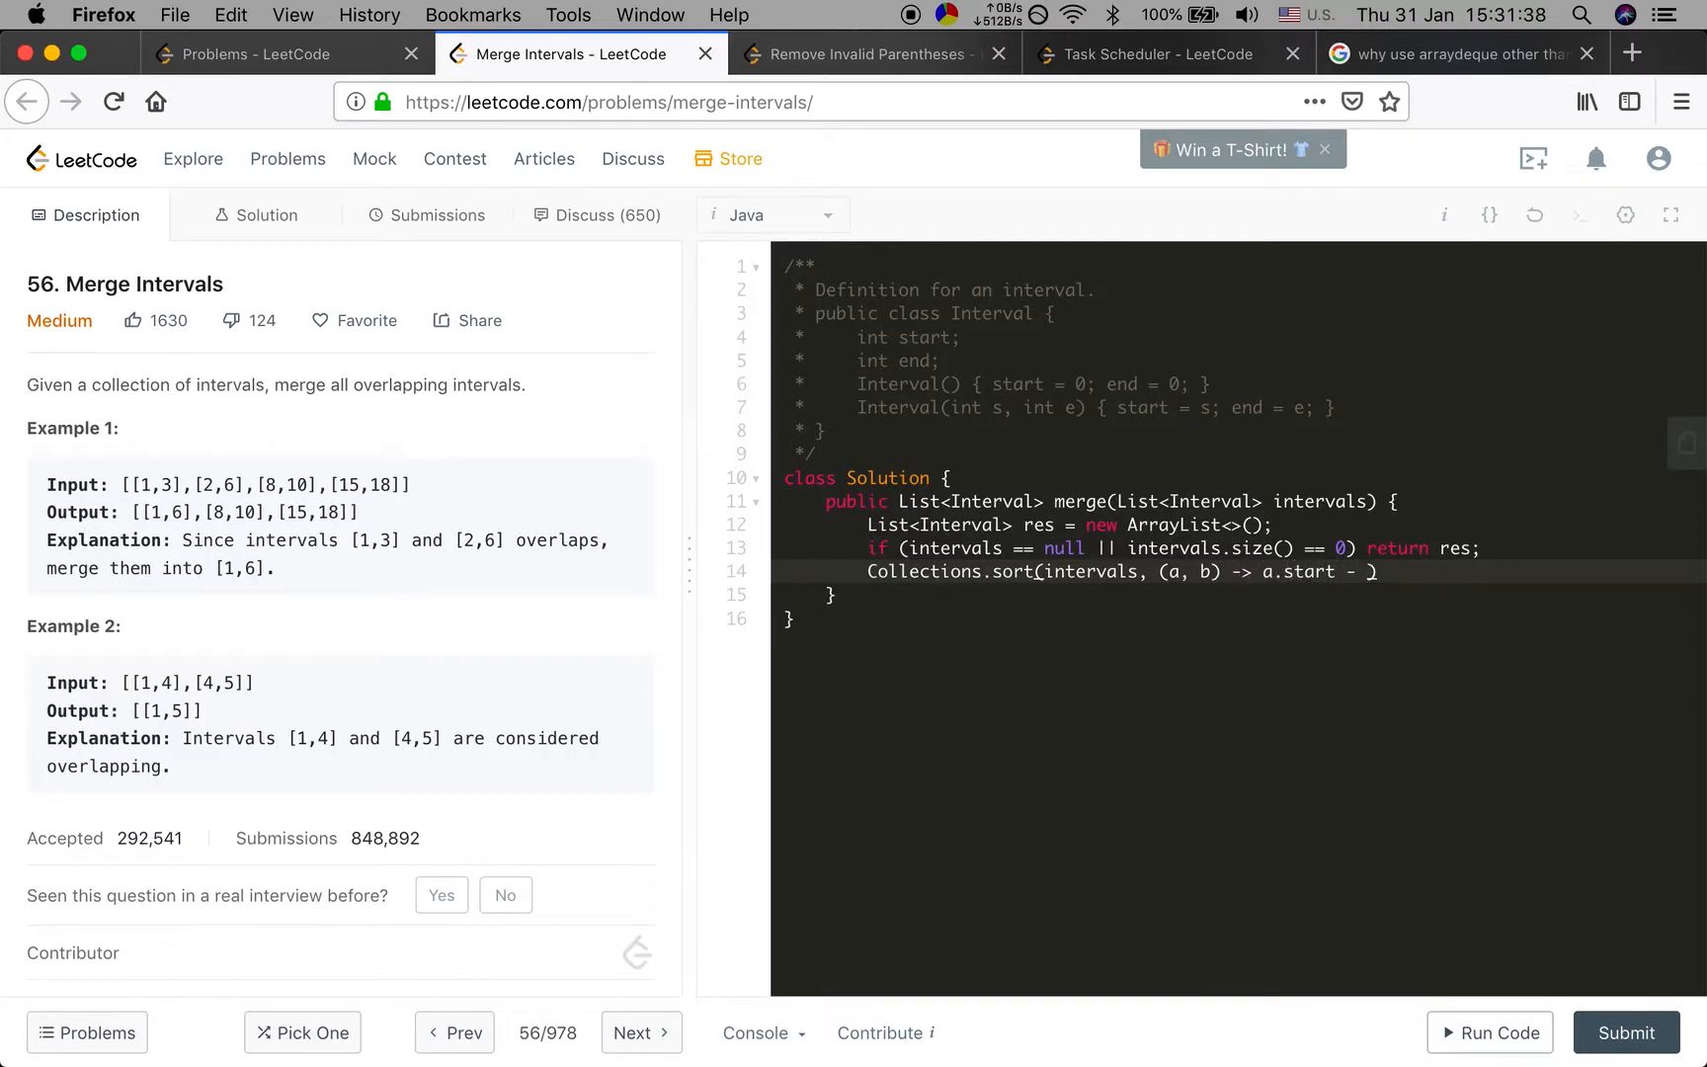
pyautogui.write('b.start)')
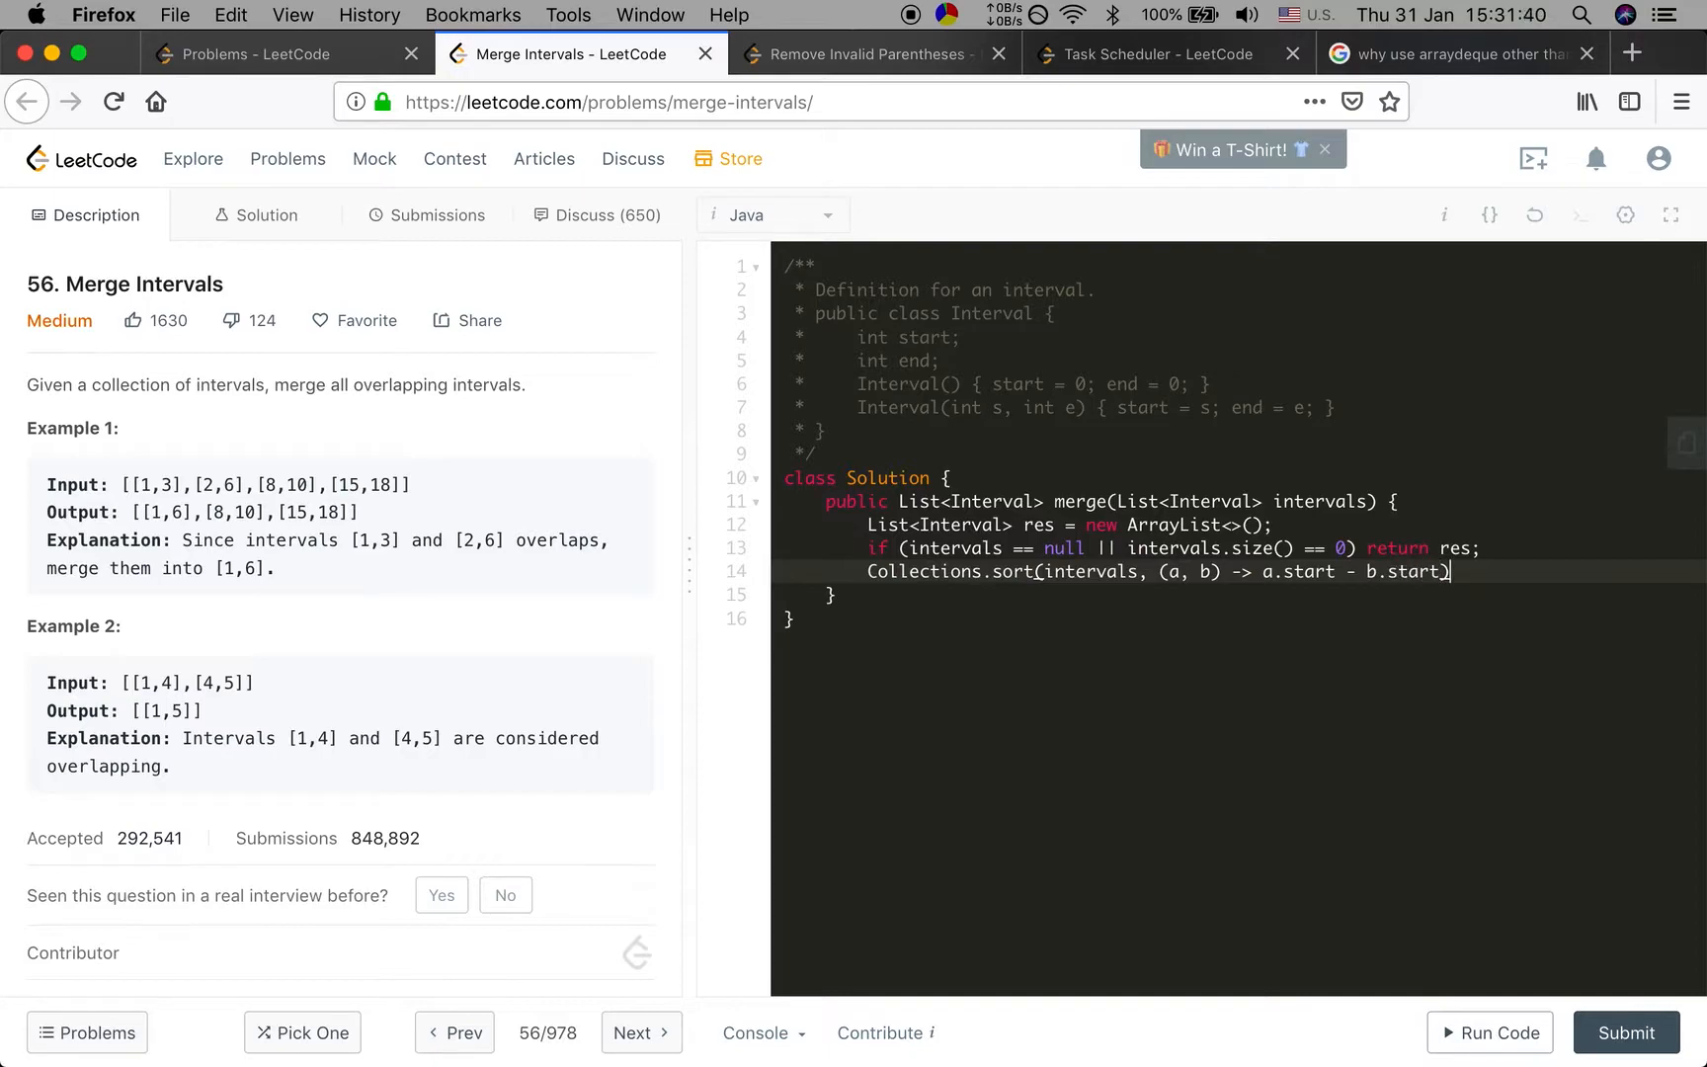
pyautogui.press('enter')
pyautogui.write('for (Interval i ')
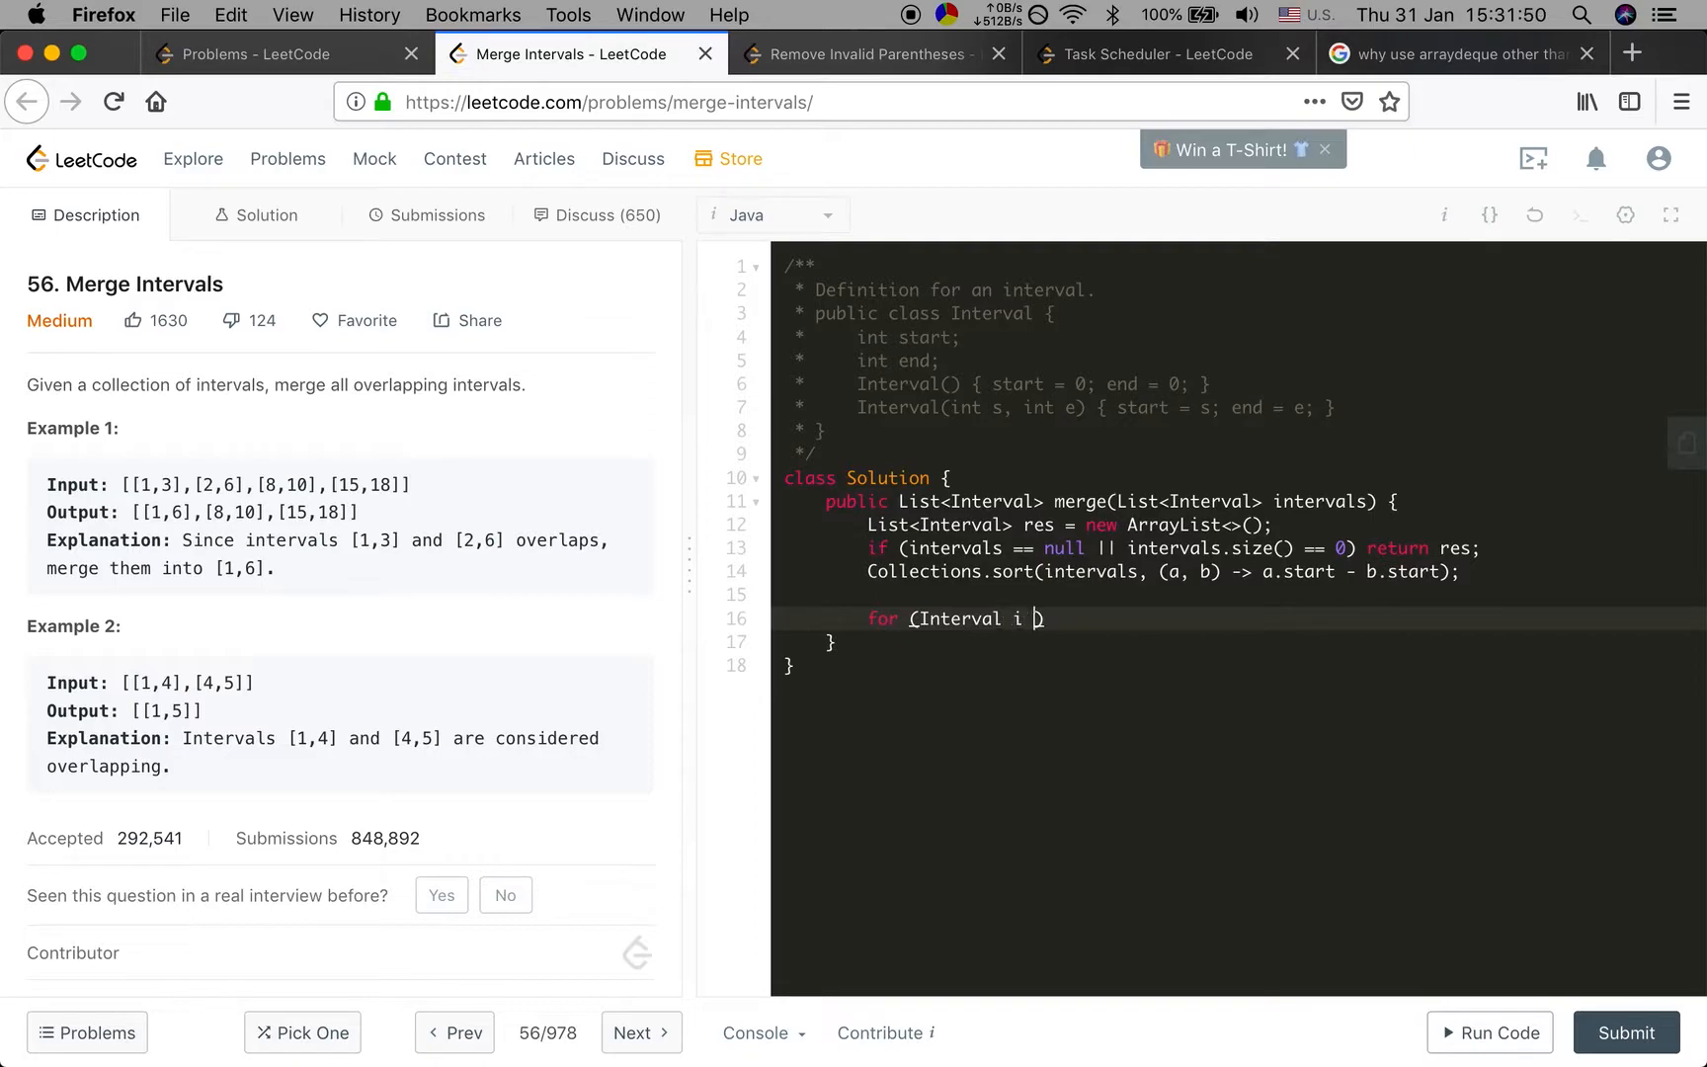
# Loop for (Interval i : intervals) and begin the check res.size() == 0 || i.start >
pyautogui.write(': intervals)')
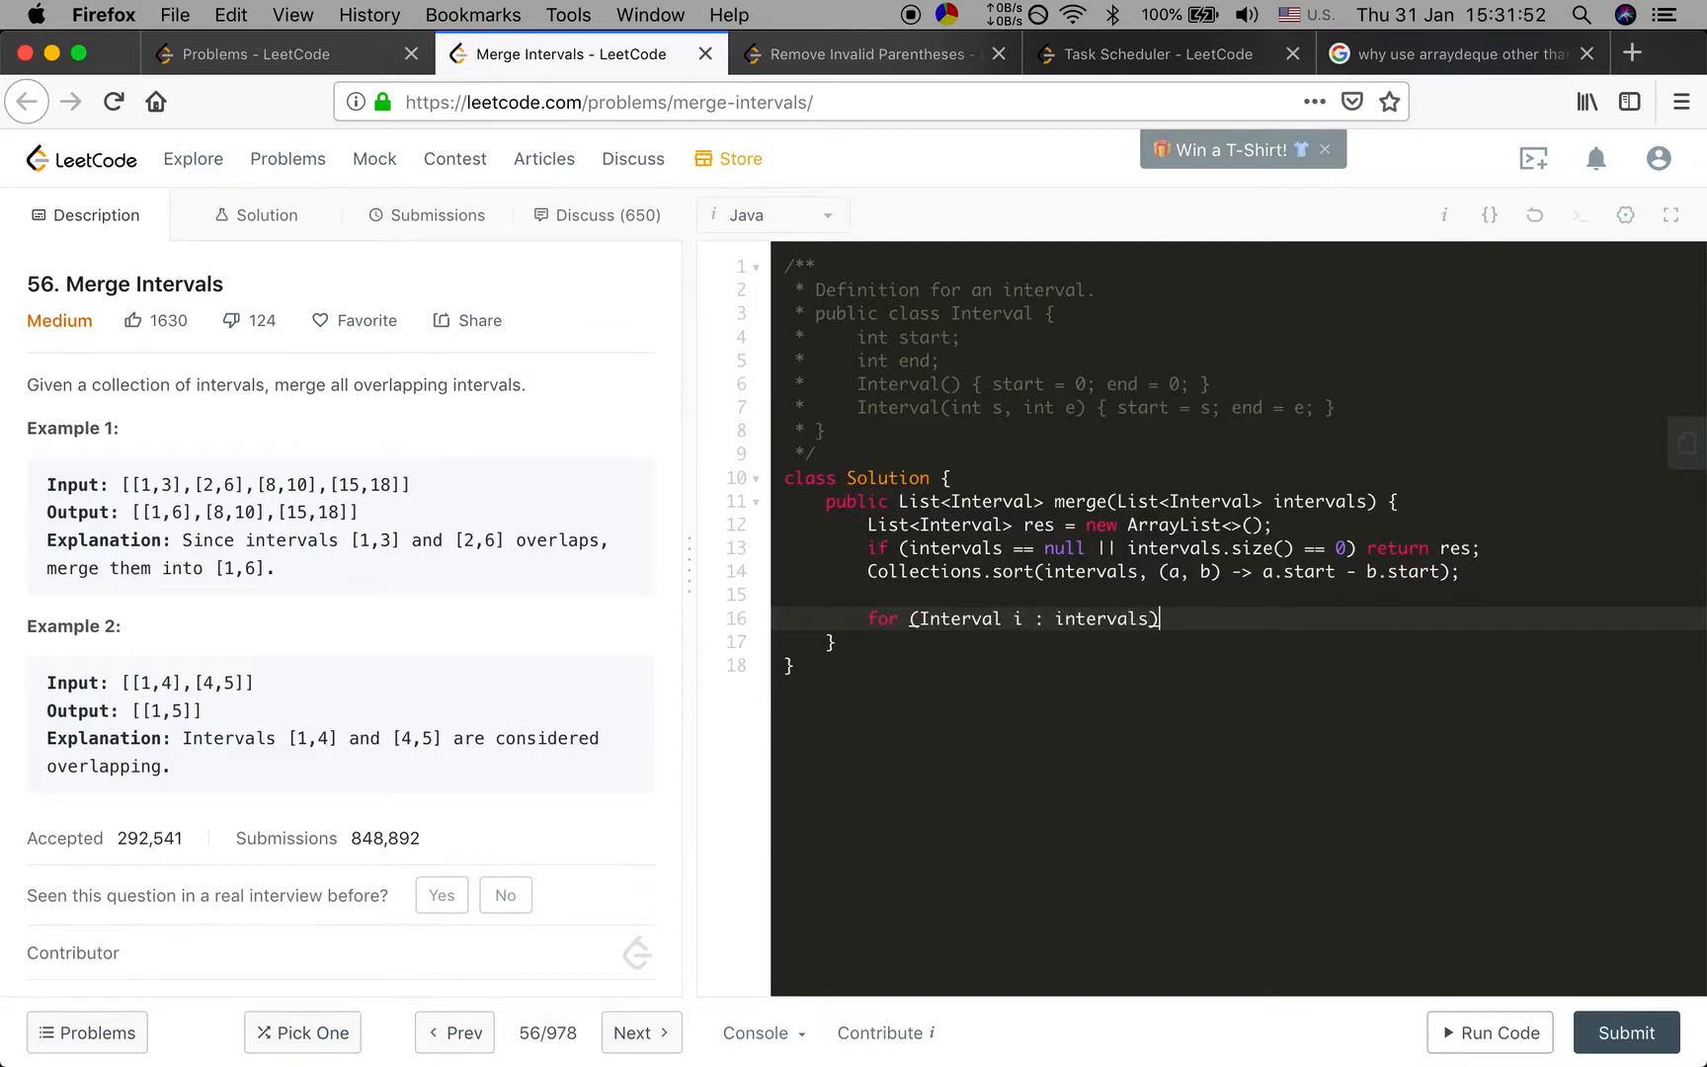
pyautogui.write('{')
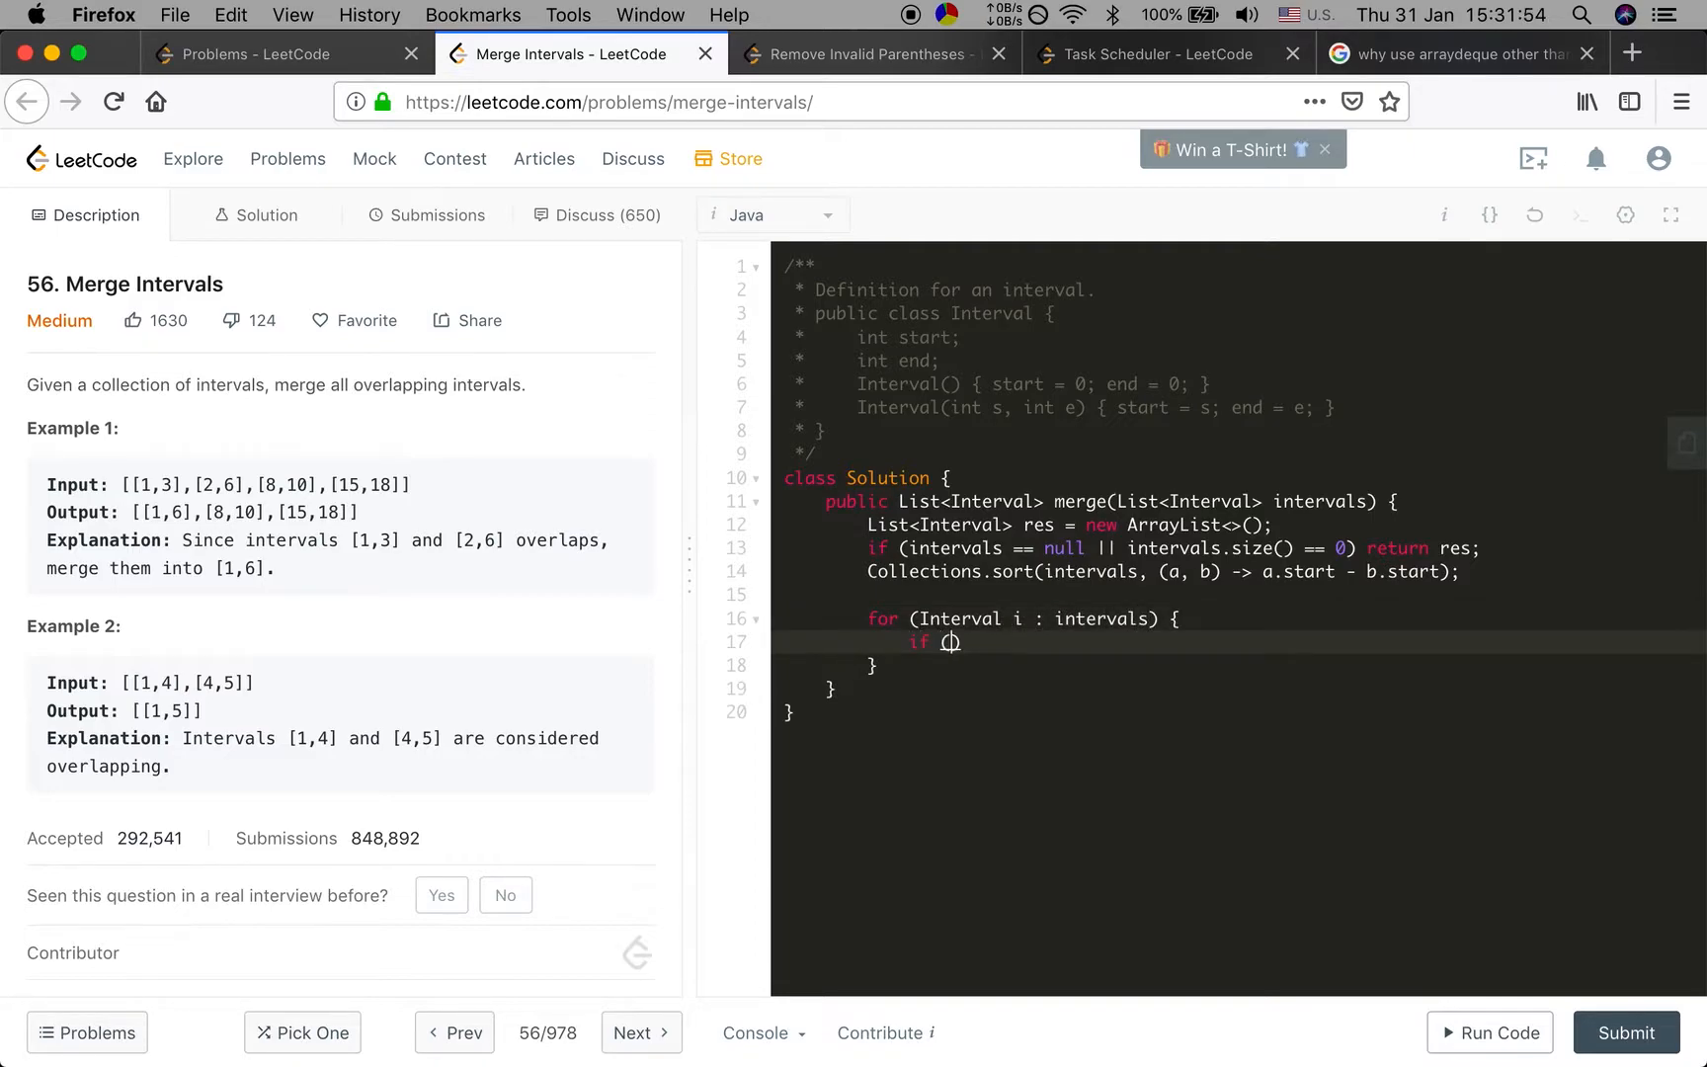
pyautogui.write('res.size)')
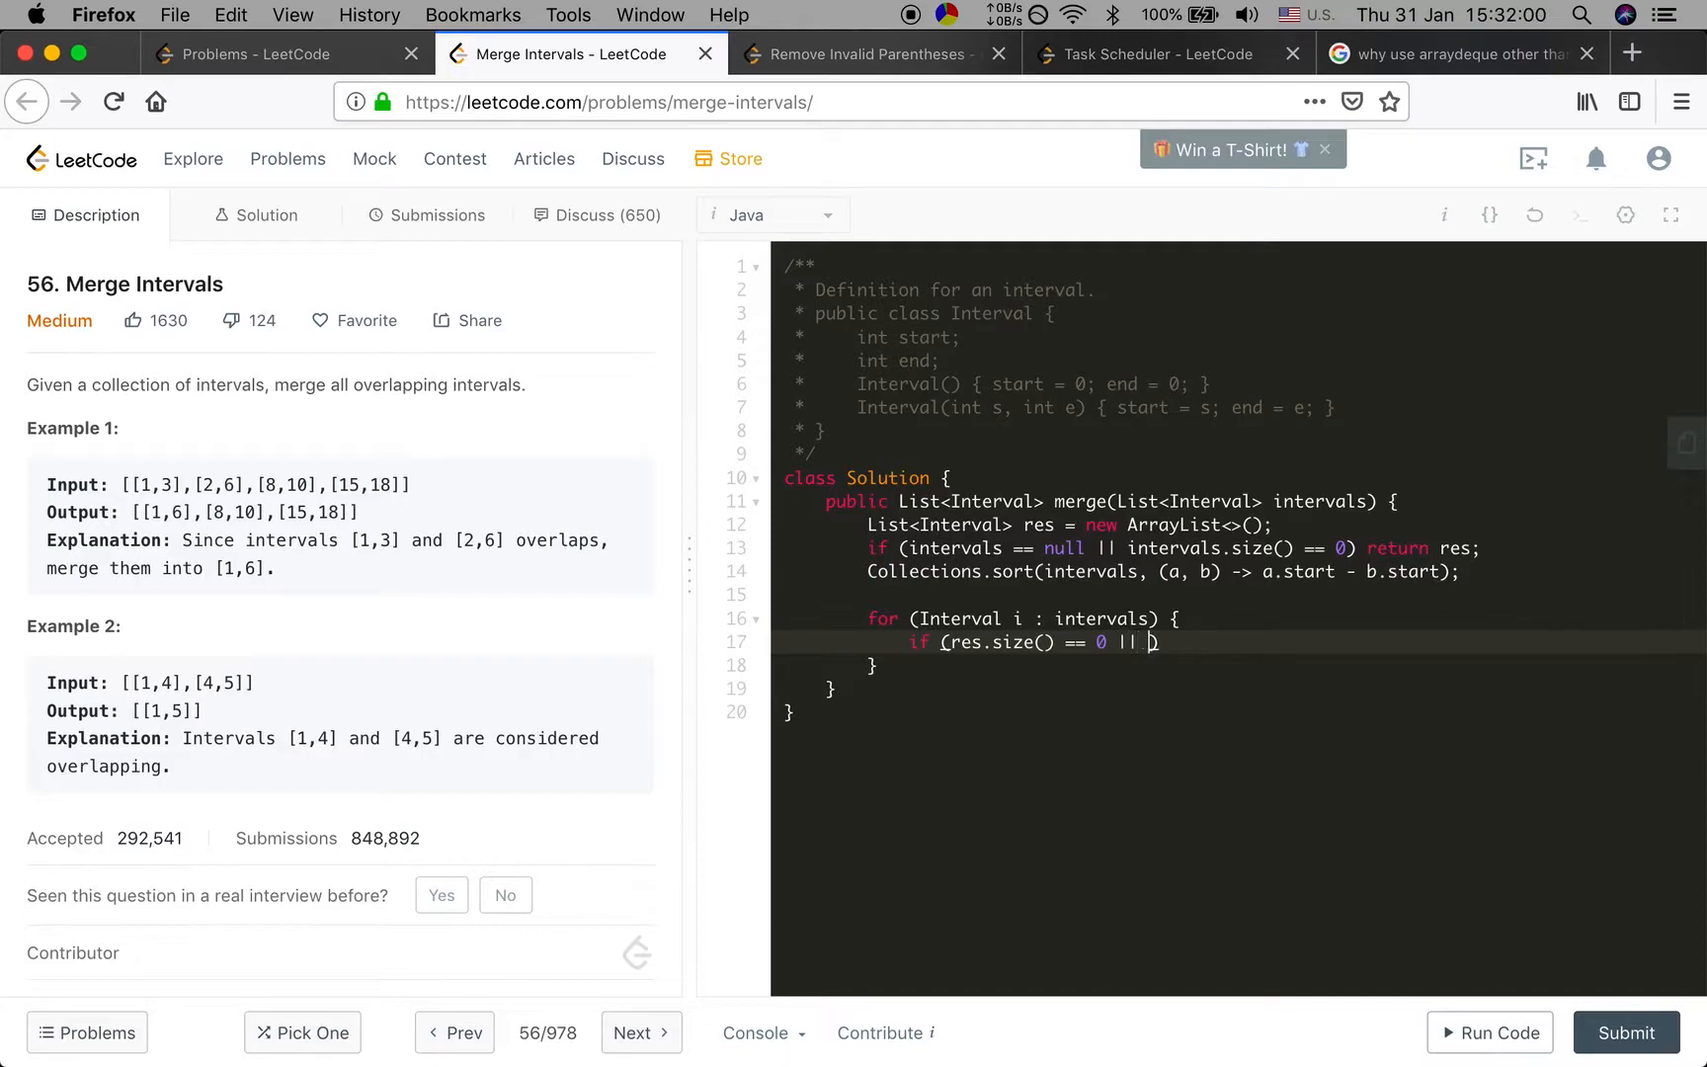
pyautogui.write('i.start')
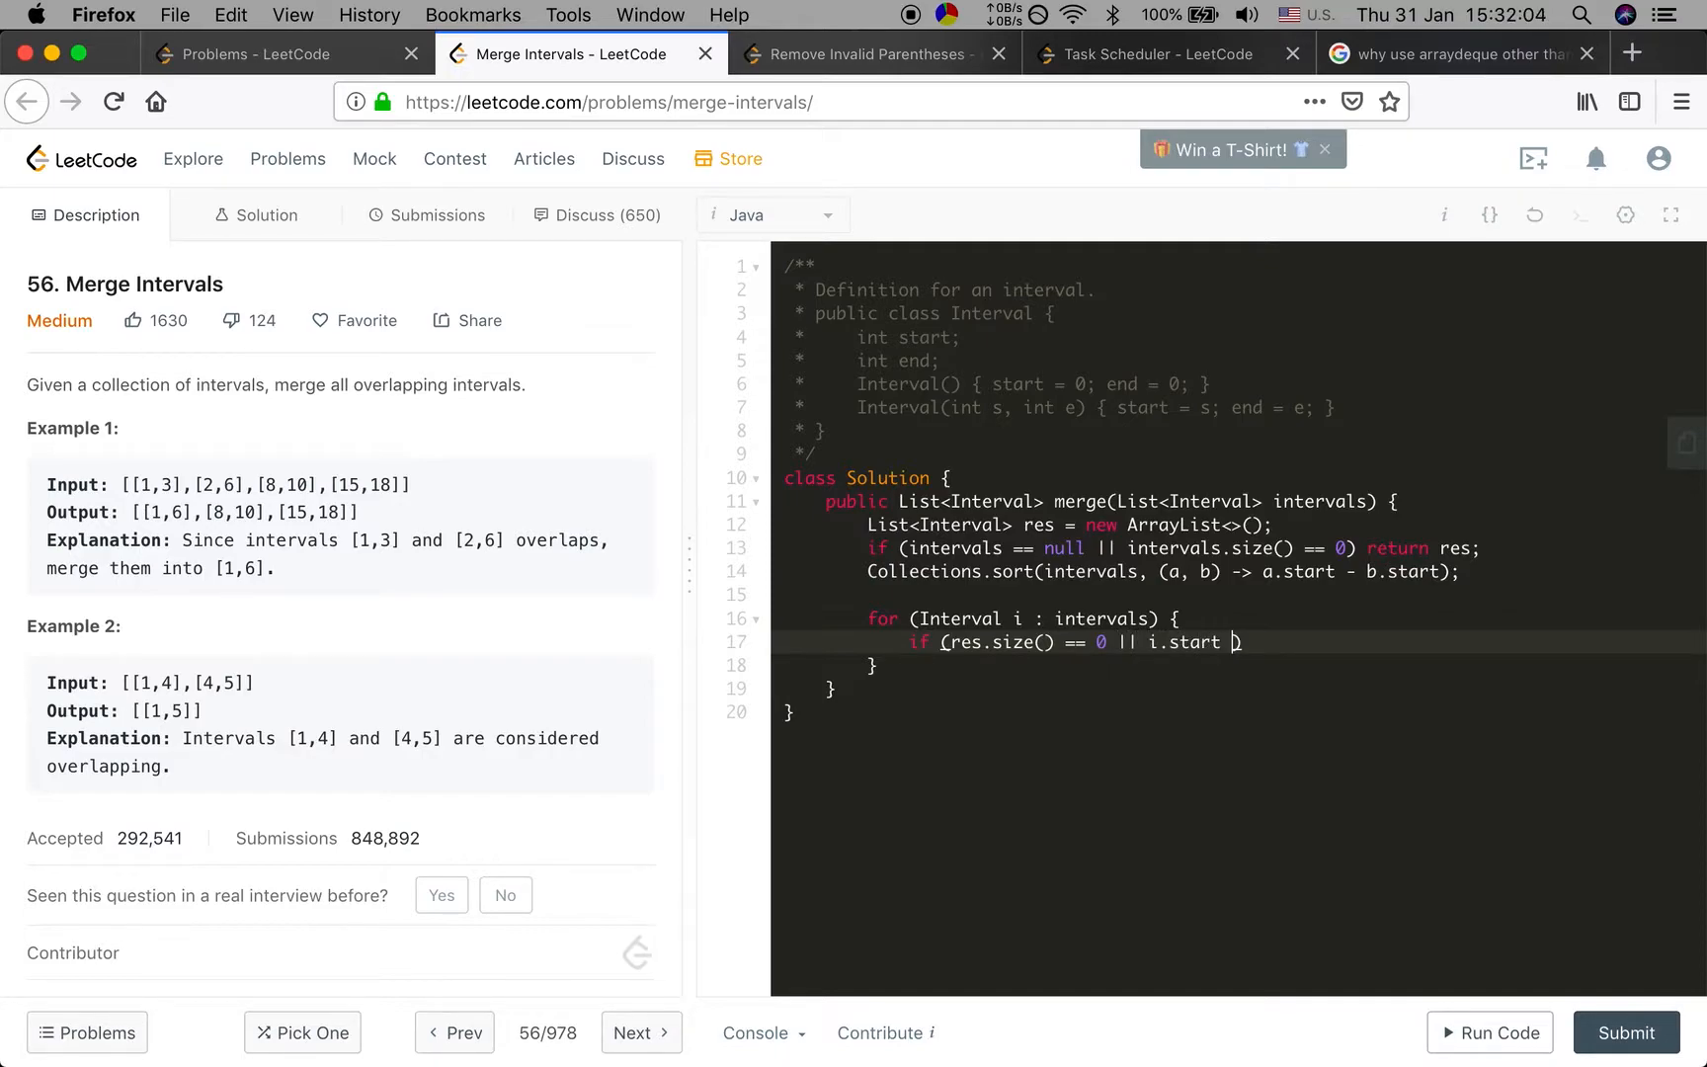
pyautogui.write('>')
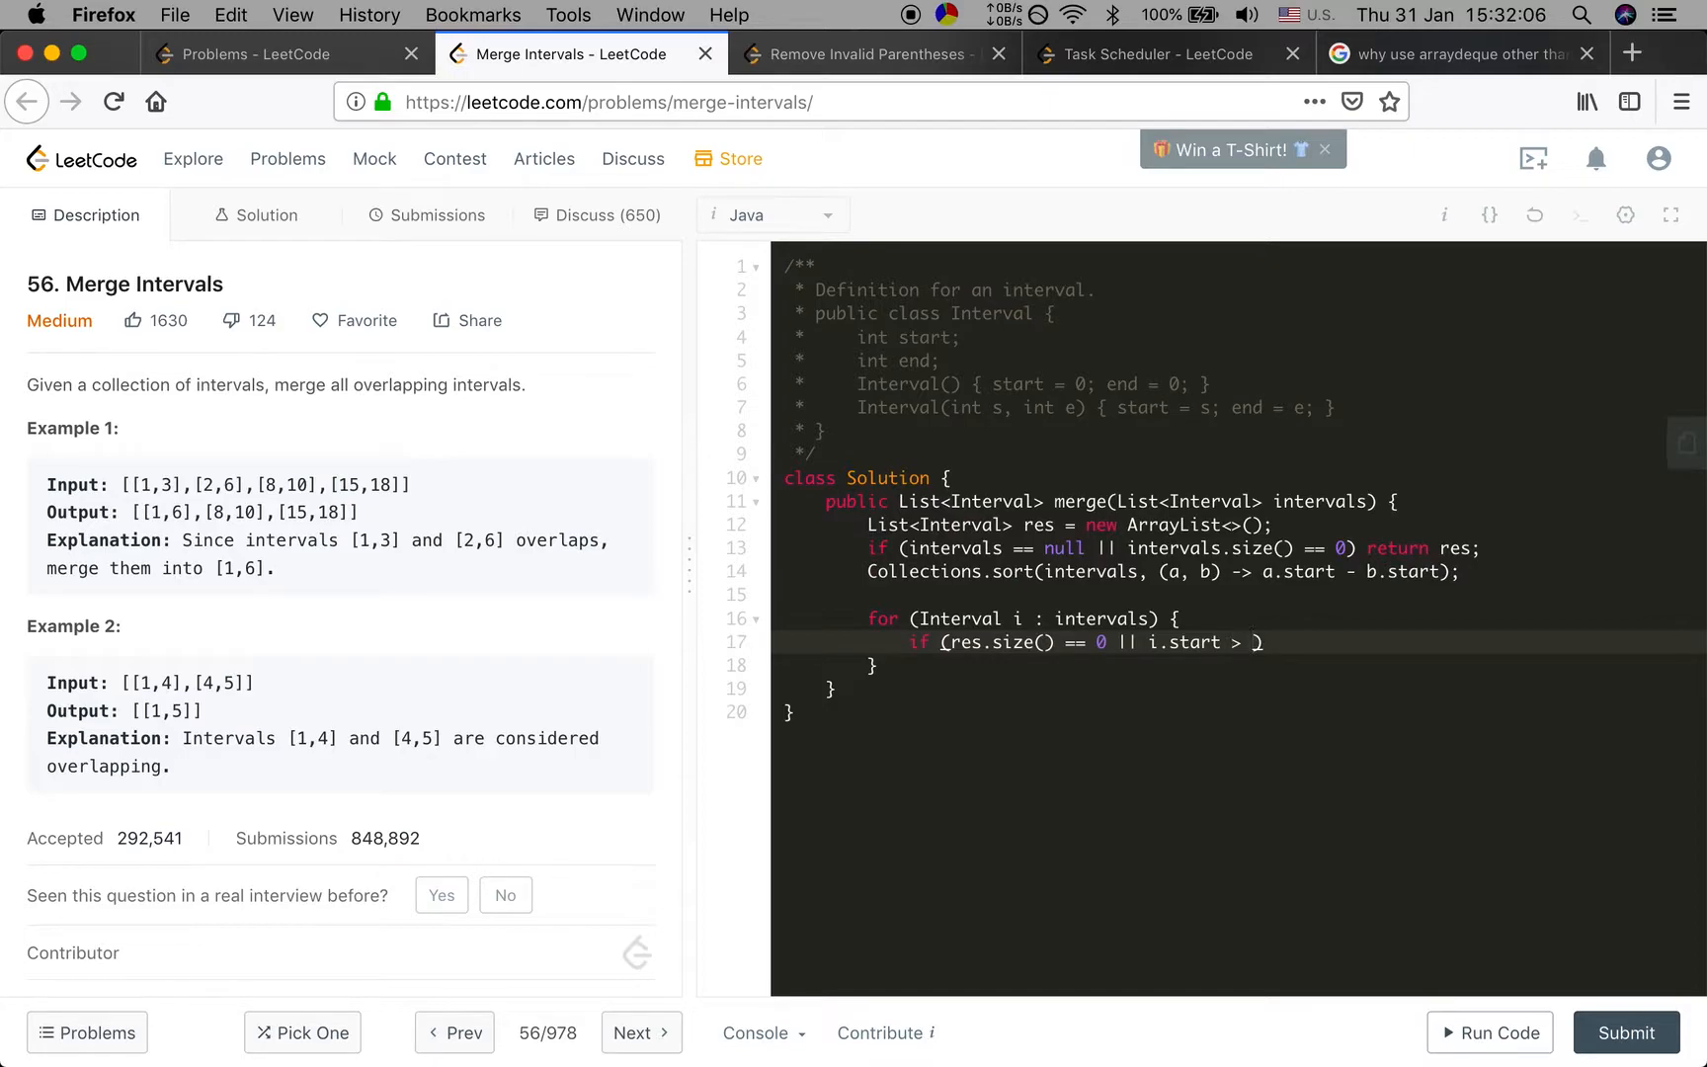
# Compare i.start against res.get(res.size() - 1).end and add i to res when non-overlapping
pyautogui.write('res.get')
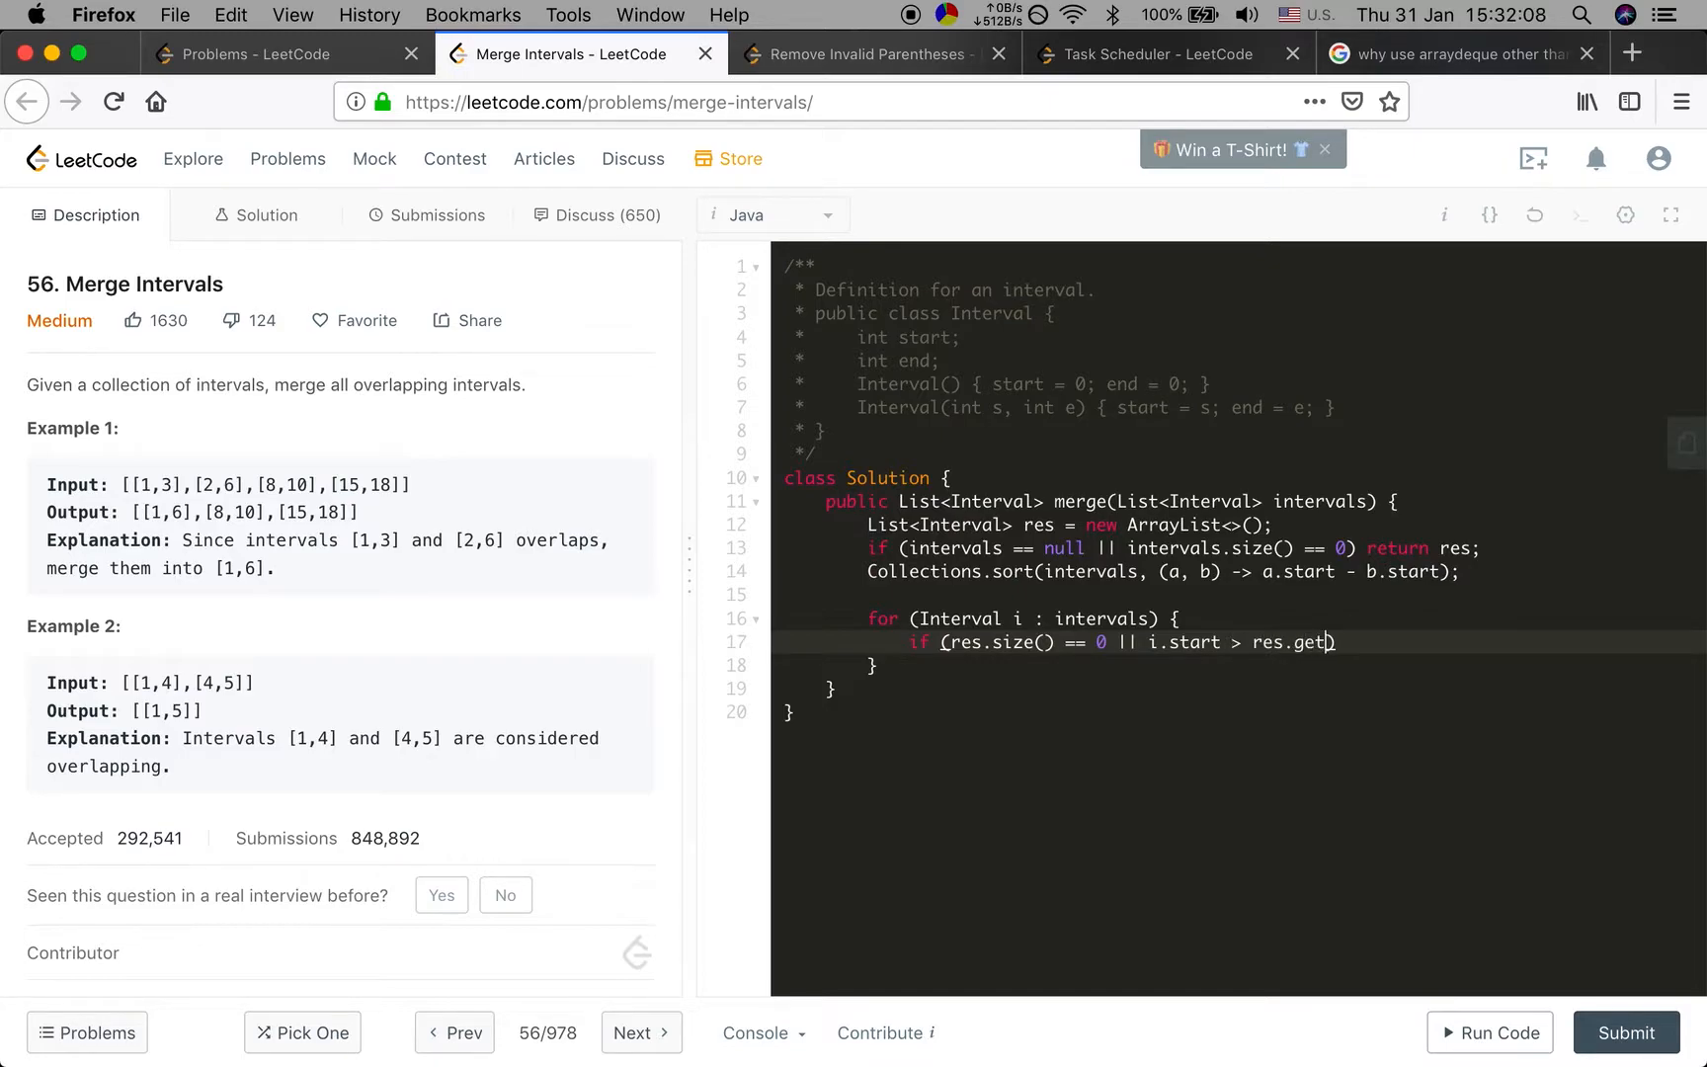
pyautogui.write('(res.sz))')
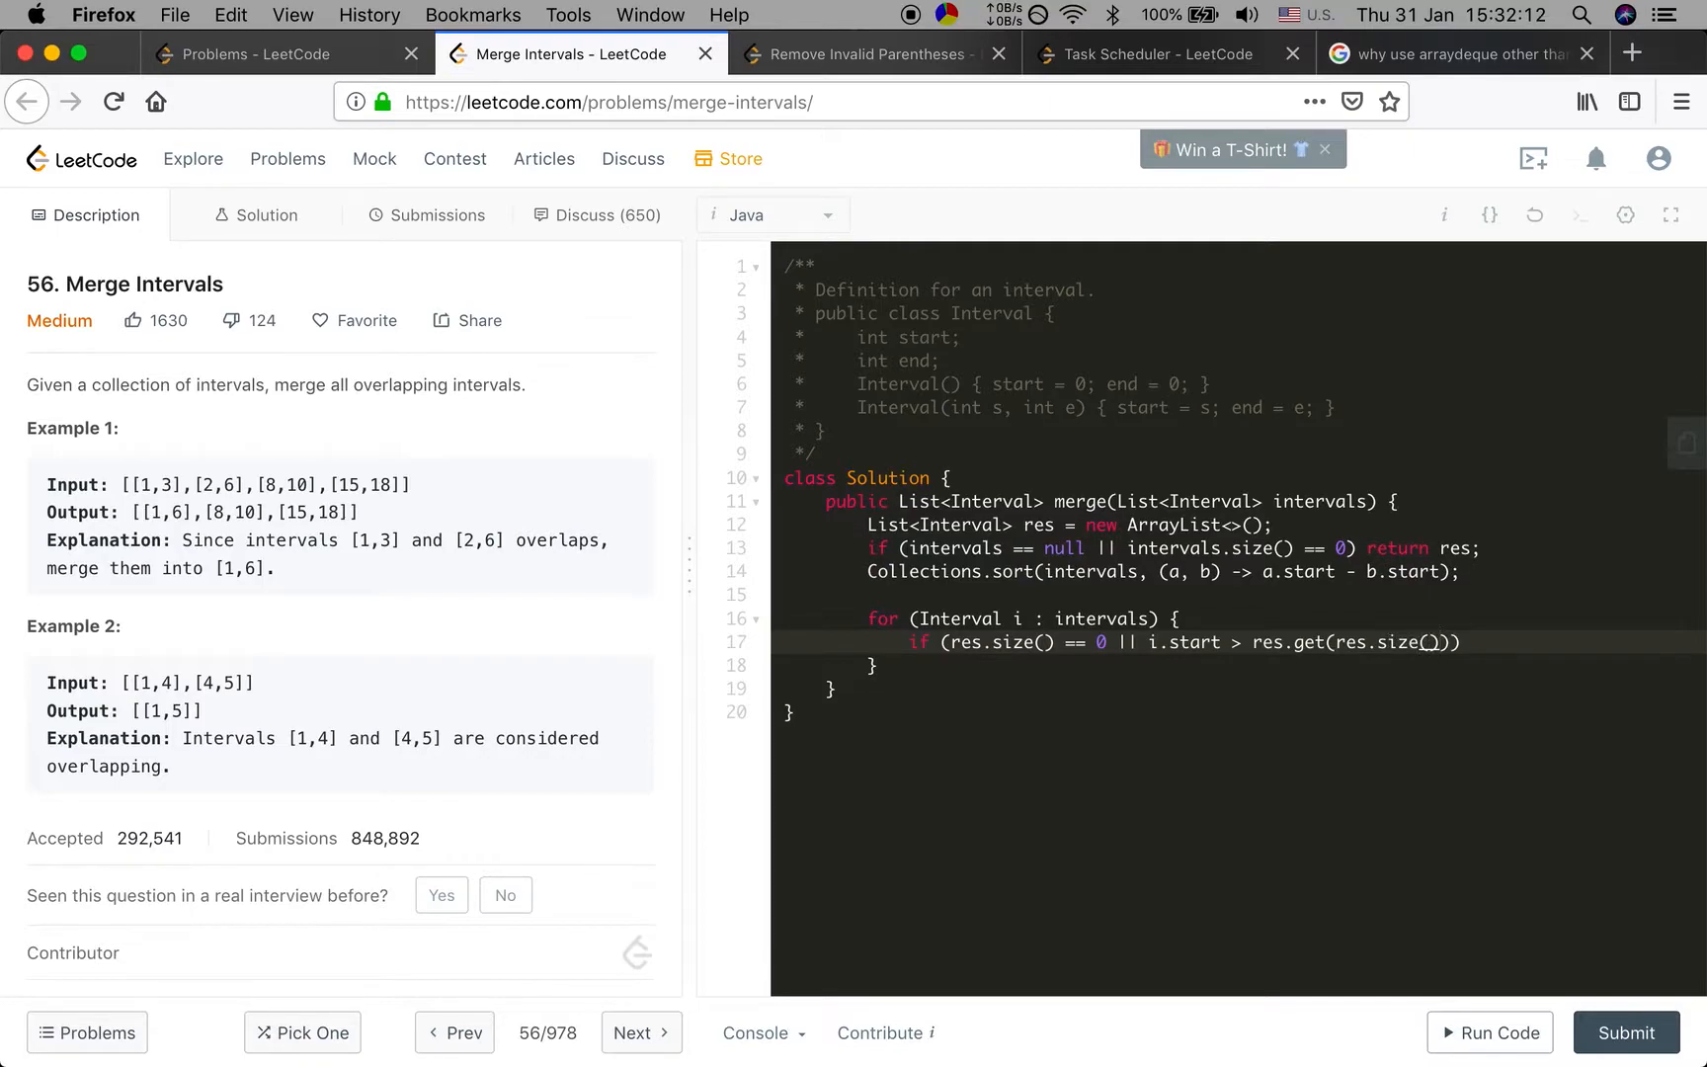
pyautogui.write('- 1).end')
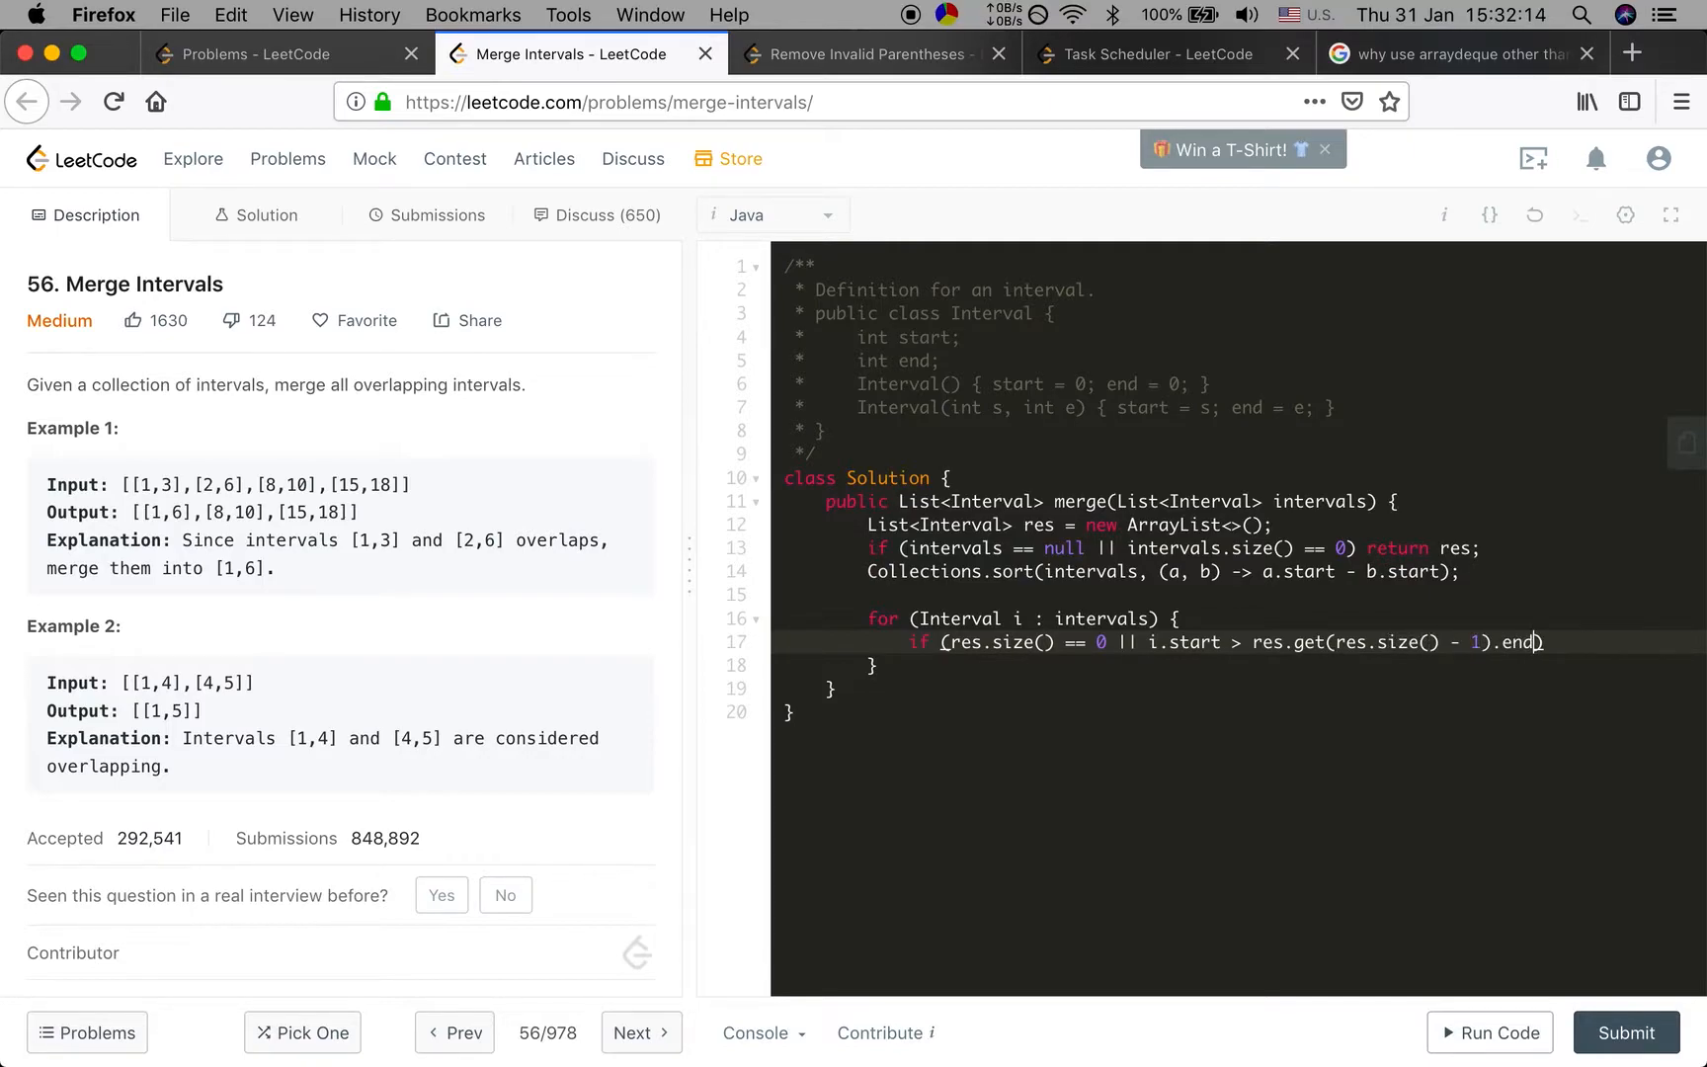
pyautogui.write('{')
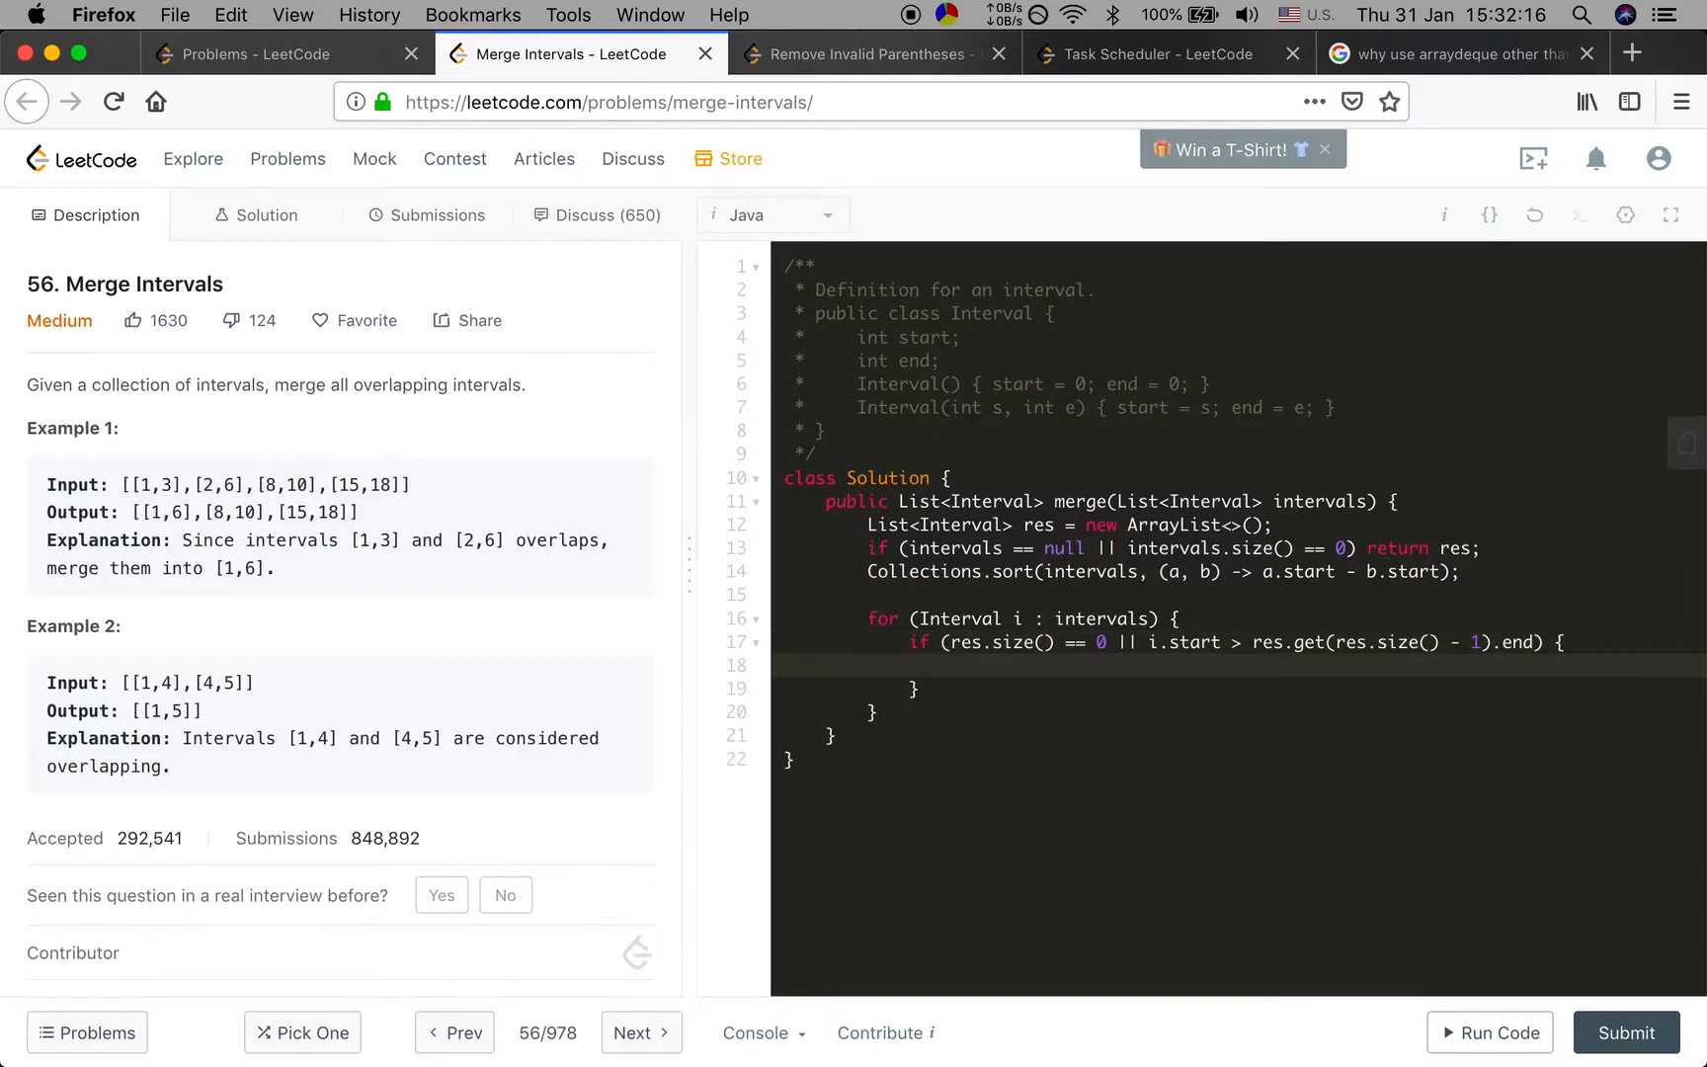
pyautogui.write('res.add()')
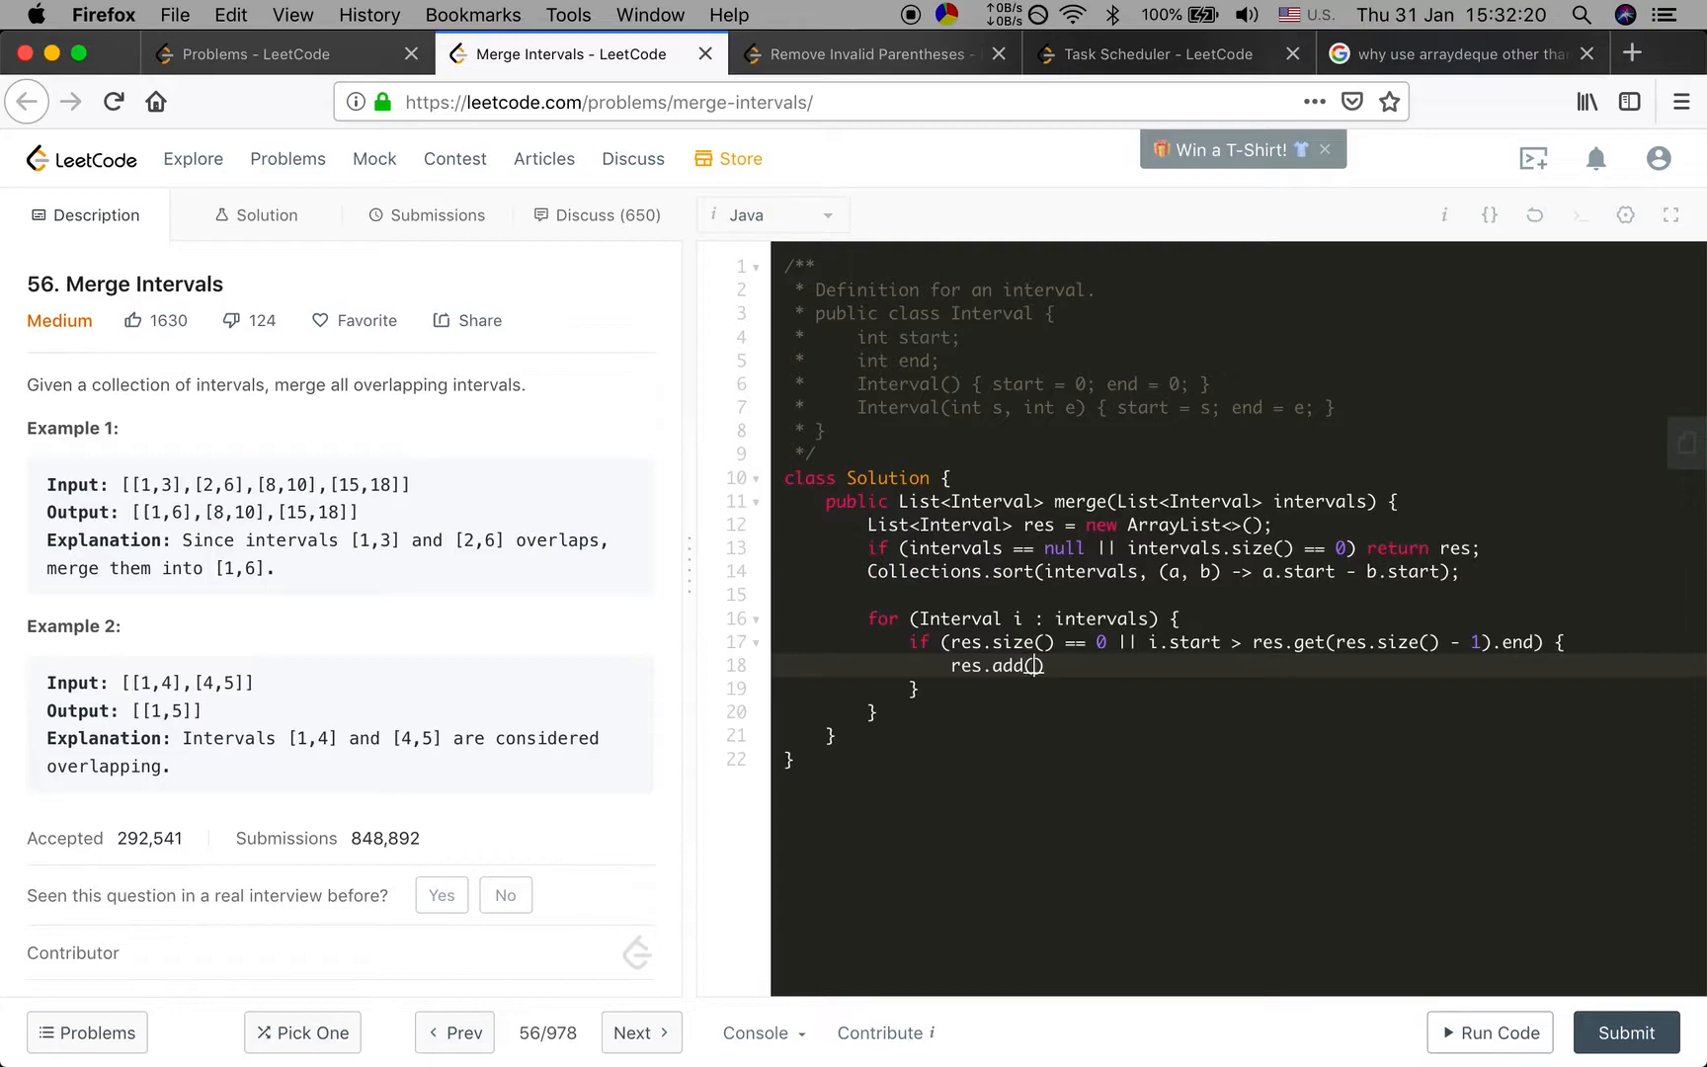
pyautogui.write('i);')
pyautogui.click(1241, 687)
pyautogui.write(' else {')
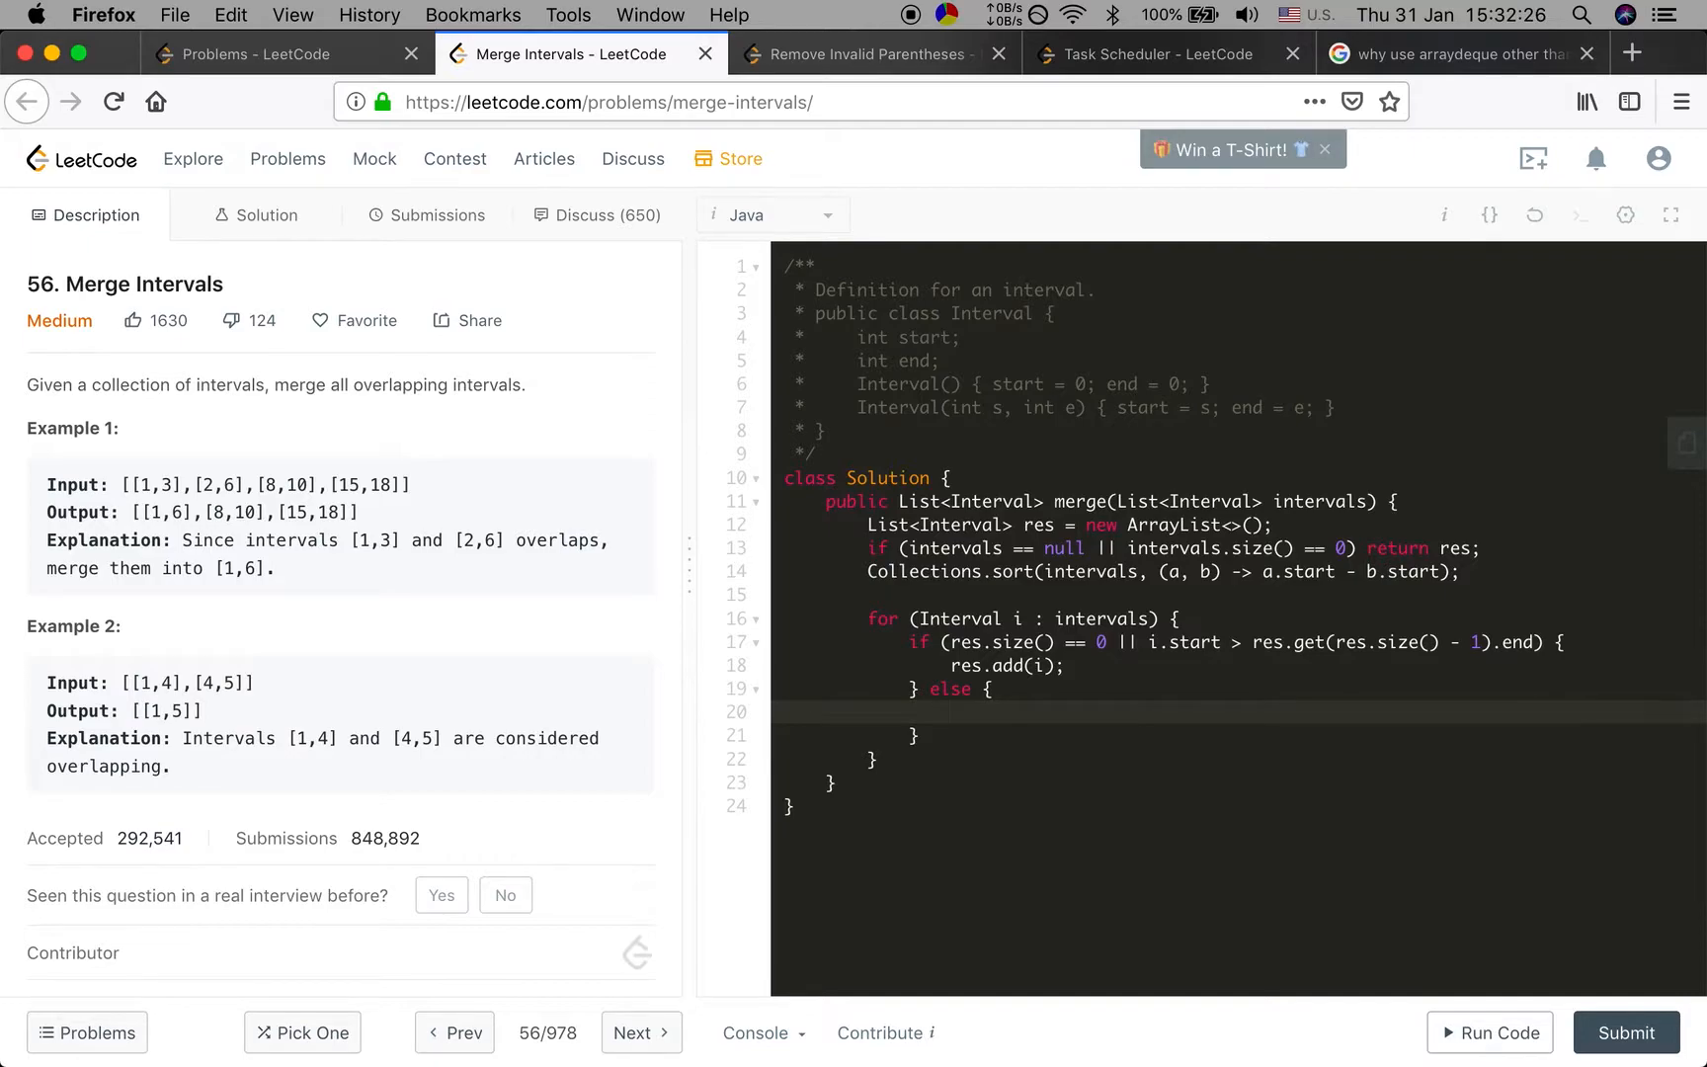
# Place the cursor inside the empty else block below res.add(i)
pyautogui.click(952, 714)
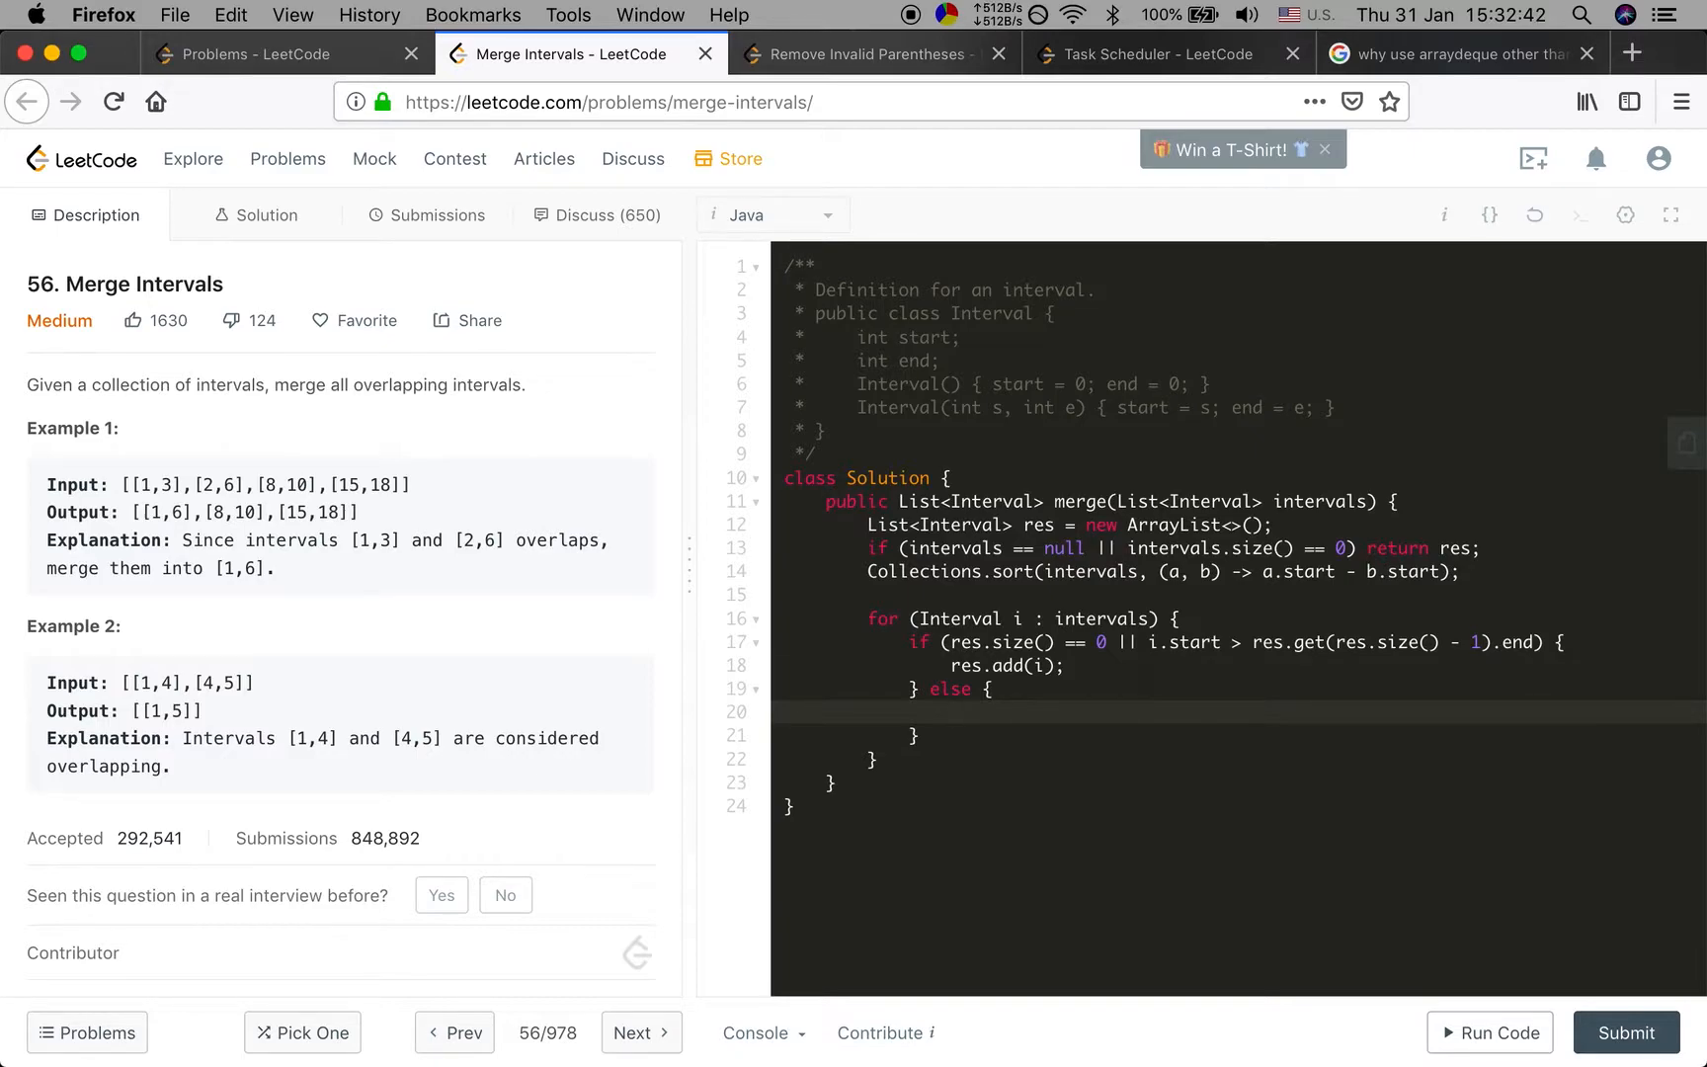
pyautogui.click(952, 711)
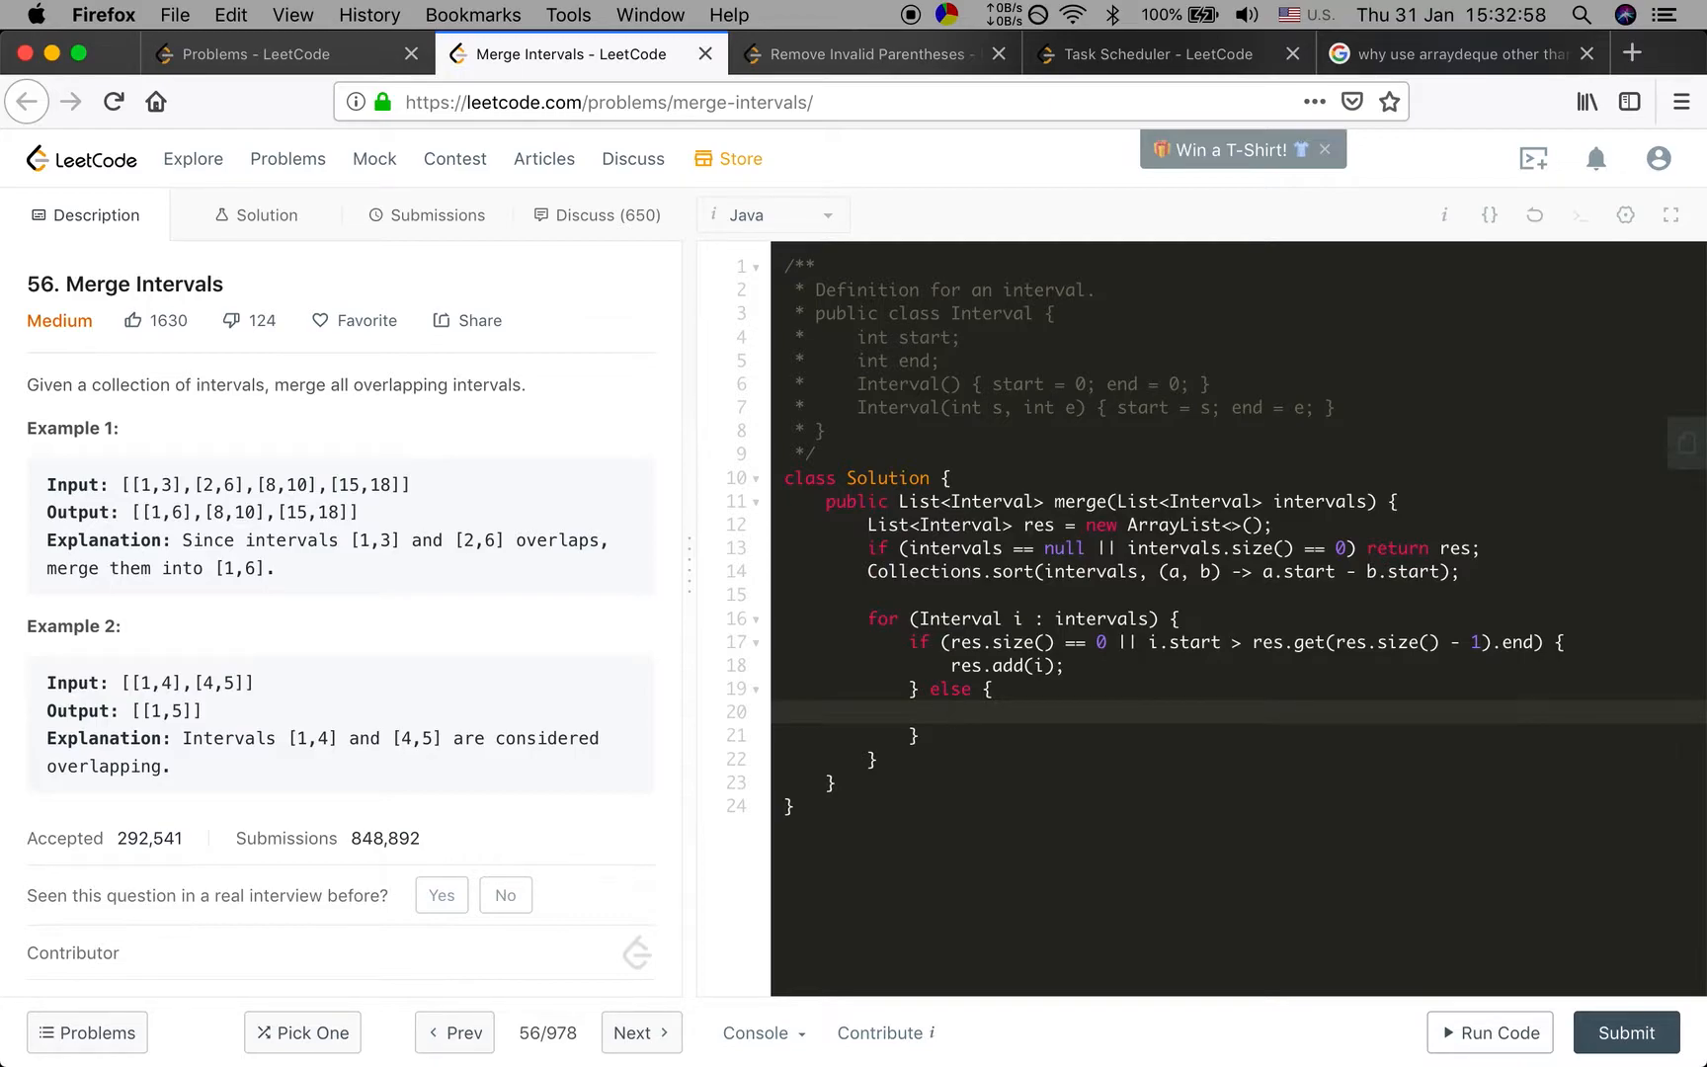
pyautogui.click(954, 712)
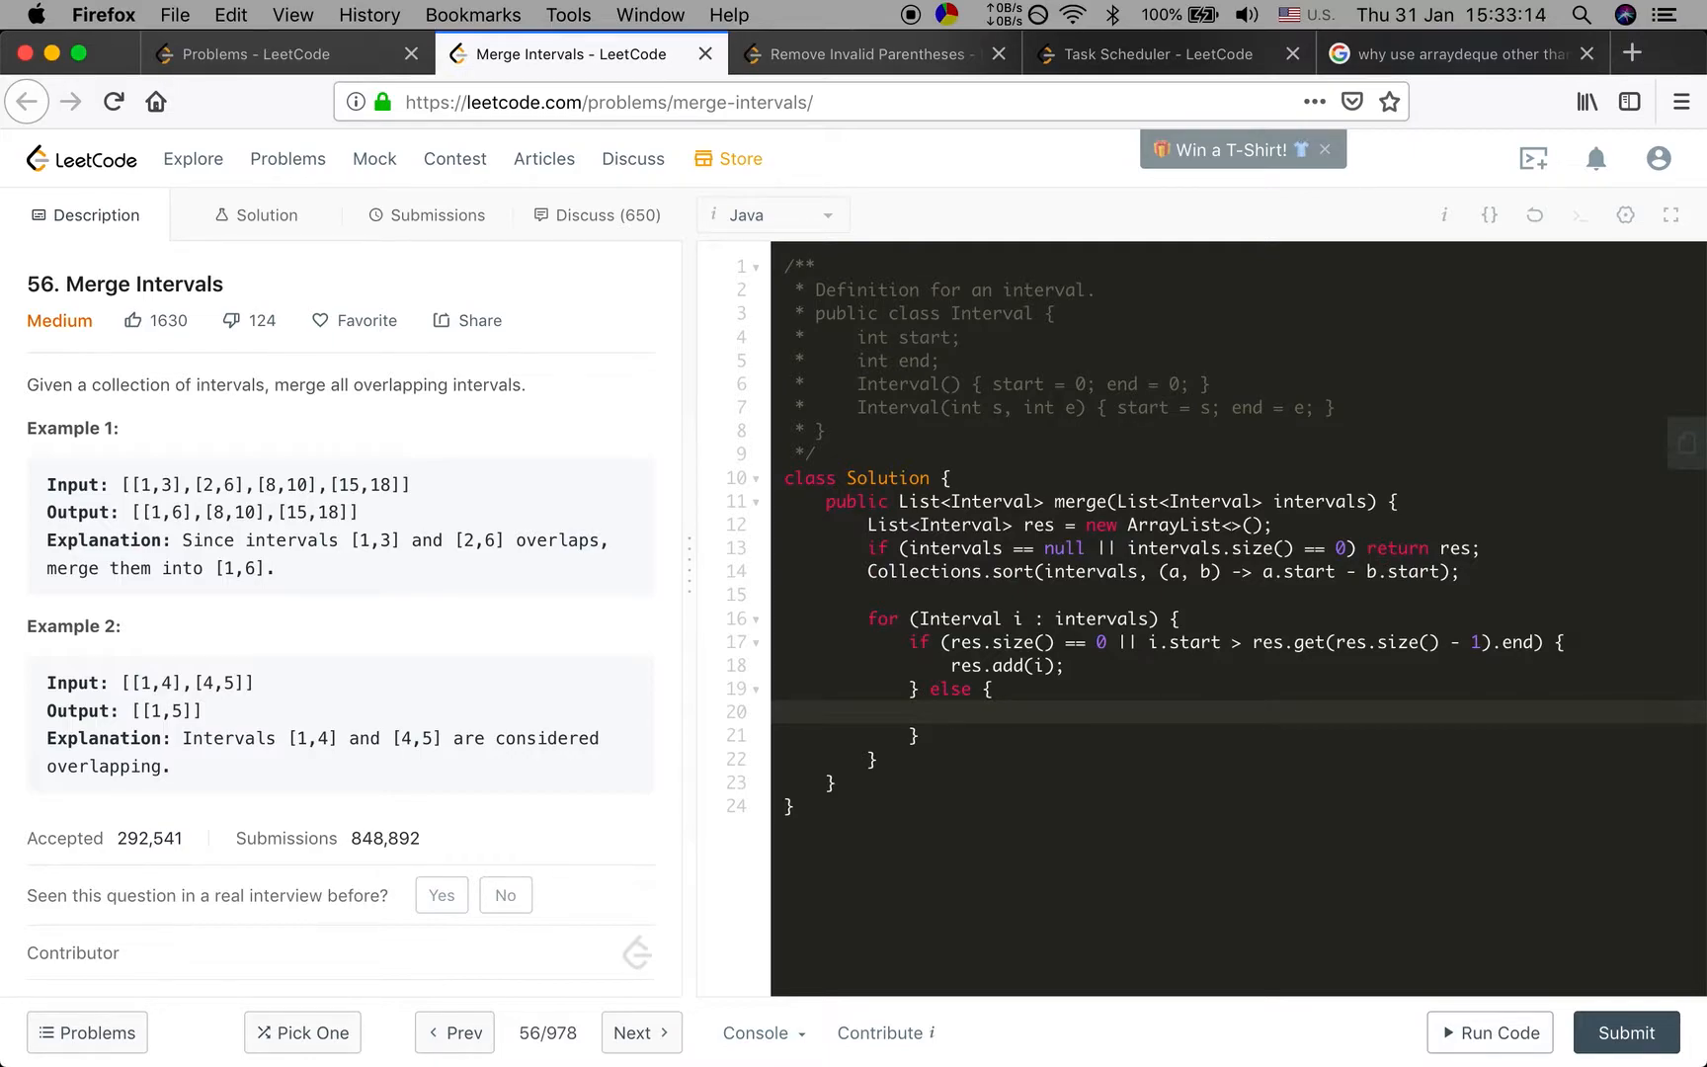
# Set the last merged interval's end to Math.max(i.end, res.get(res.size() - 1).end)
pyautogui.write('res.')
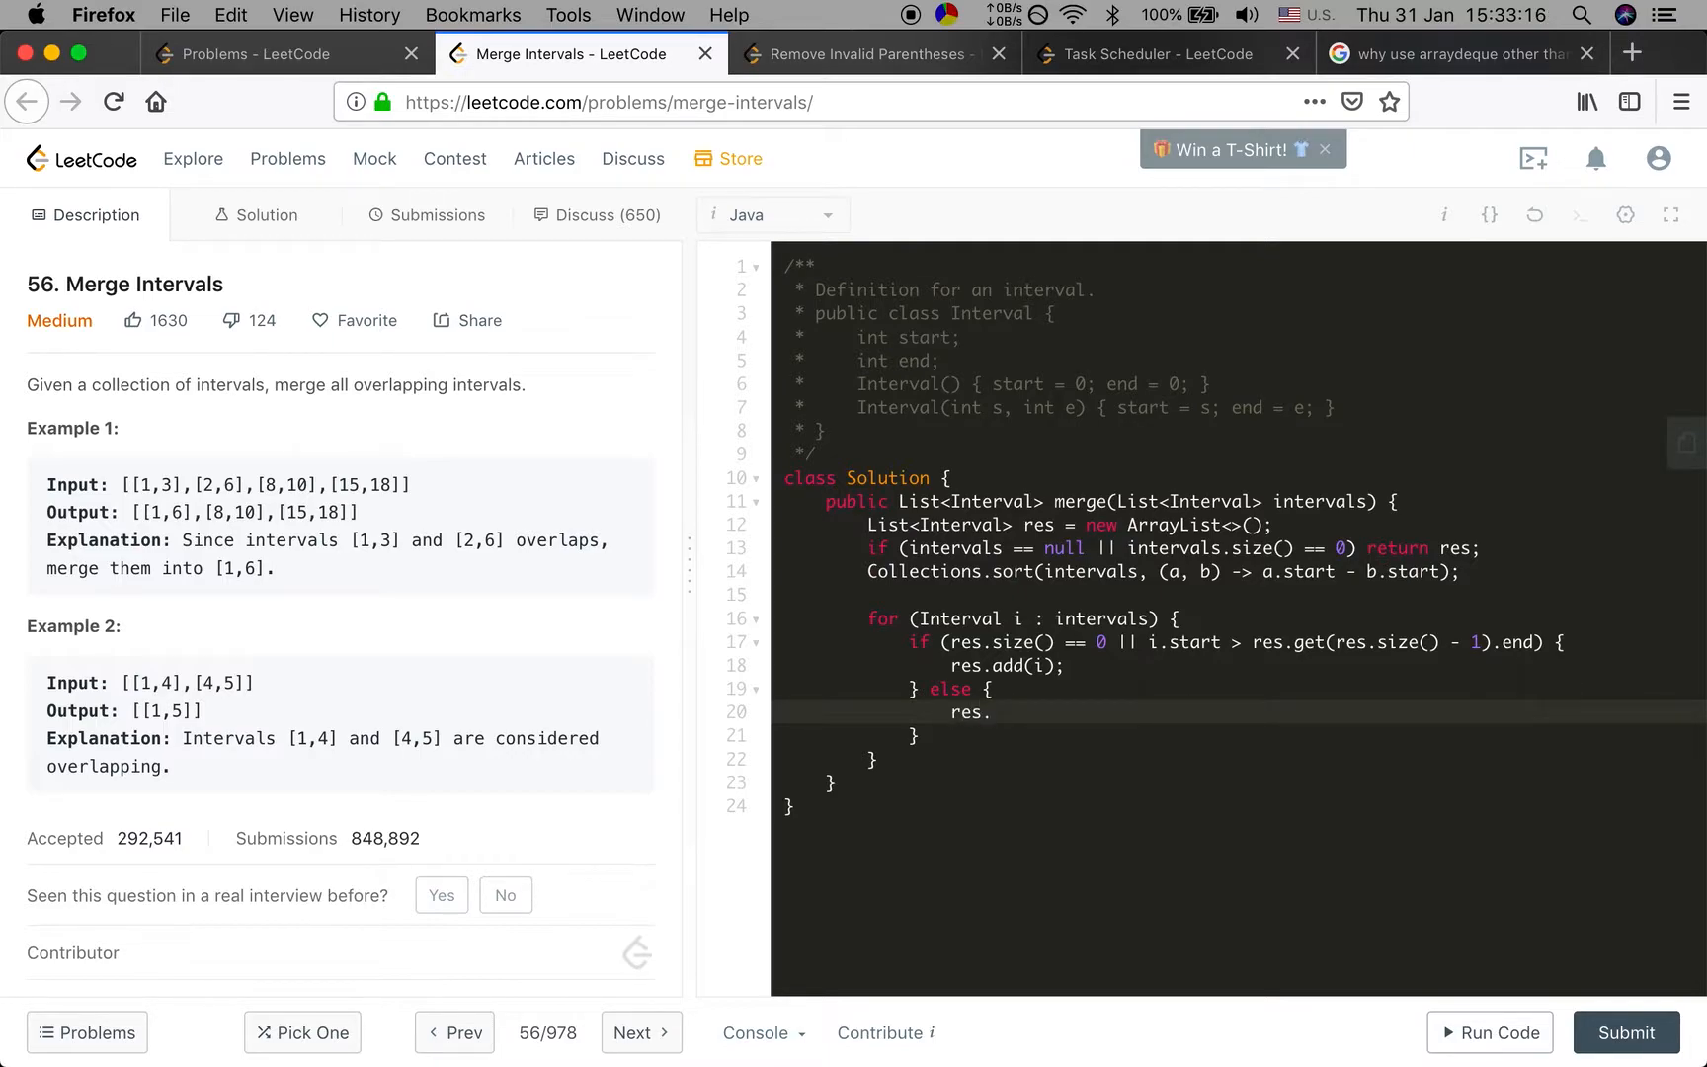
pyautogui.write('get(res.')
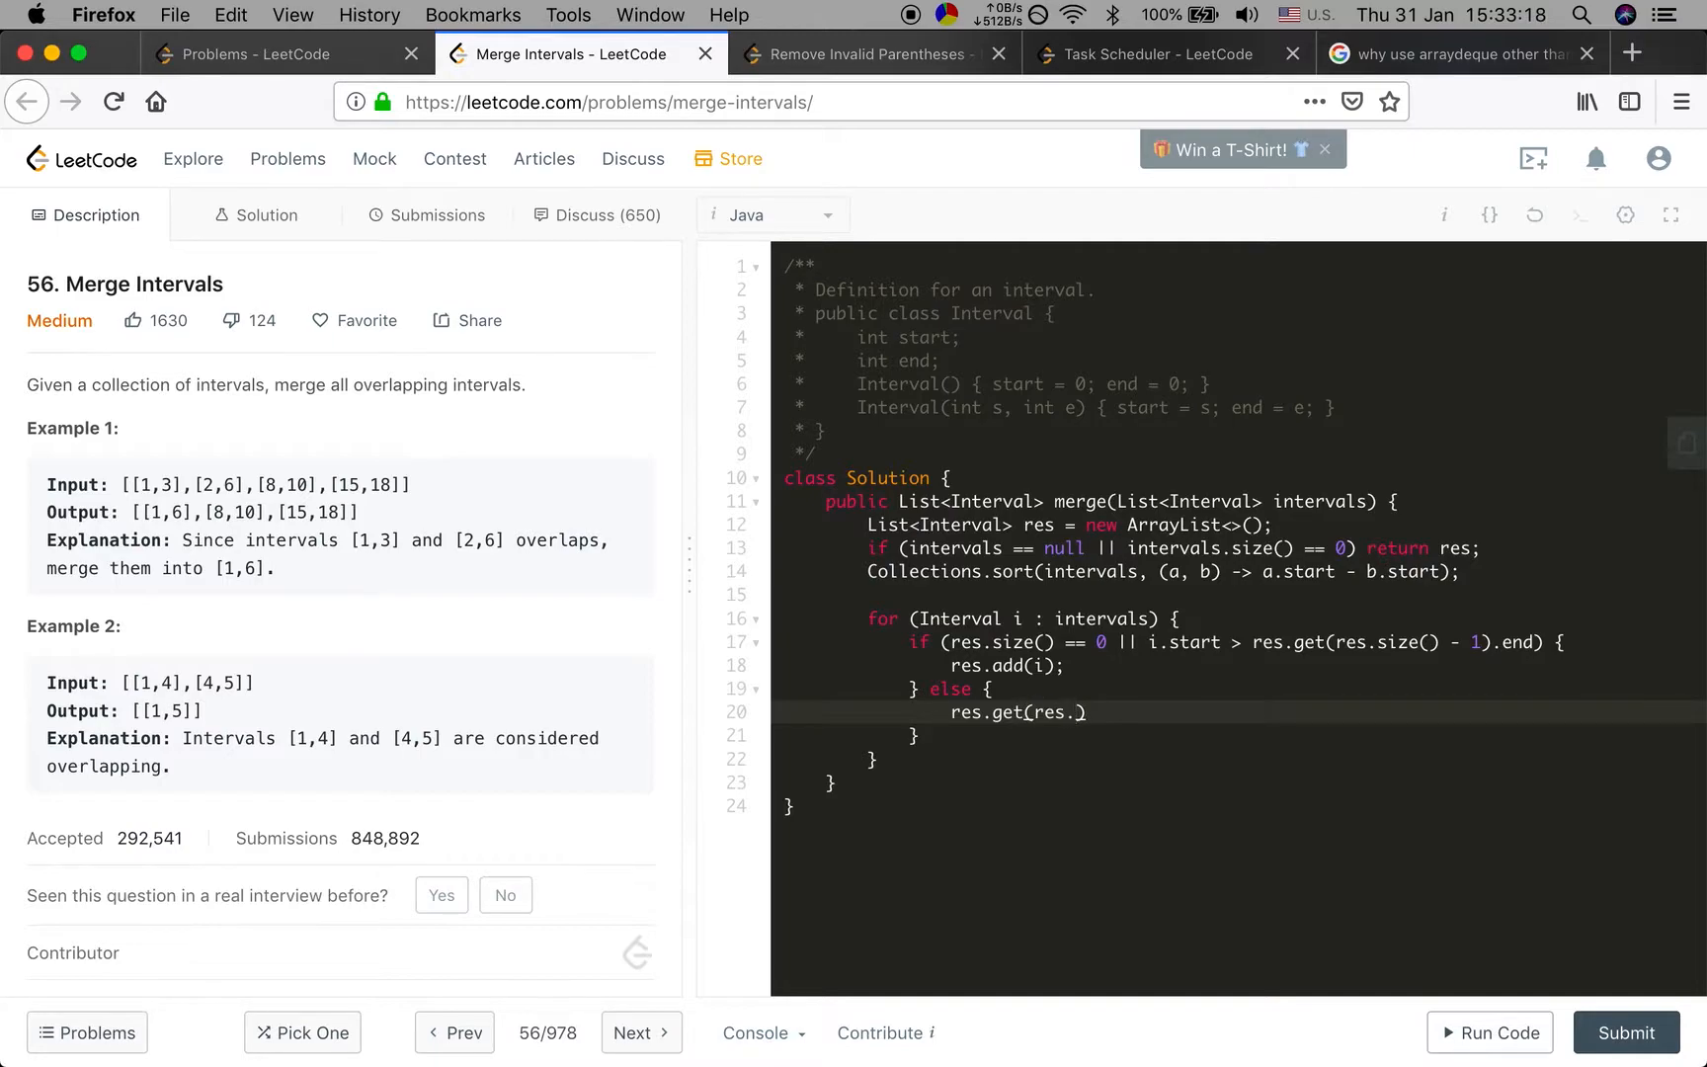
pyautogui.write('size() - 1).end =')
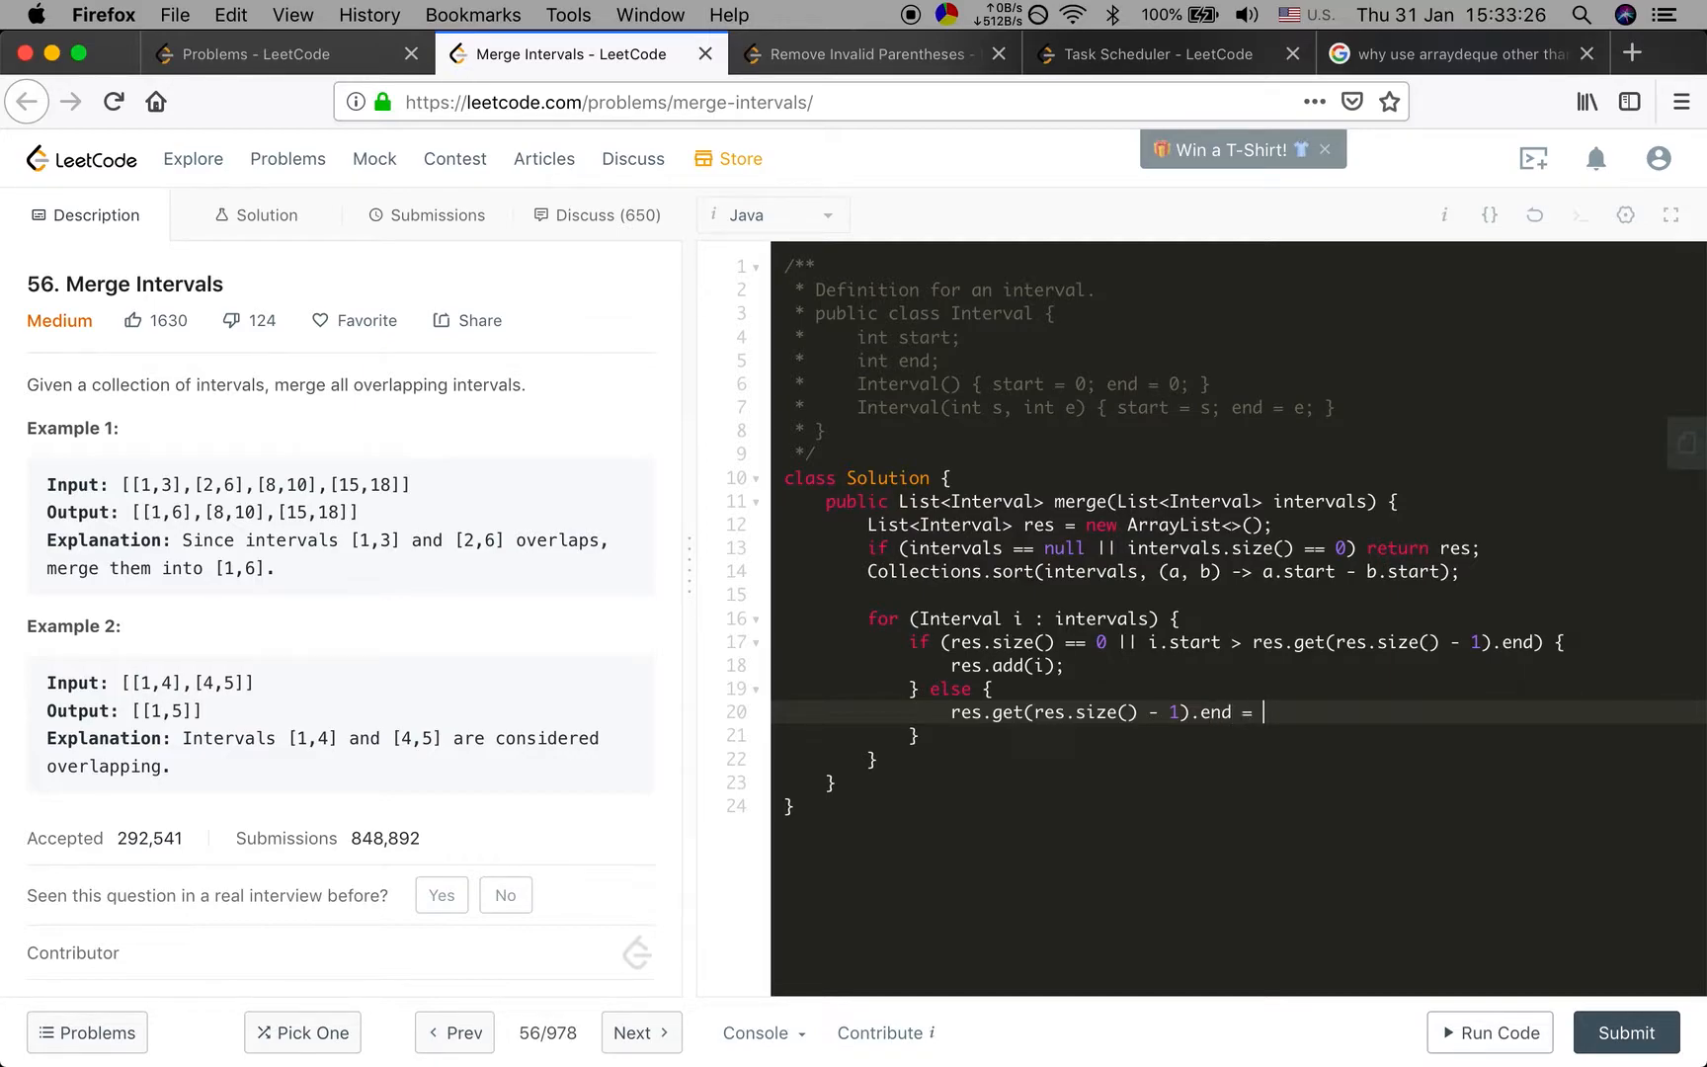
pyautogui.write('Math.ma')
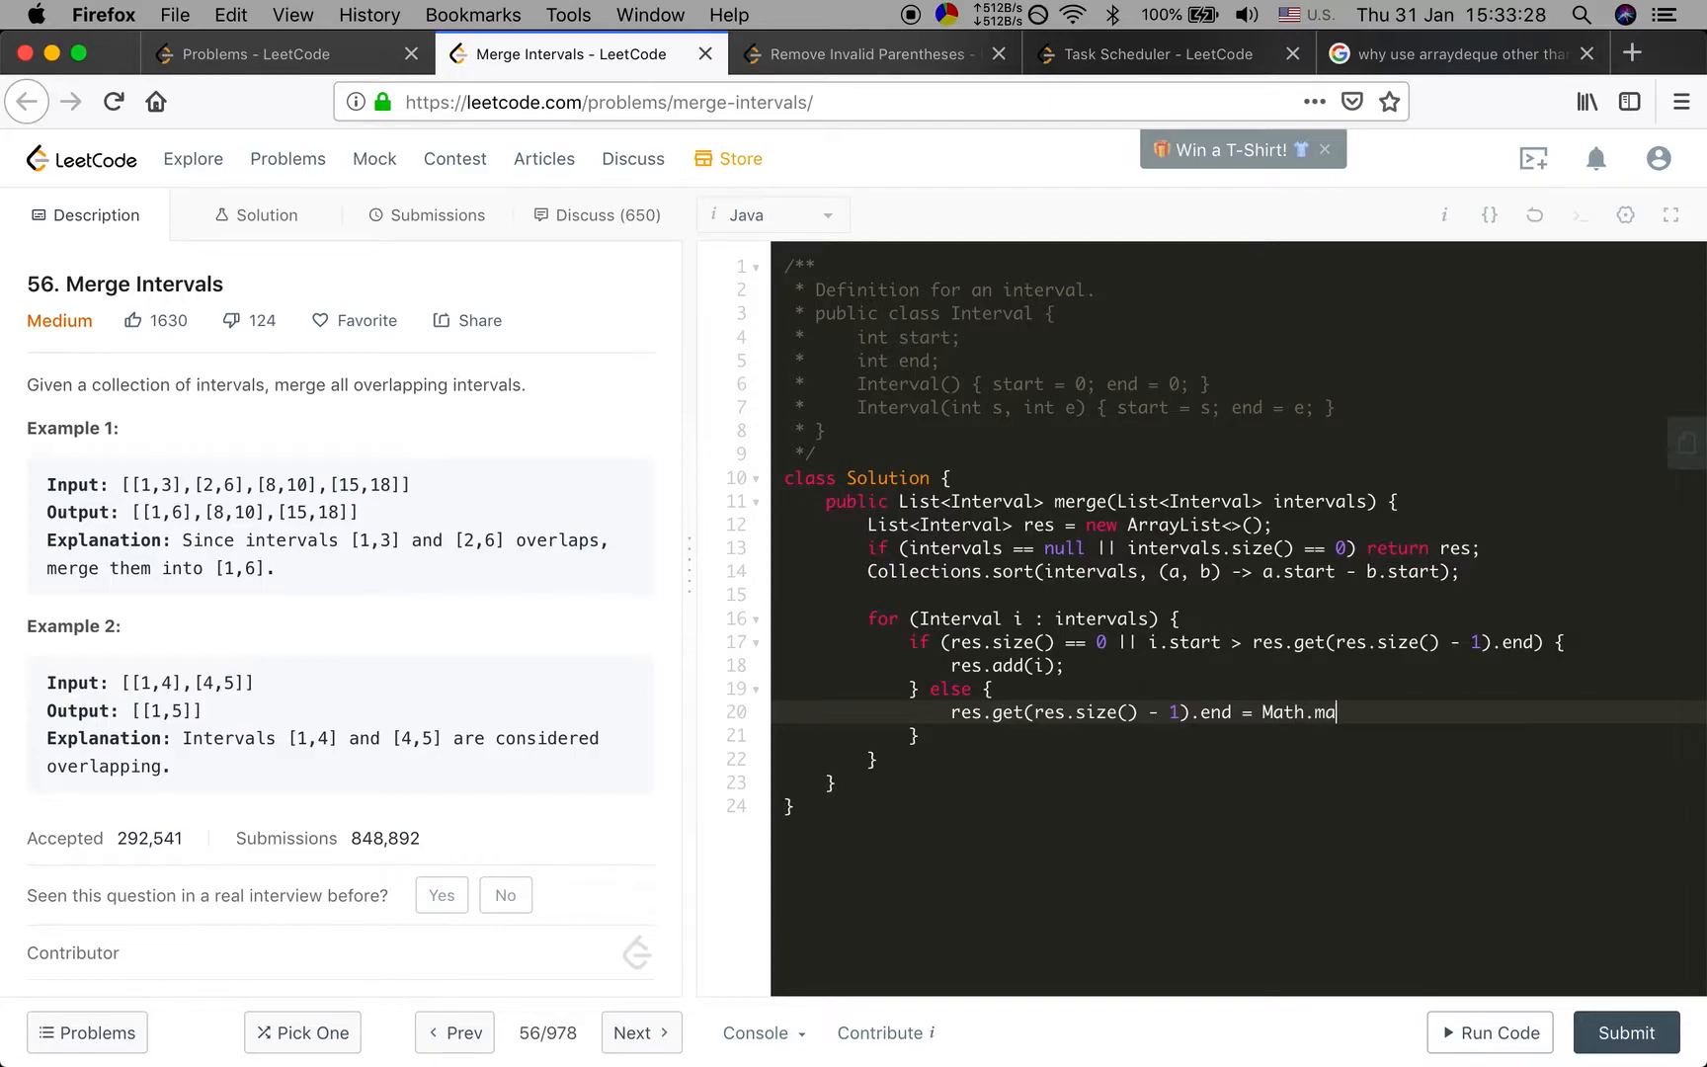
pyautogui.write('x(i.)')
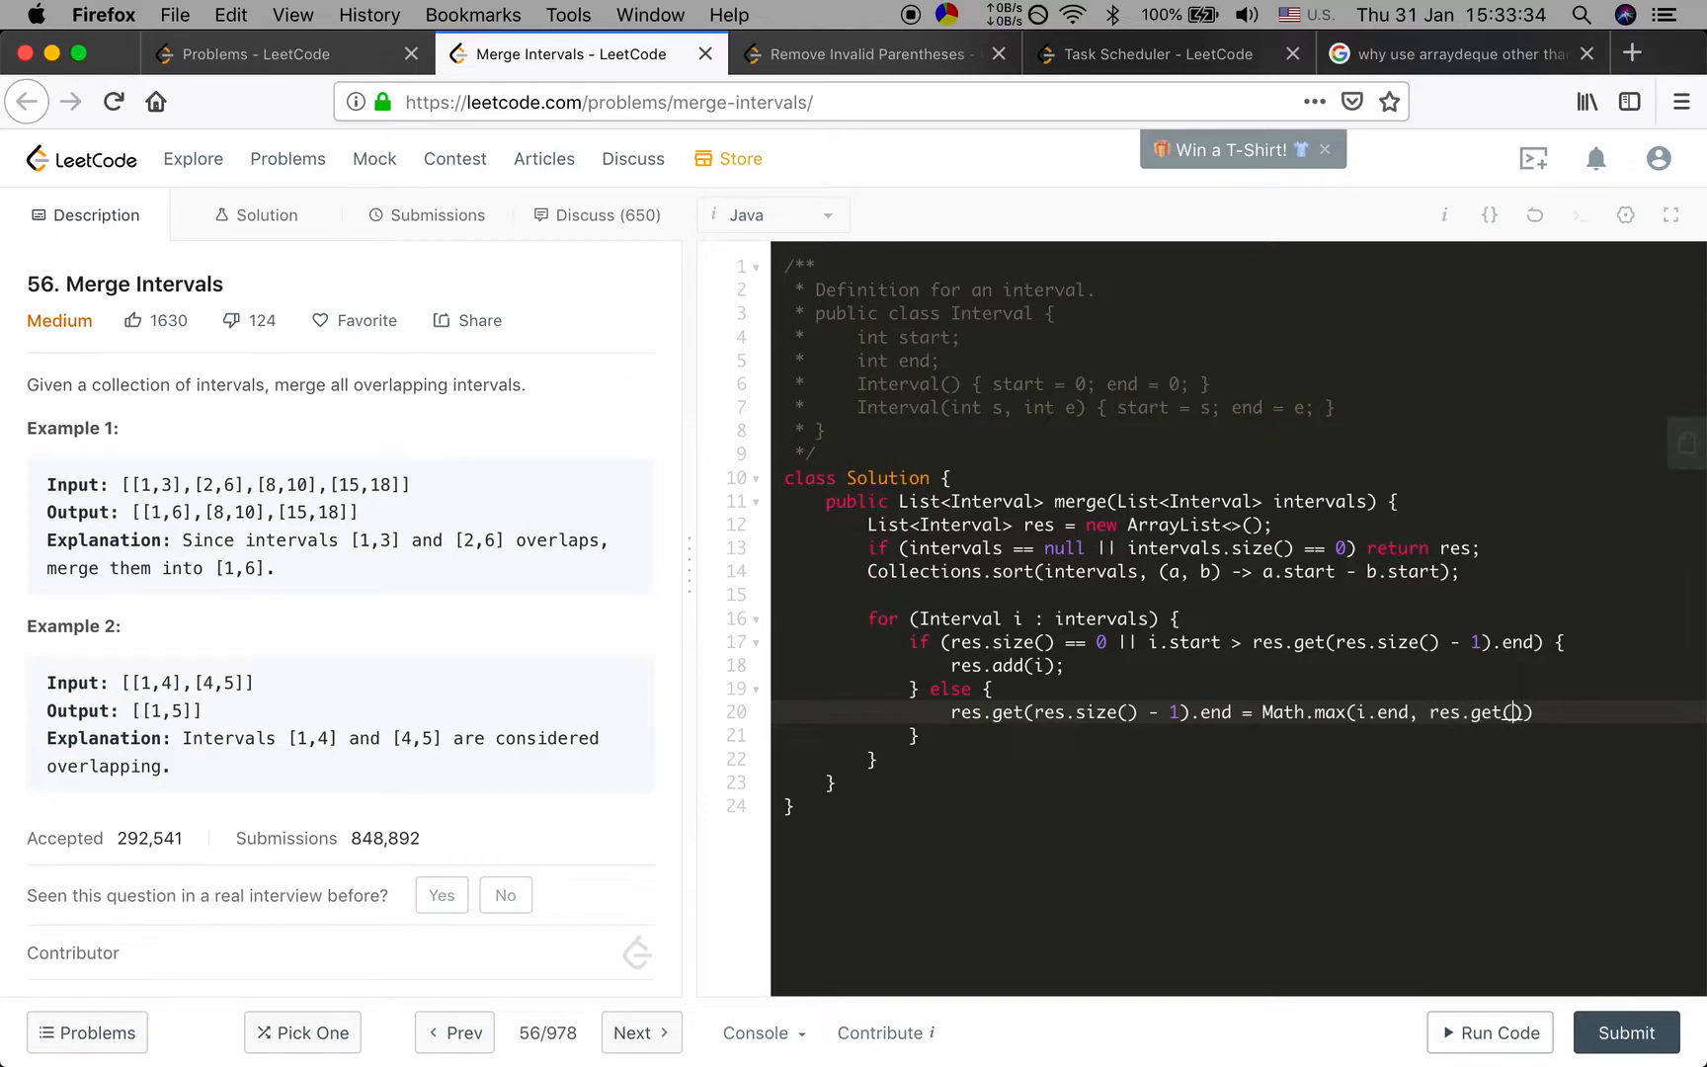
pyautogui.write('res.size(')
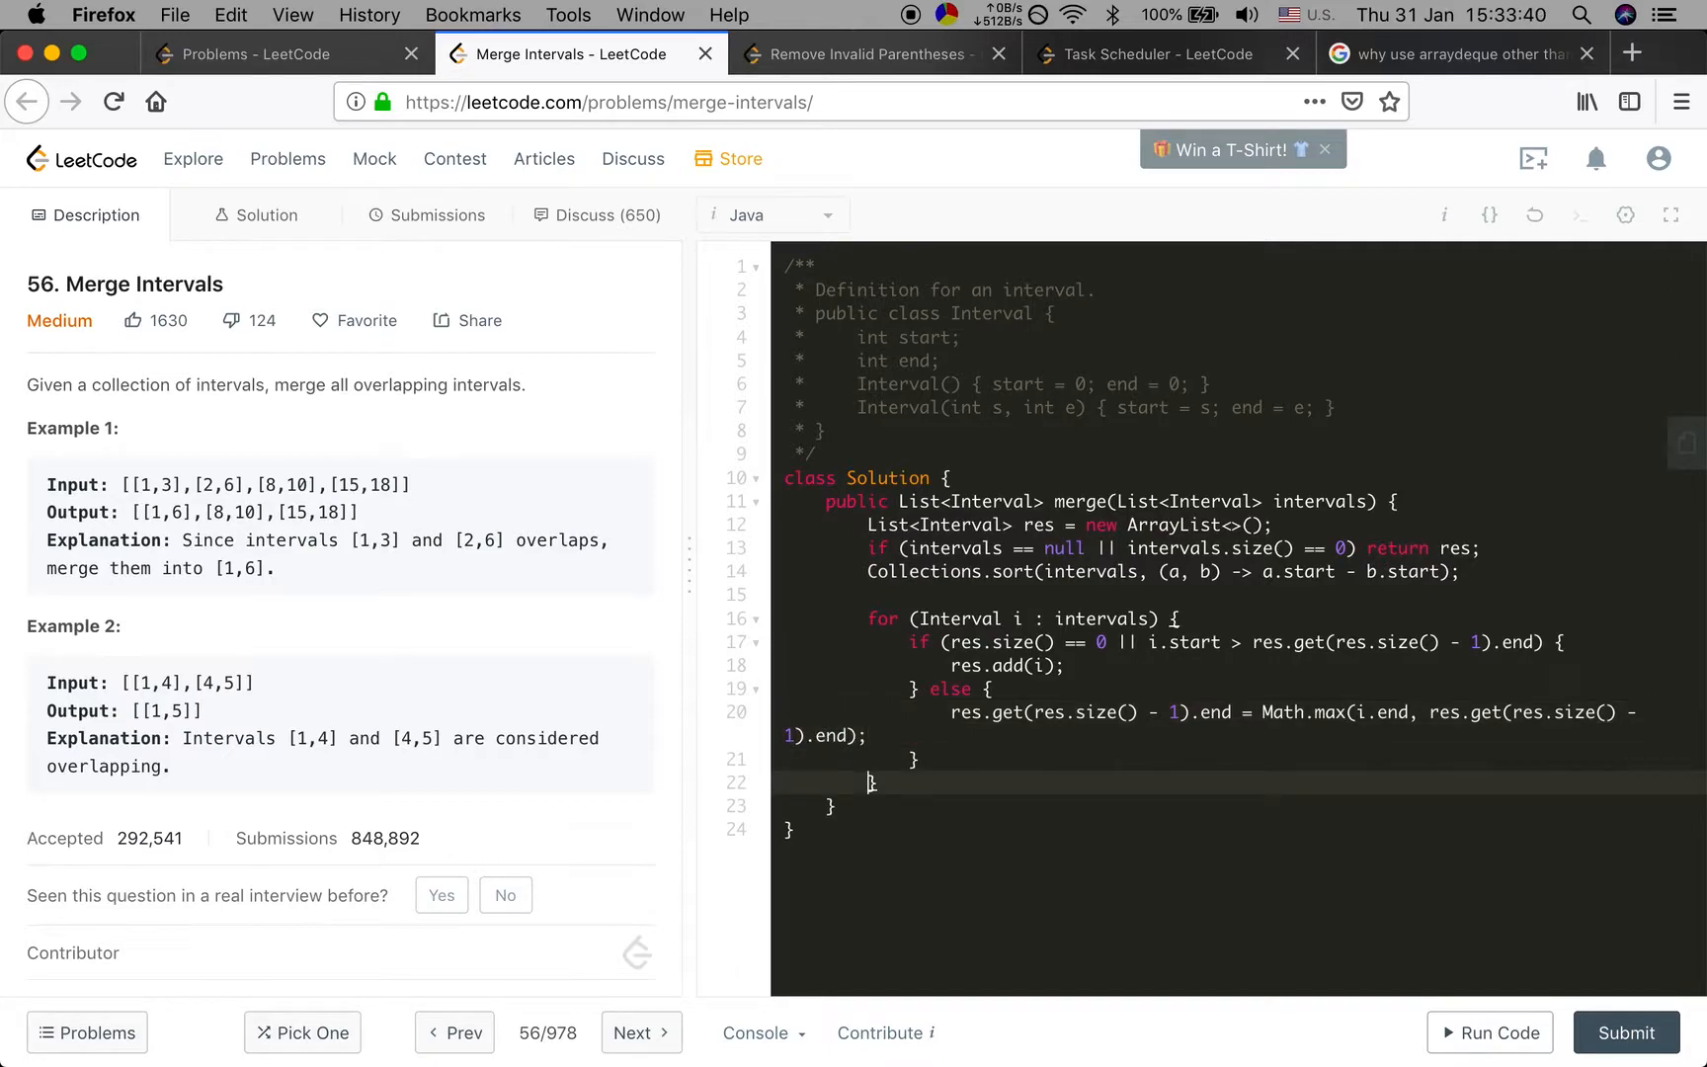
# Return res after the loop
pyautogui.write('return re')
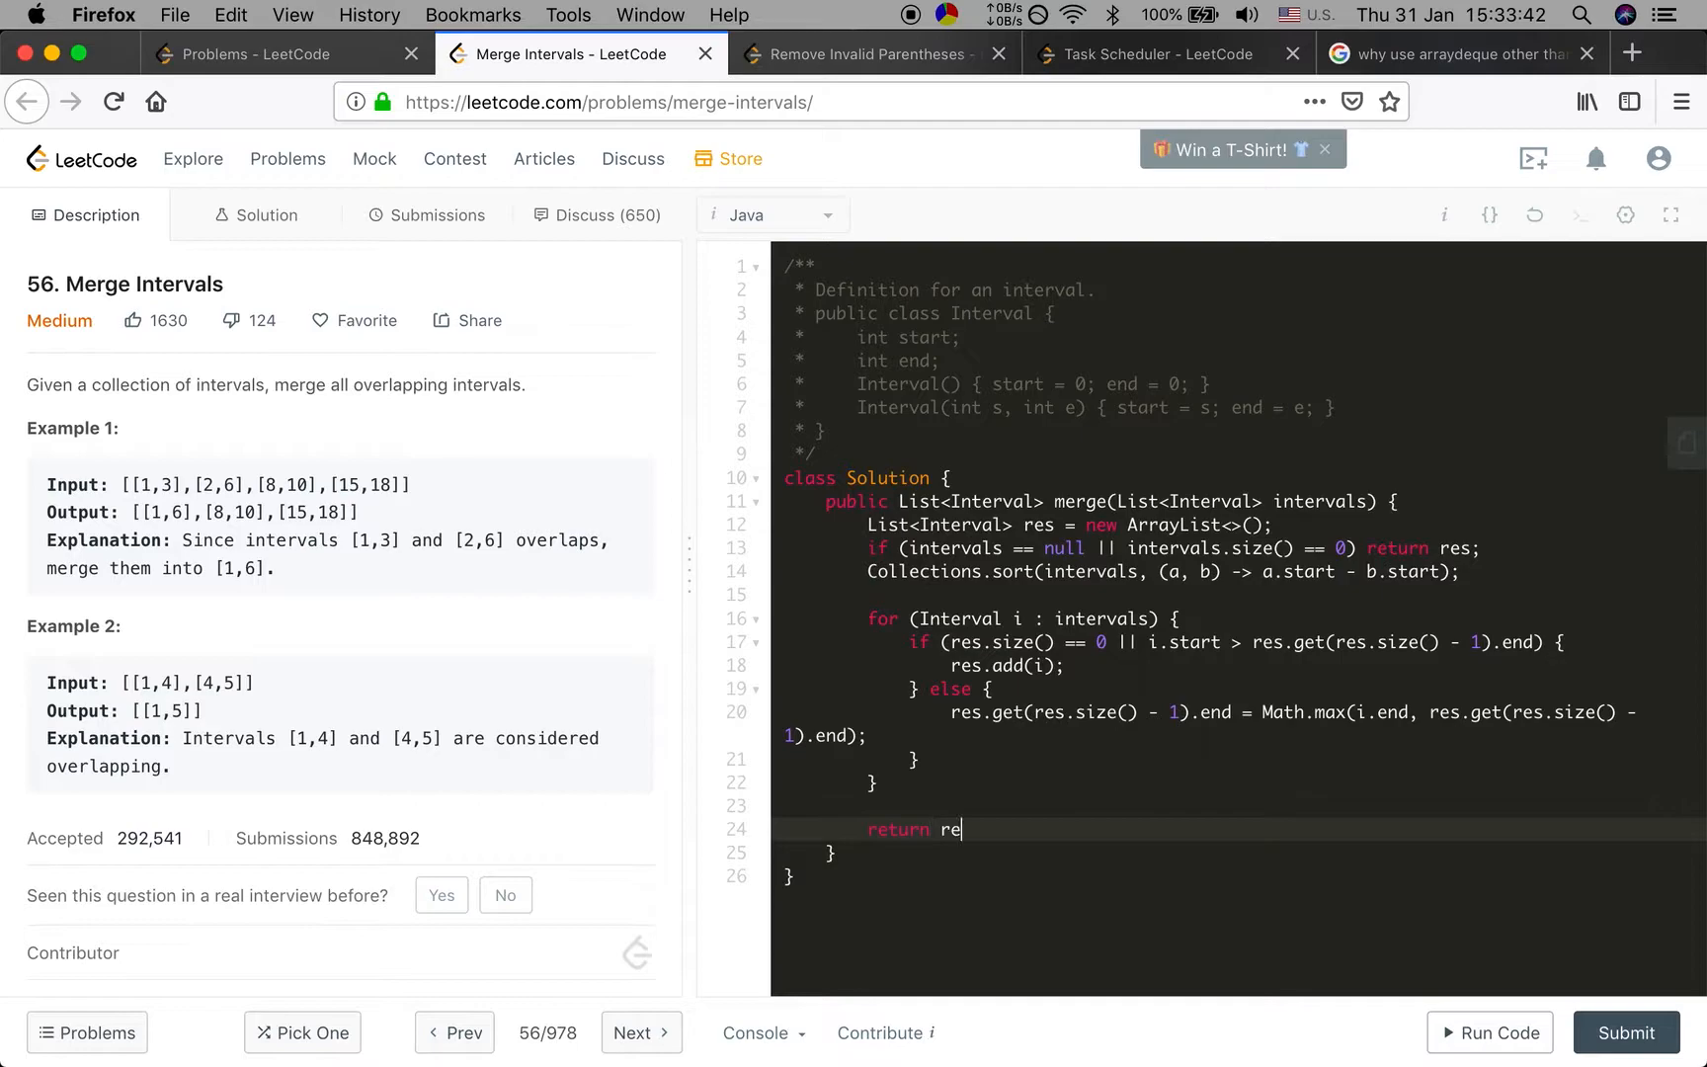
pyautogui.write('s;')
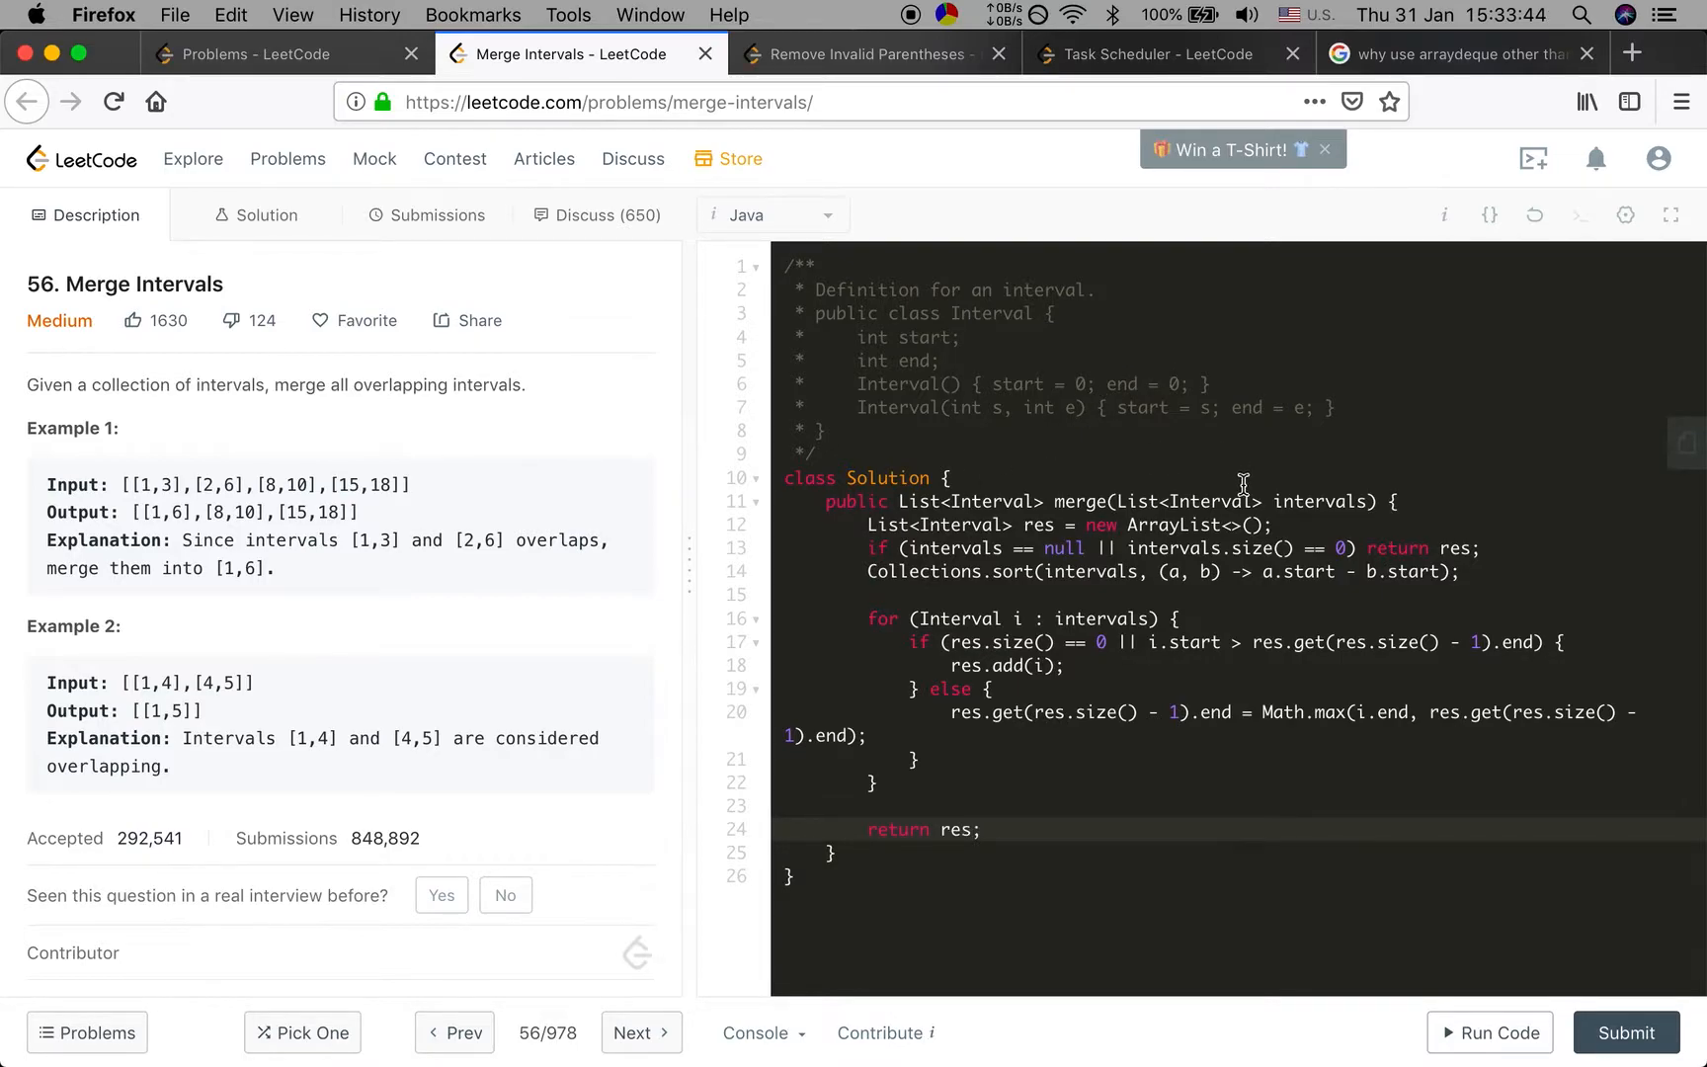
pyautogui.moveTo(1009, 563)
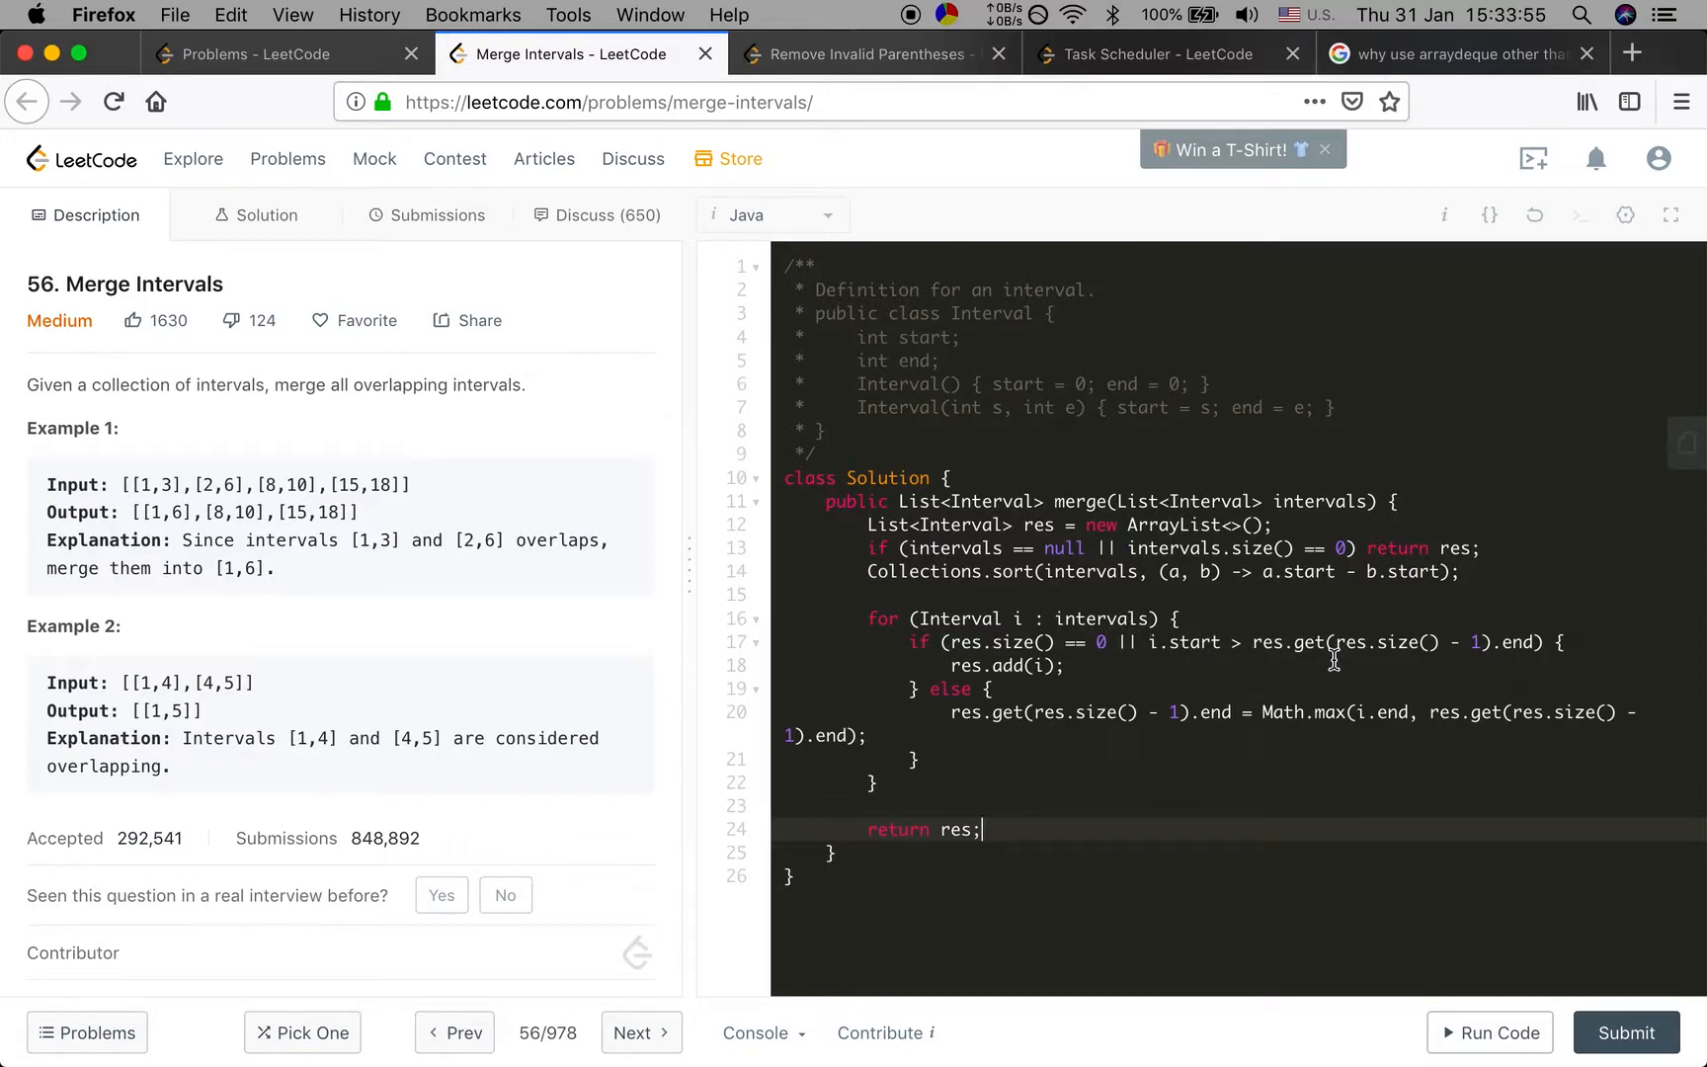
pyautogui.moveTo(1405, 662)
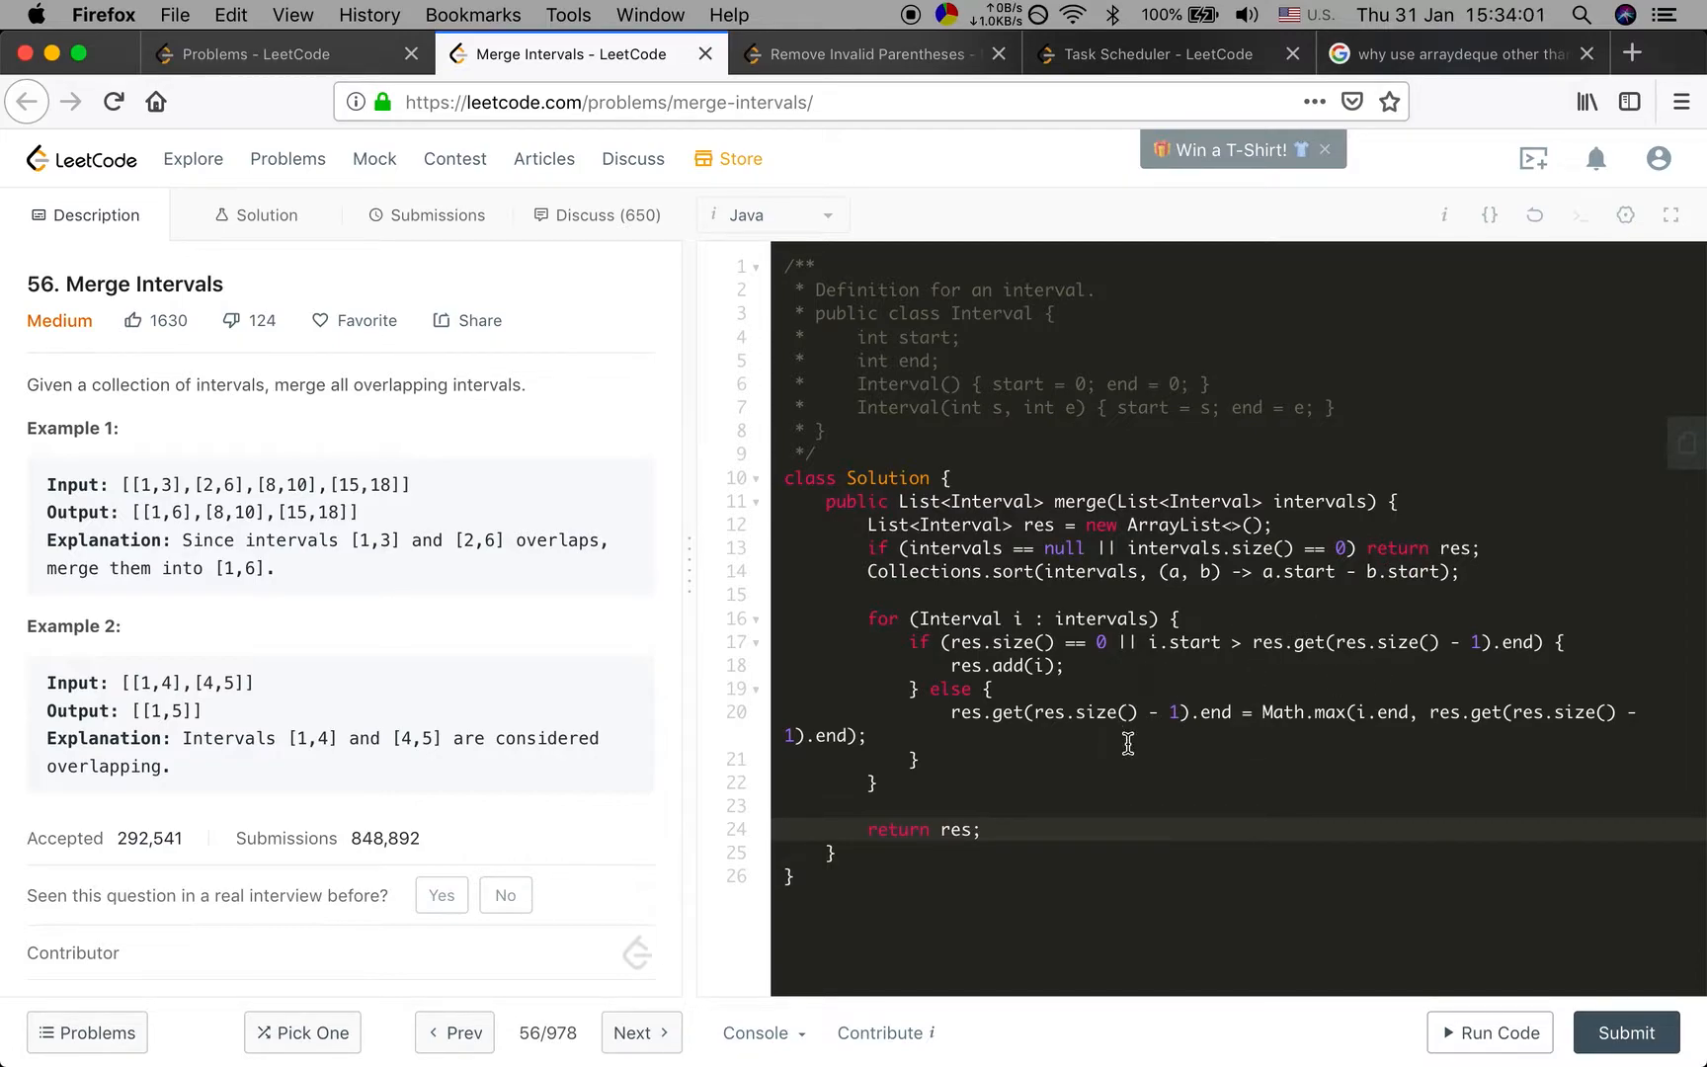
pyautogui.moveTo(1274, 713)
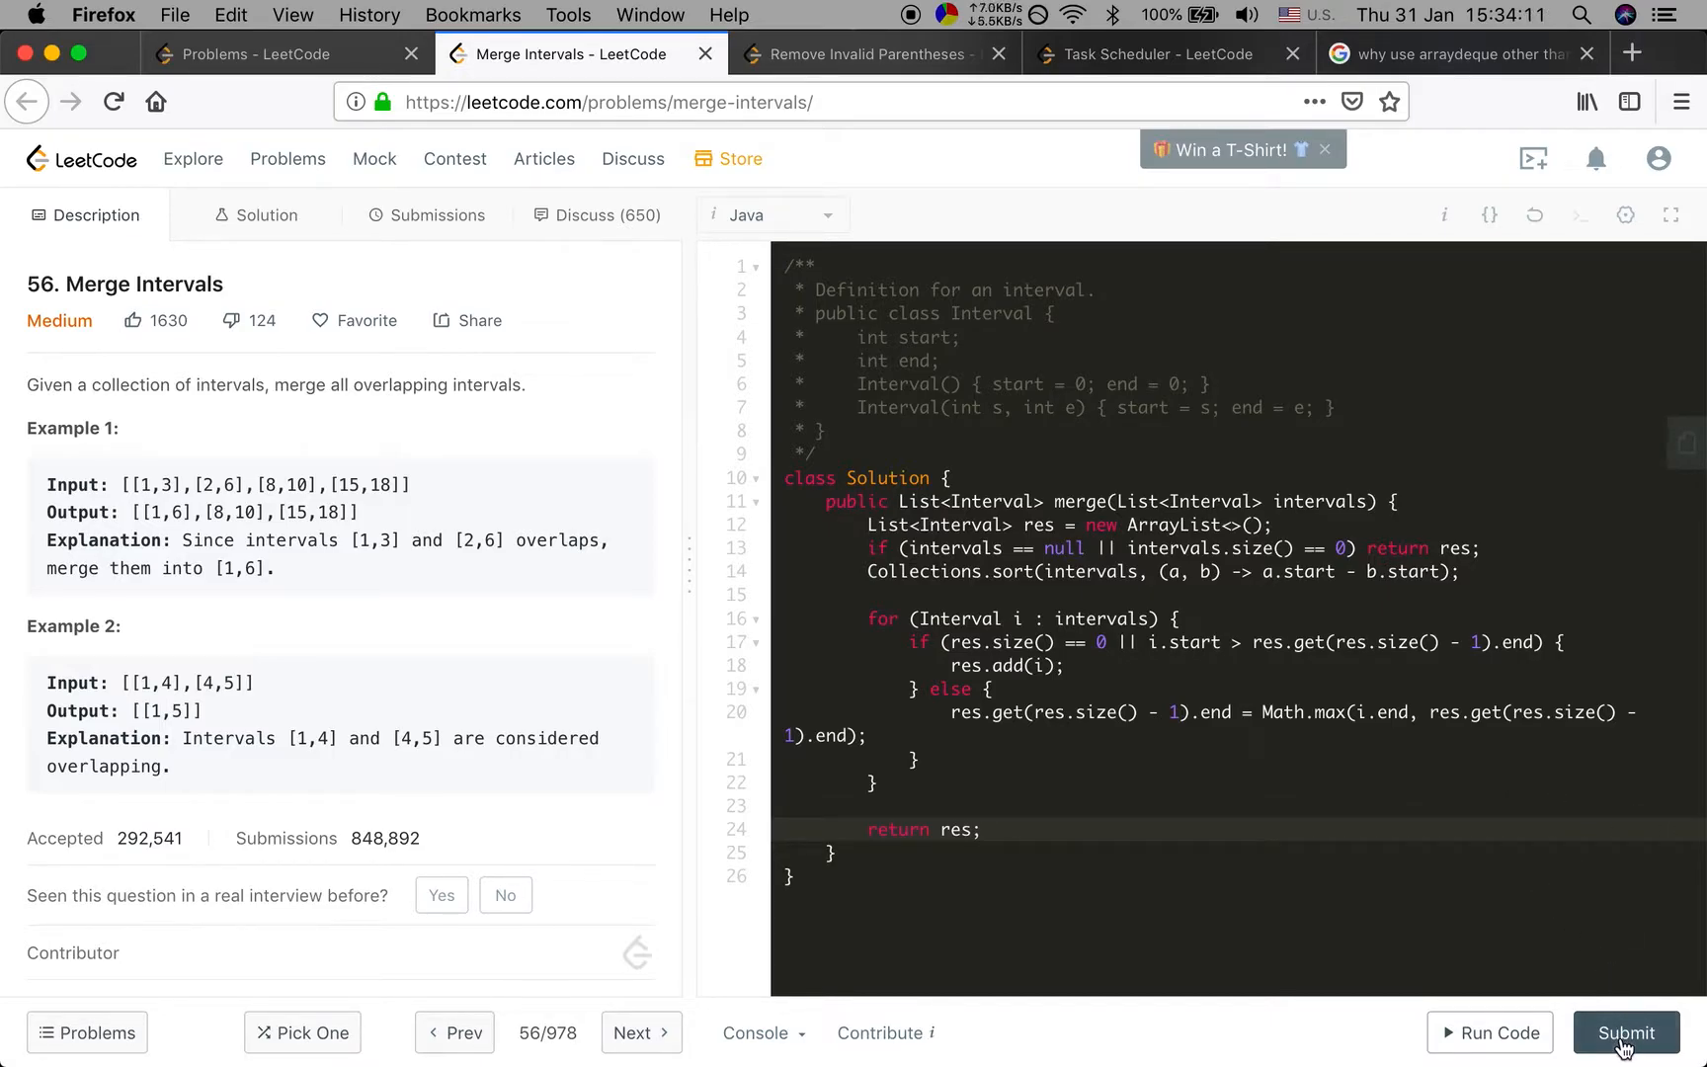
# Submit the Merge Intervals solution and get an Accepted result
pyautogui.click(1626, 1031)
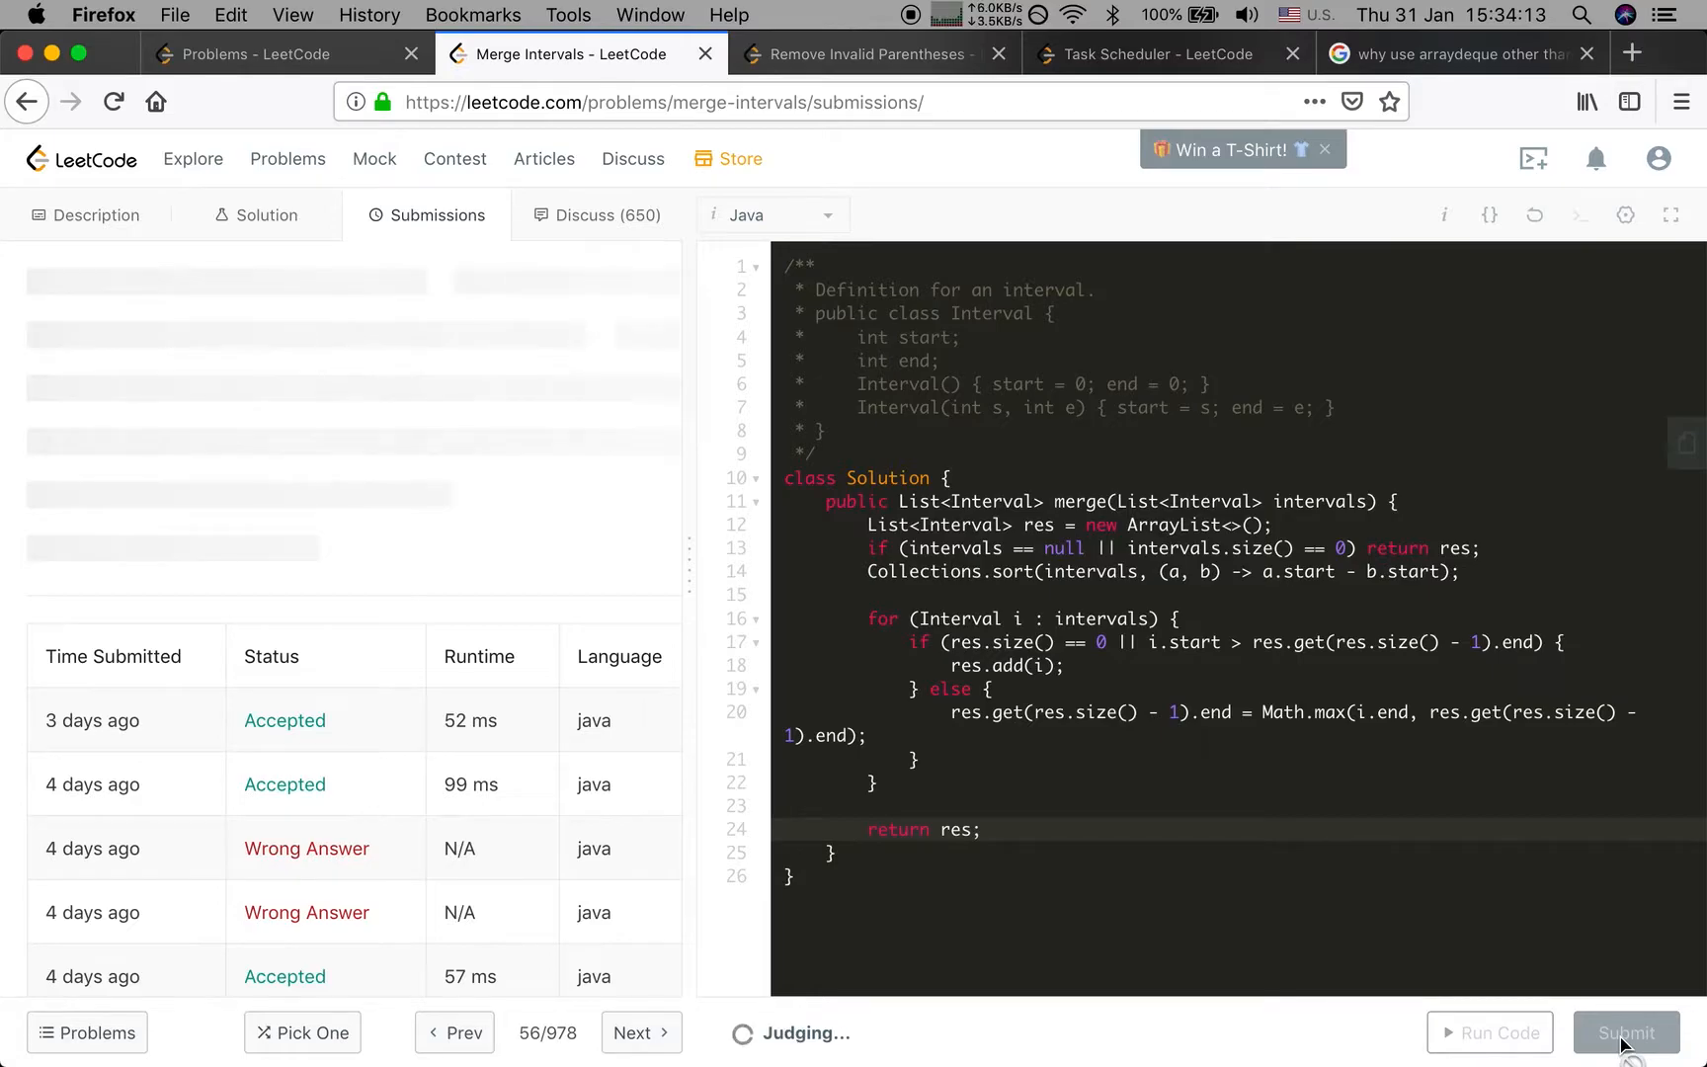
pyautogui.click(1627, 1032)
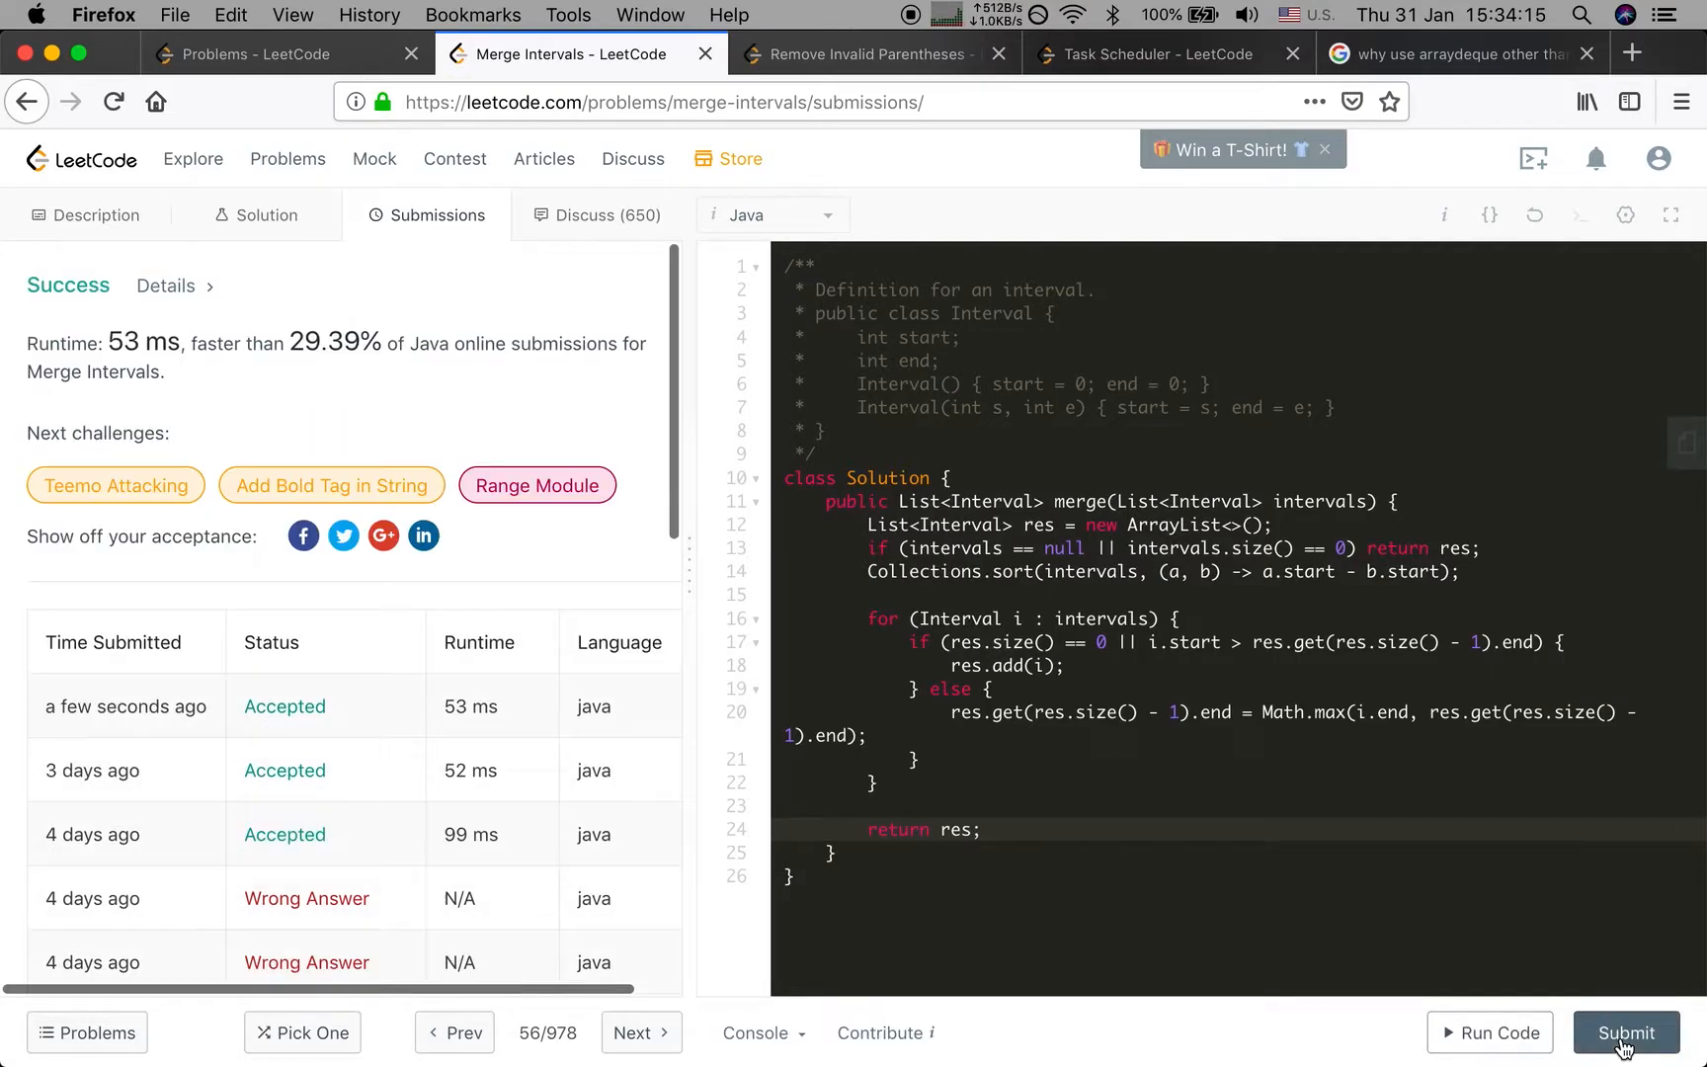